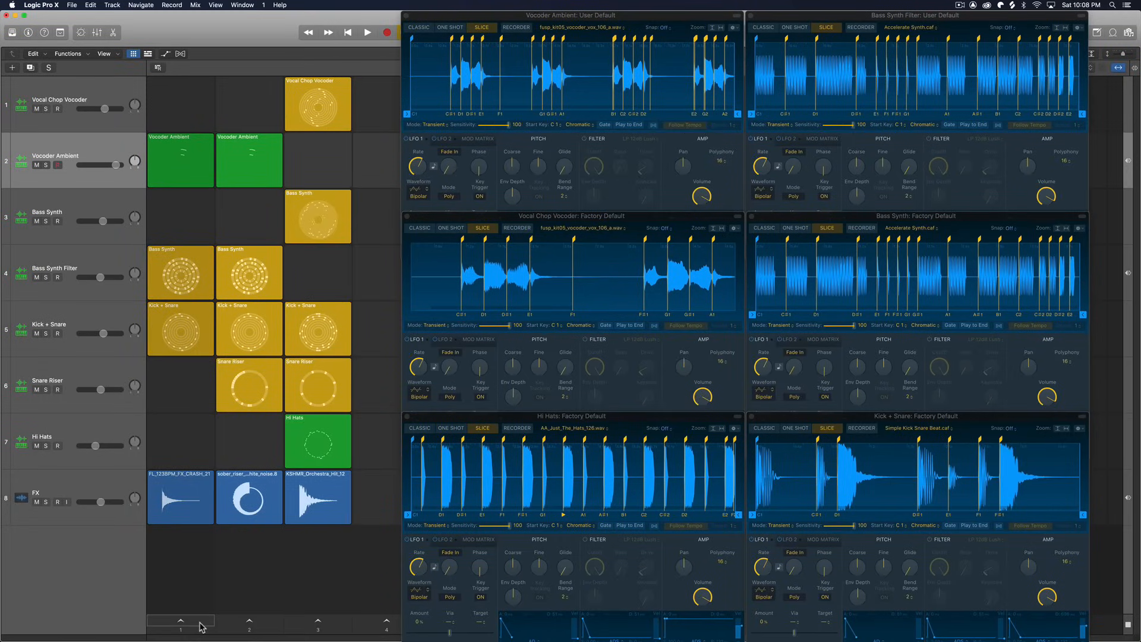
# Step: Preview fusp_kit05_vocoder_vox_106_a.wav, load it into Quick Sampler and slice it at transients
pyautogui.click(367, 32)
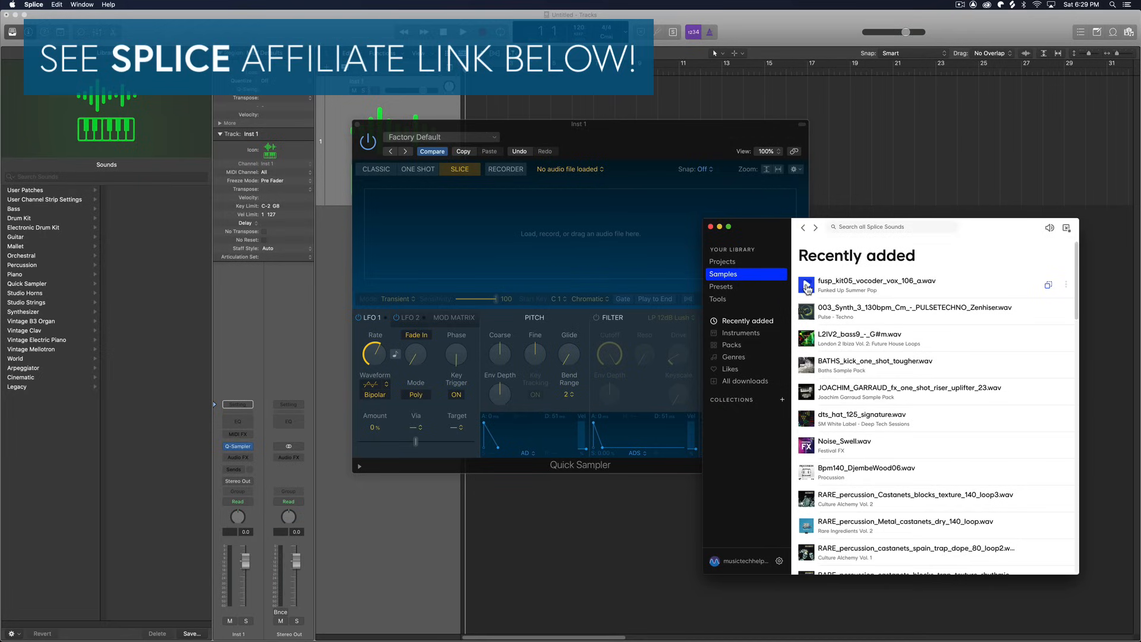
pyautogui.click(873, 285)
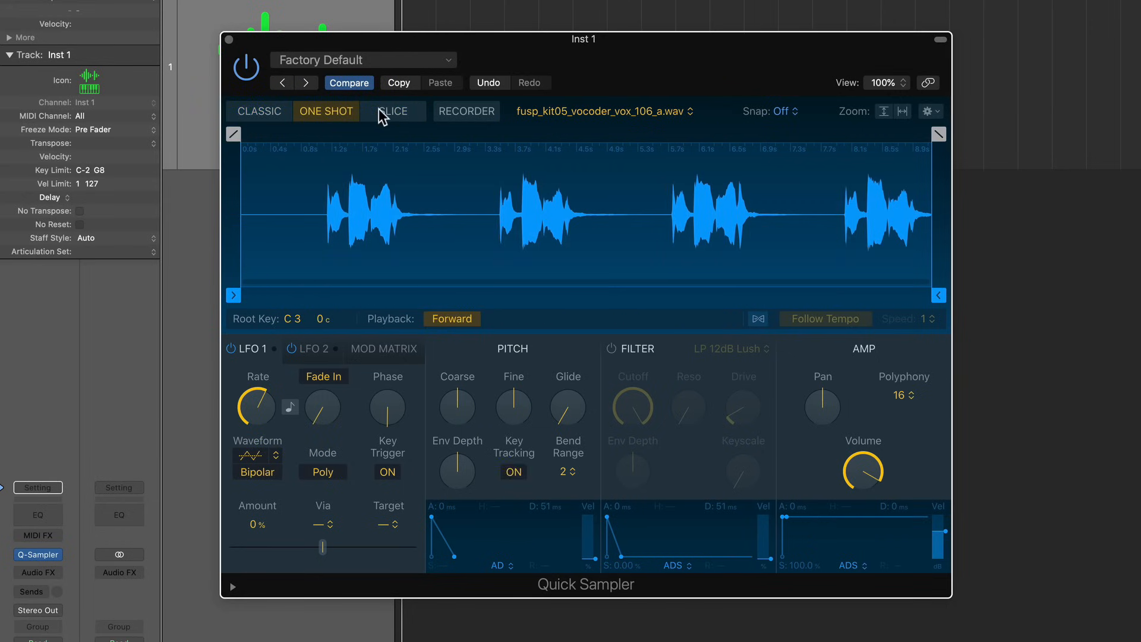
pyautogui.click(392, 111)
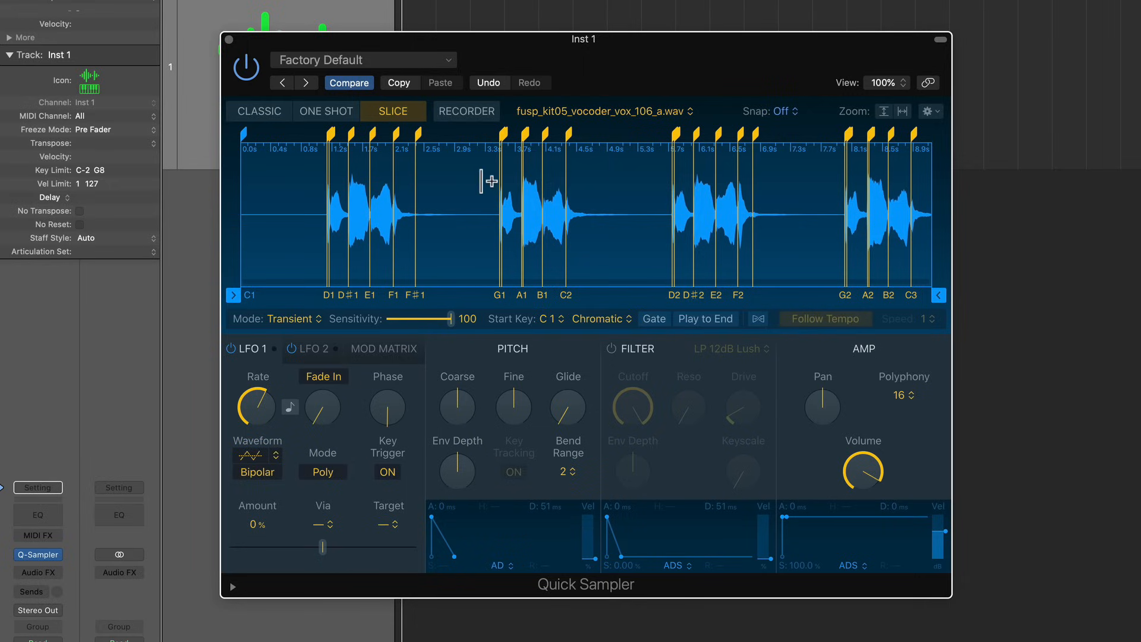
pyautogui.moveTo(260, 299)
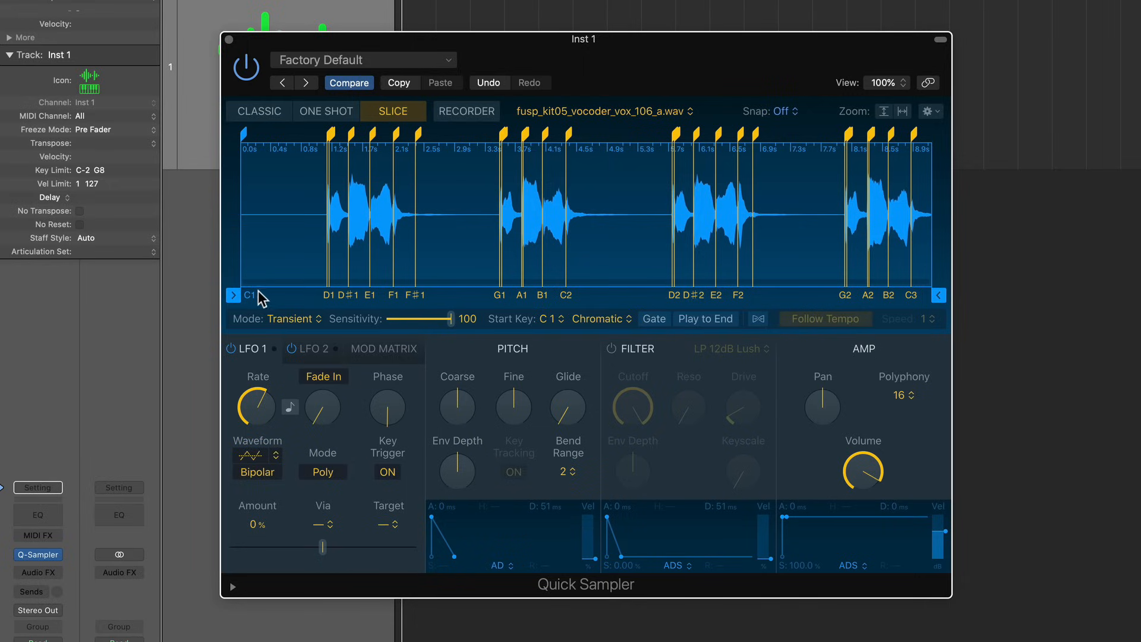
pyautogui.moveTo(388, 303)
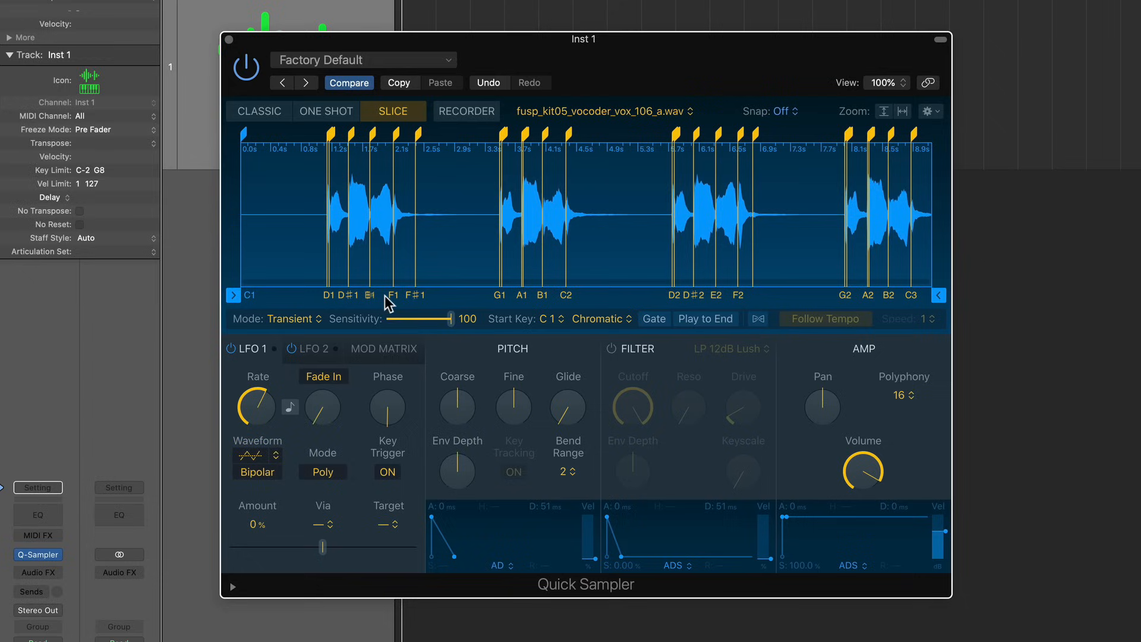
pyautogui.moveTo(521, 299)
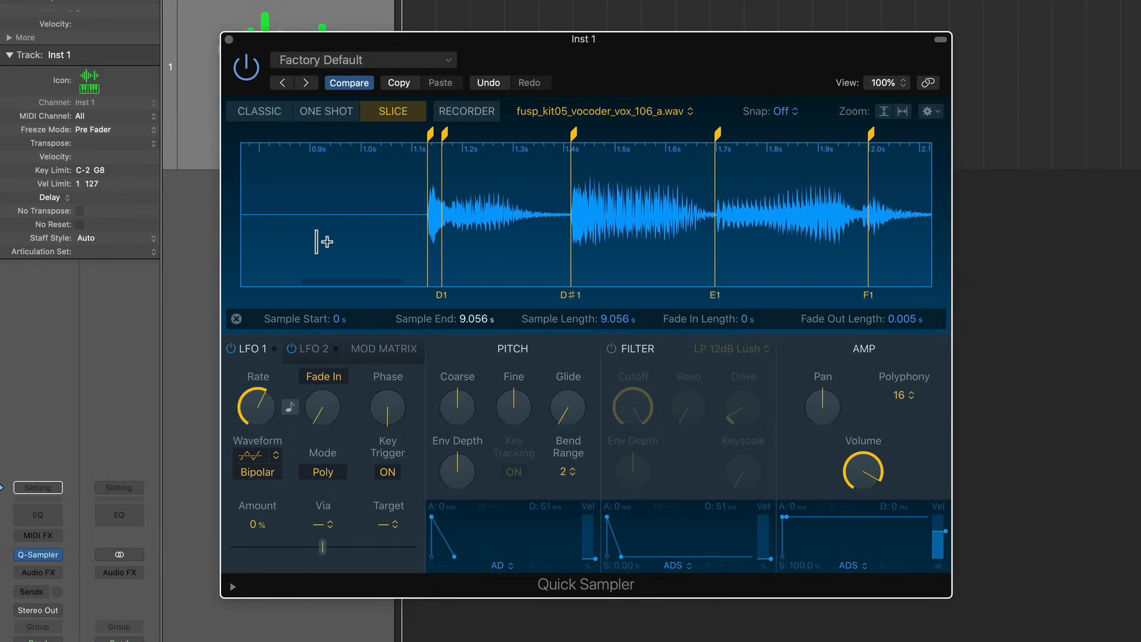
pyautogui.moveTo(244, 240)
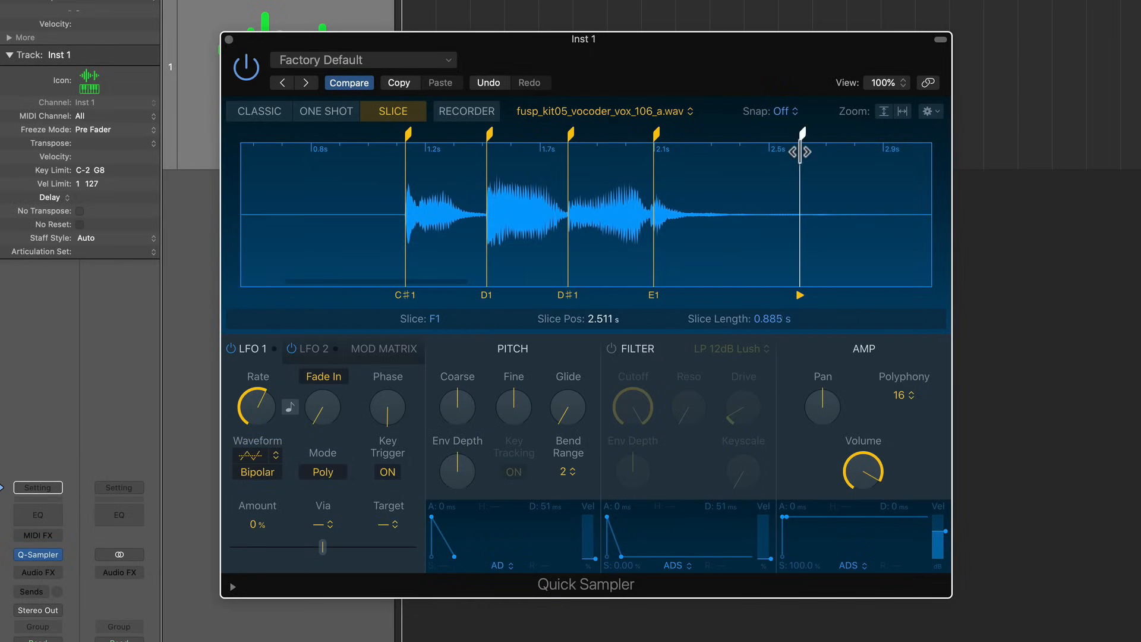
# Step: Move a slice marker to tighten a vocal chop, then close Quick Sampler
pyautogui.moveTo(800, 138); pyautogui.dragTo(653, 139)
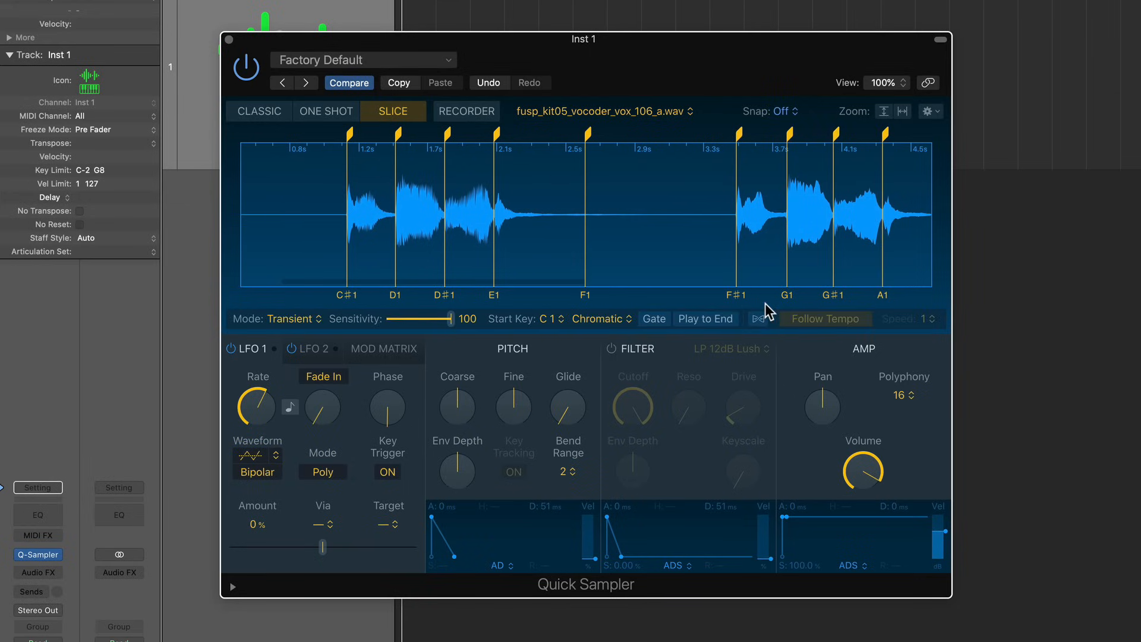
pyautogui.click(804, 211)
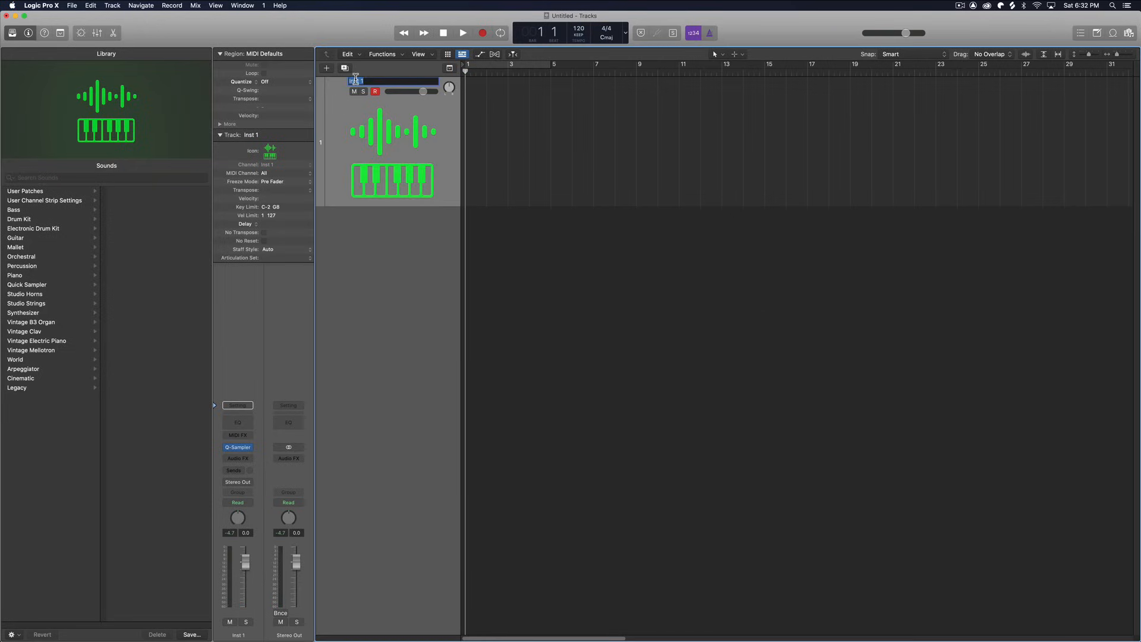
# Step: Rename track 1 'Vocal Chop Vocoder' and add a software instrument track with Quick Sampler
pyautogui.write('Vocal Chop Vocoder')
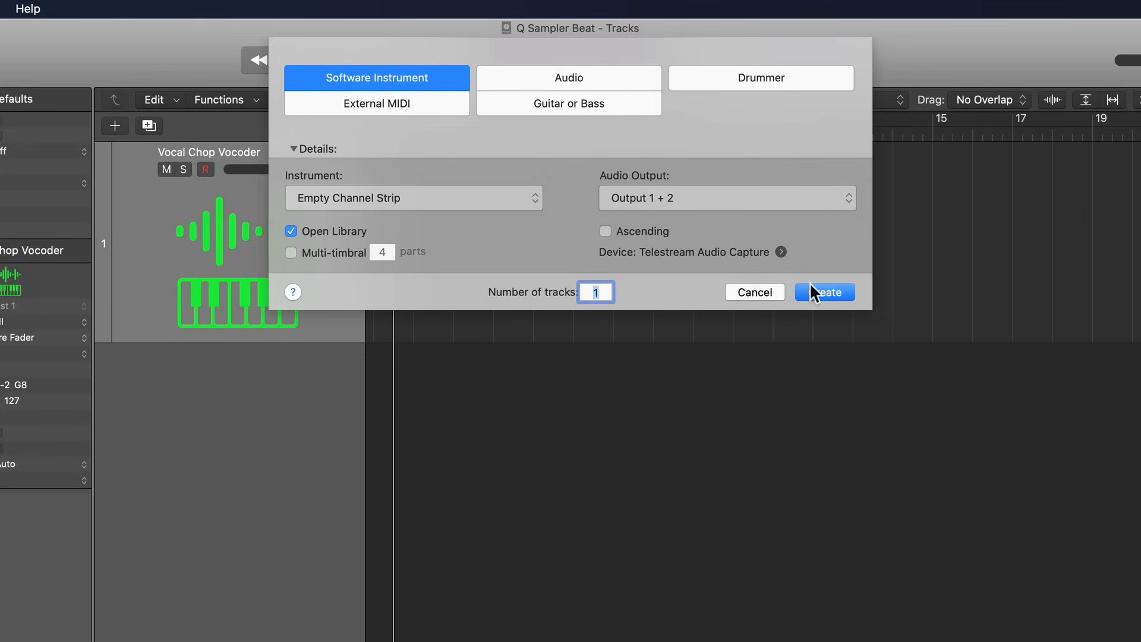
pyautogui.click(823, 292)
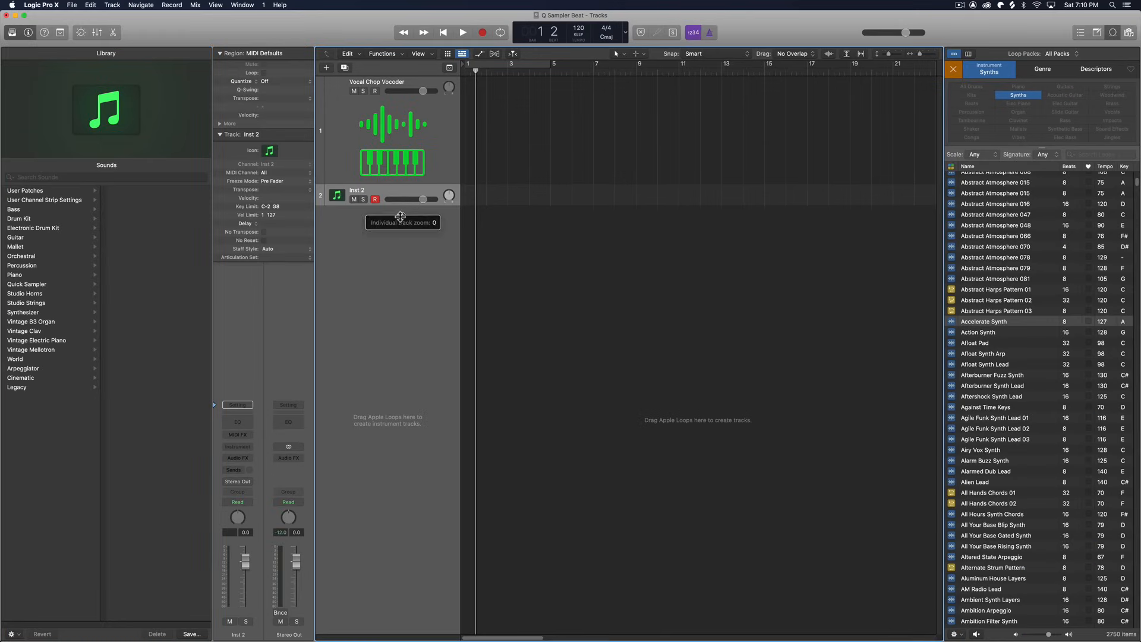
pyautogui.click(237, 446)
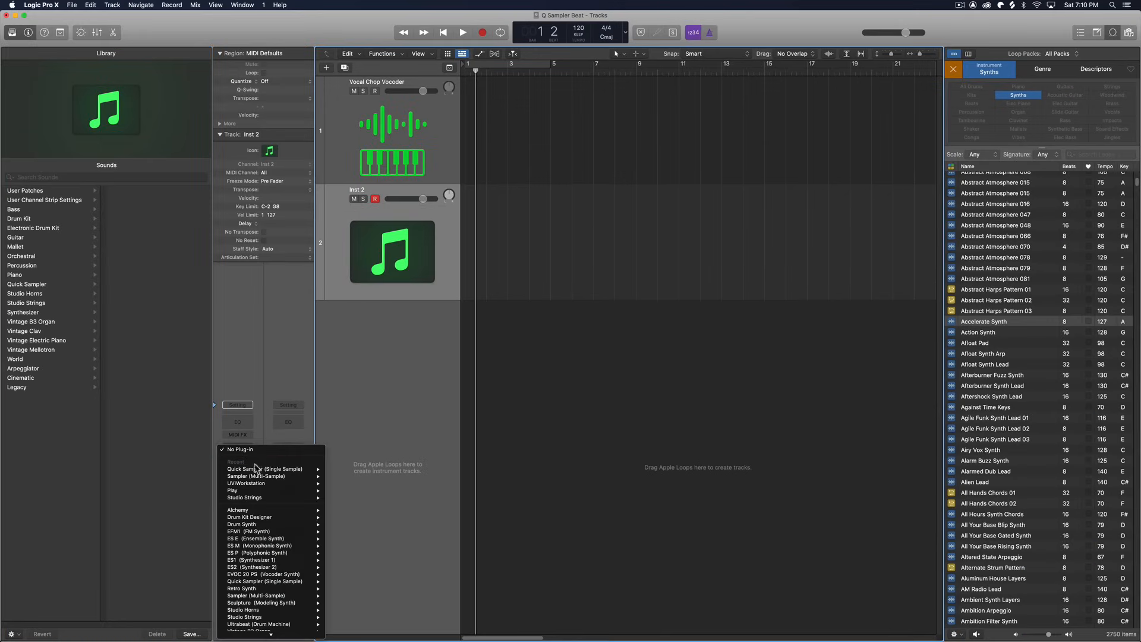
pyautogui.click(264, 469)
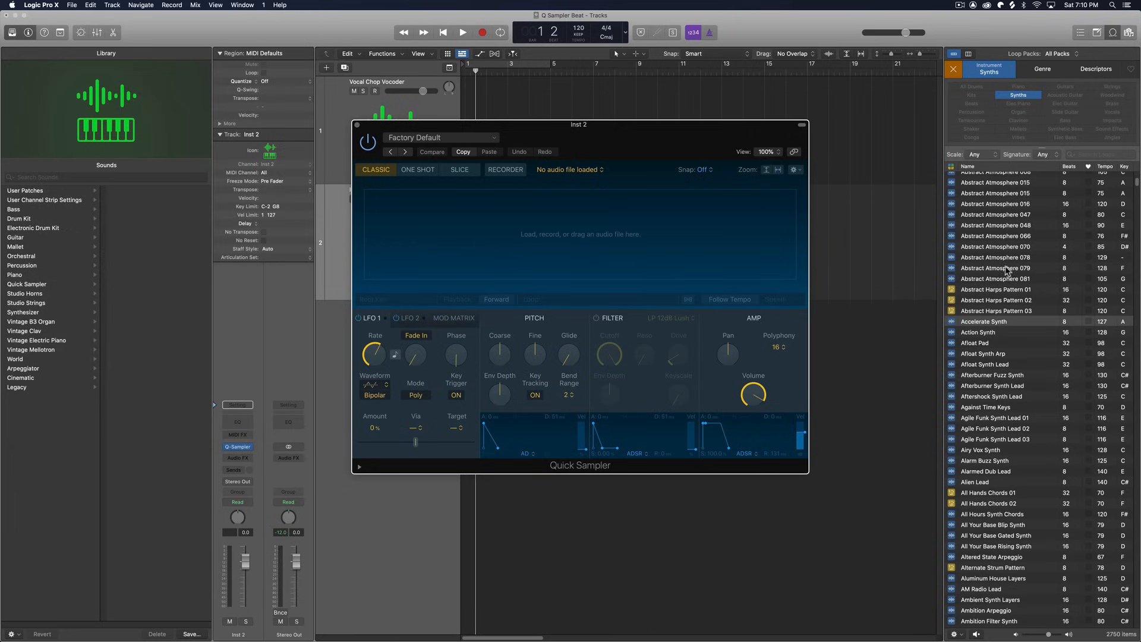
pyautogui.moveTo(1031, 285)
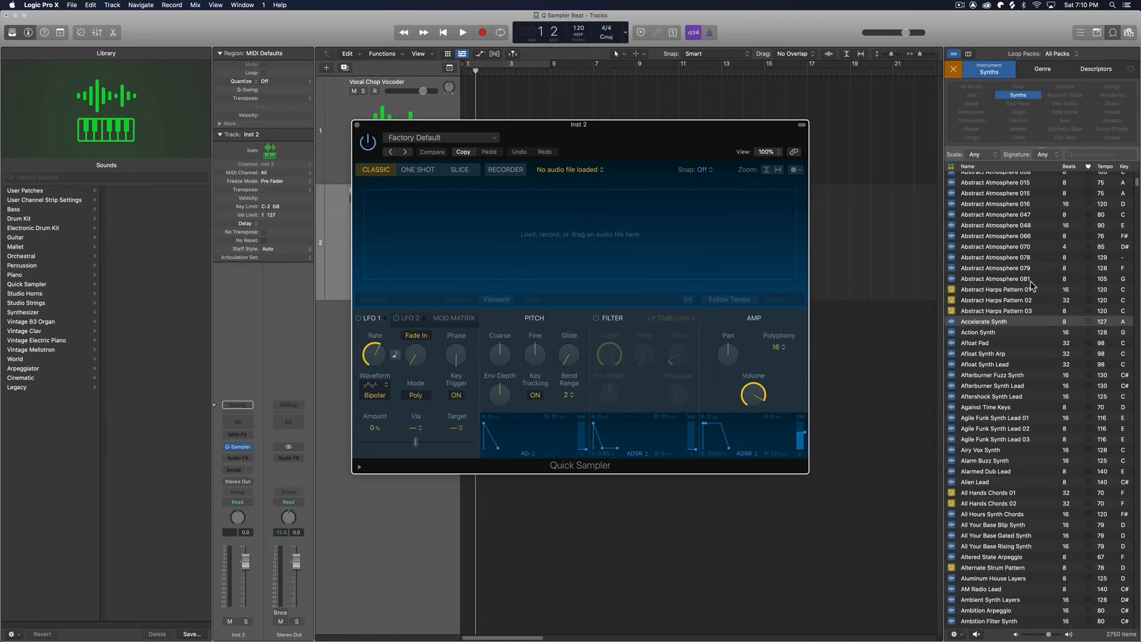
pyautogui.moveTo(997, 326)
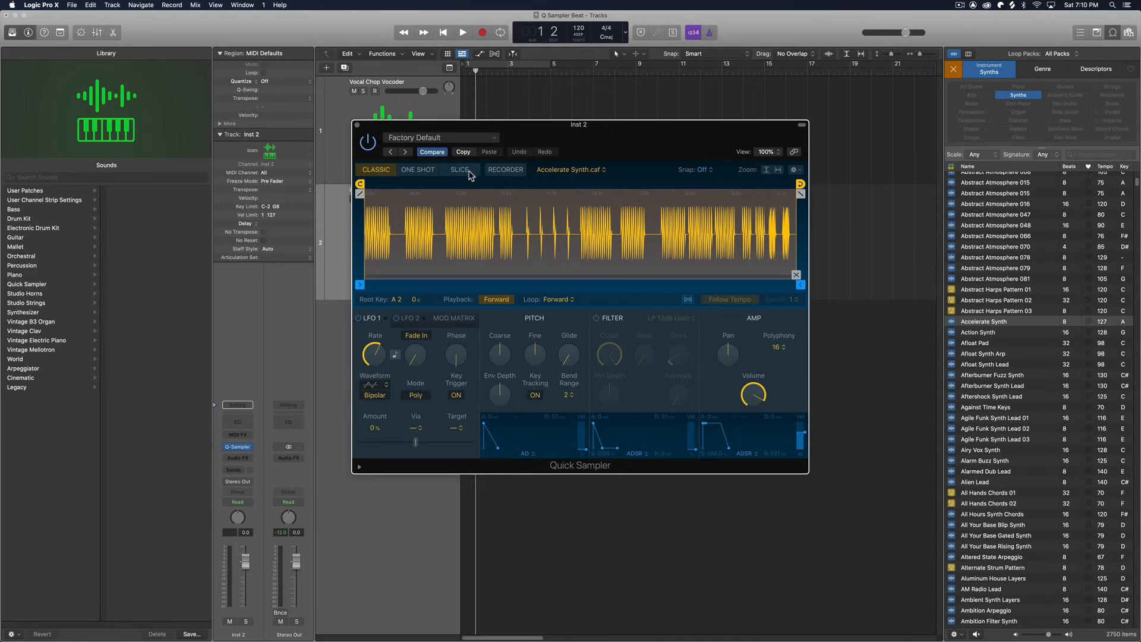
# Step: Slice the Accelerate Synth loop at transients and audition the resulting slices
pyautogui.click(460, 170)
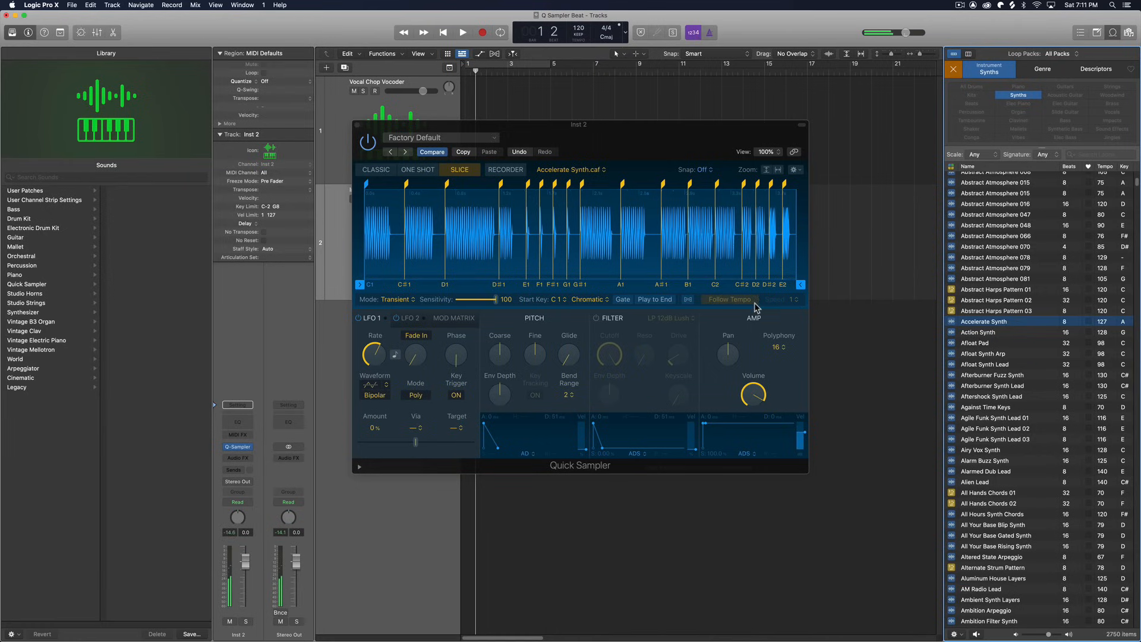
pyautogui.click(729, 298)
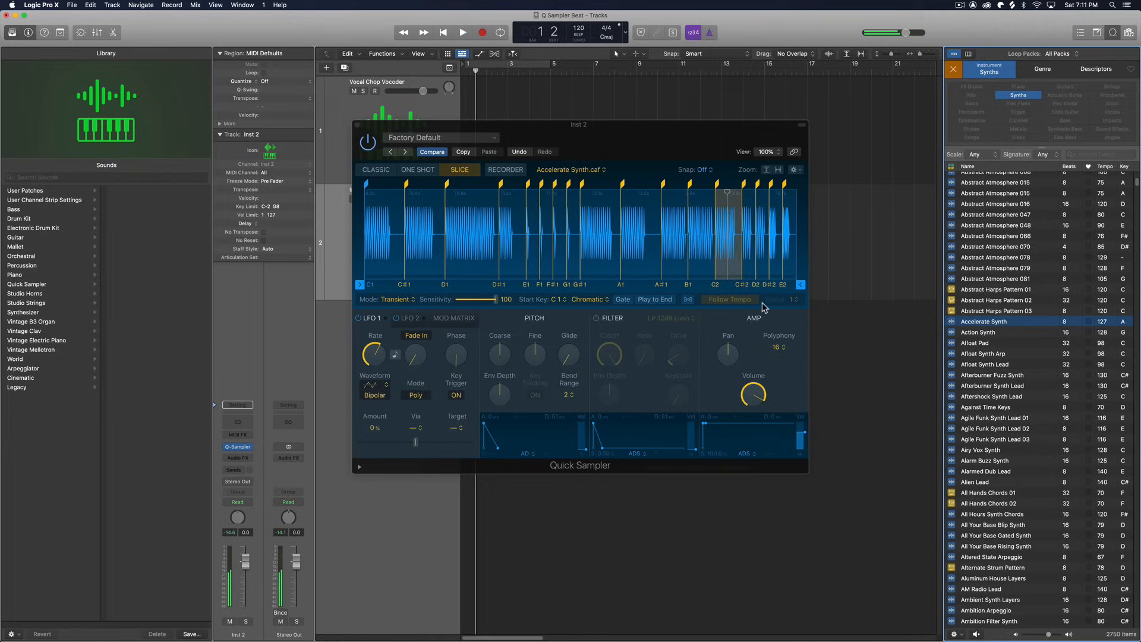
pyautogui.click(730, 233)
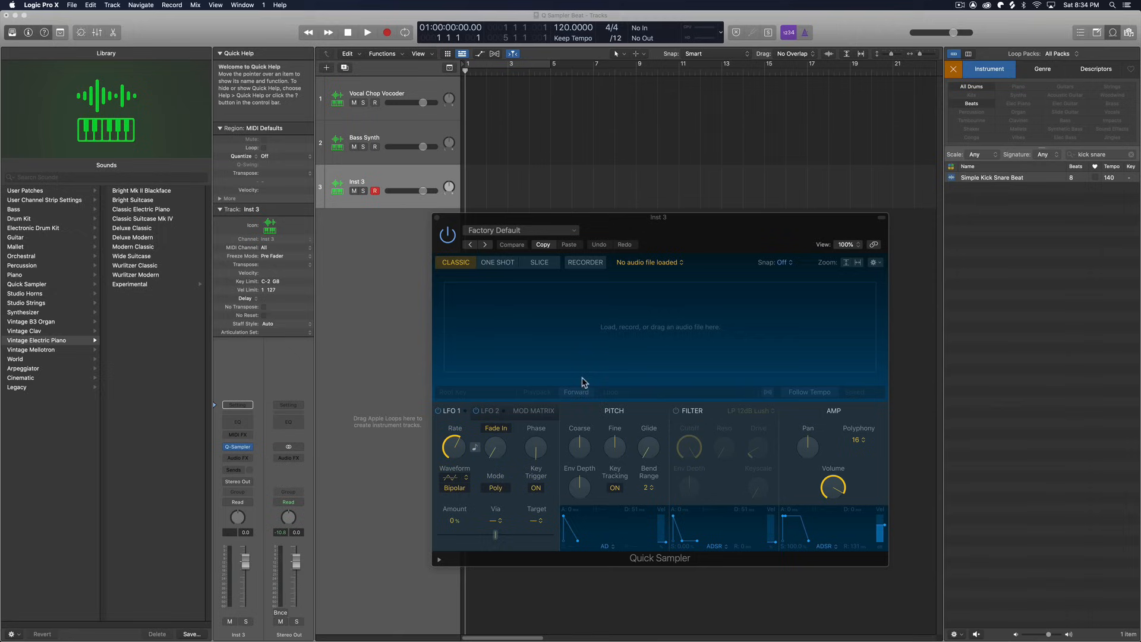
pyautogui.moveTo(970, 230)
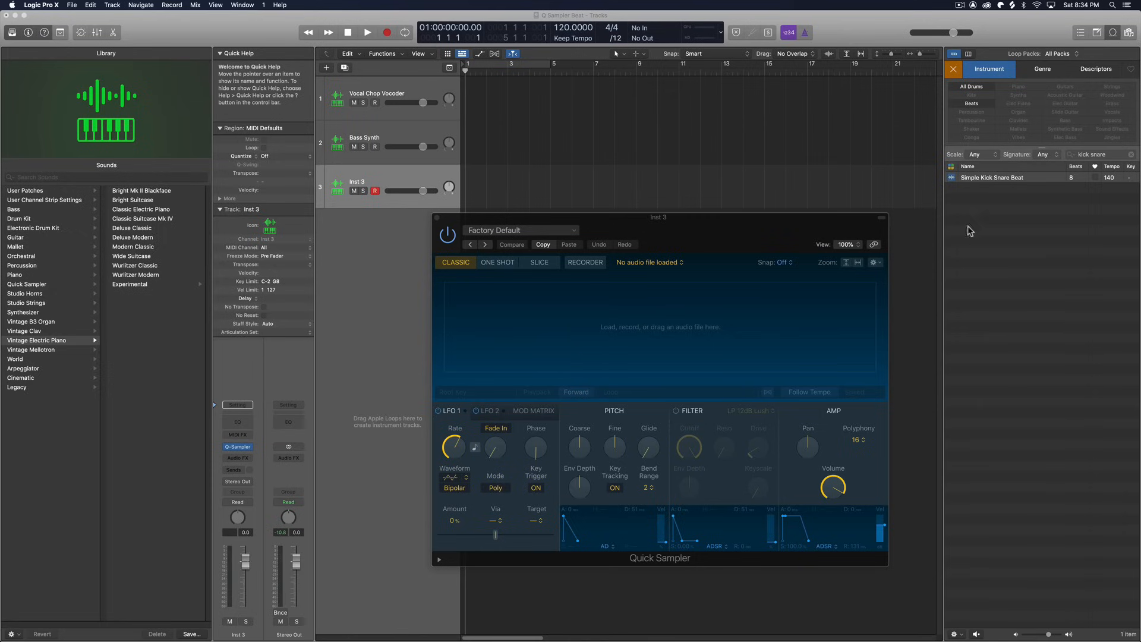
pyautogui.moveTo(1008, 188)
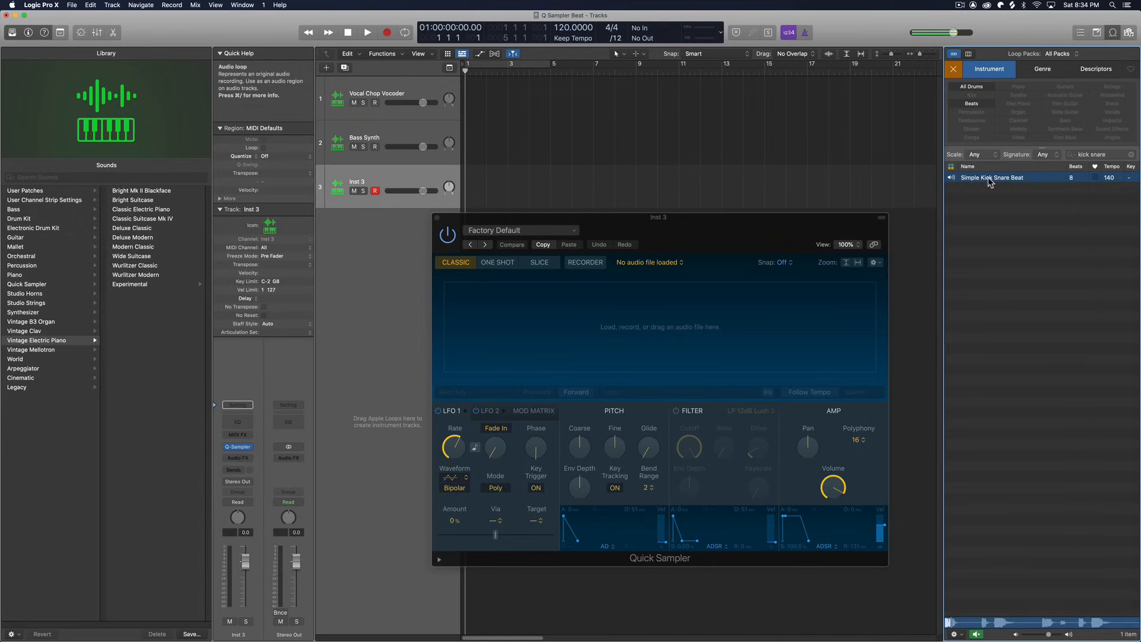
# Step: Preview Simple Kick Snare Beat, load it into the third Quick Sampler and slice it
pyautogui.moveTo(278, 518); pyautogui.dragTo(279, 532)
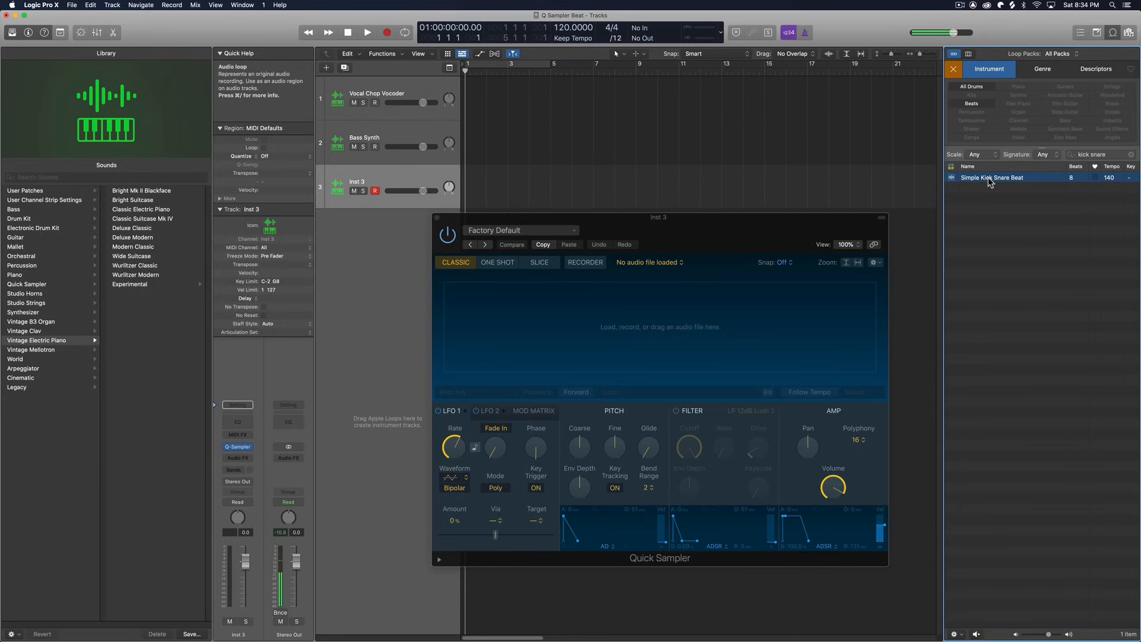
pyautogui.doubleClick(992, 177)
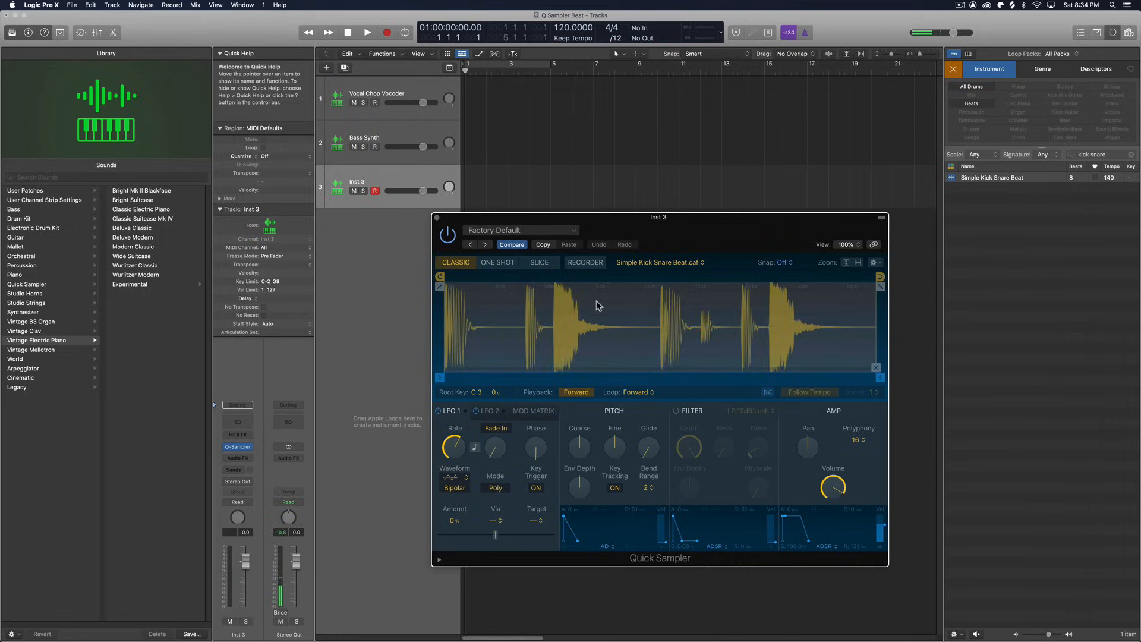
pyautogui.click(538, 262)
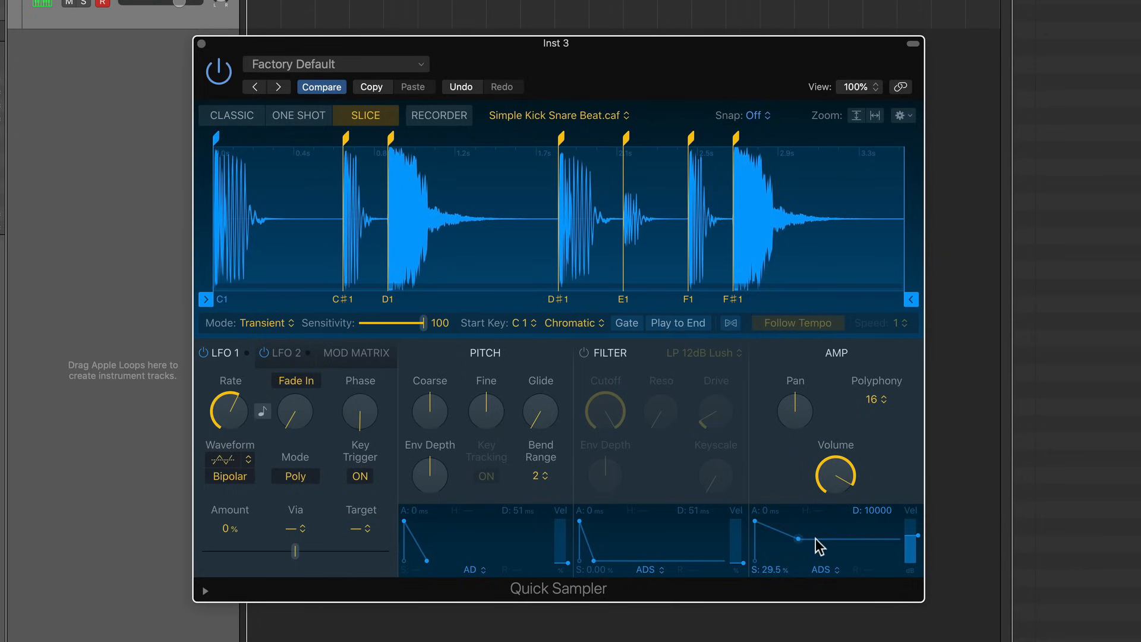
# Step: Drop the drum slices' amp envelope sustain to near zero and shorten the decay
pyautogui.moveTo(814, 540); pyautogui.dragTo(814, 548)
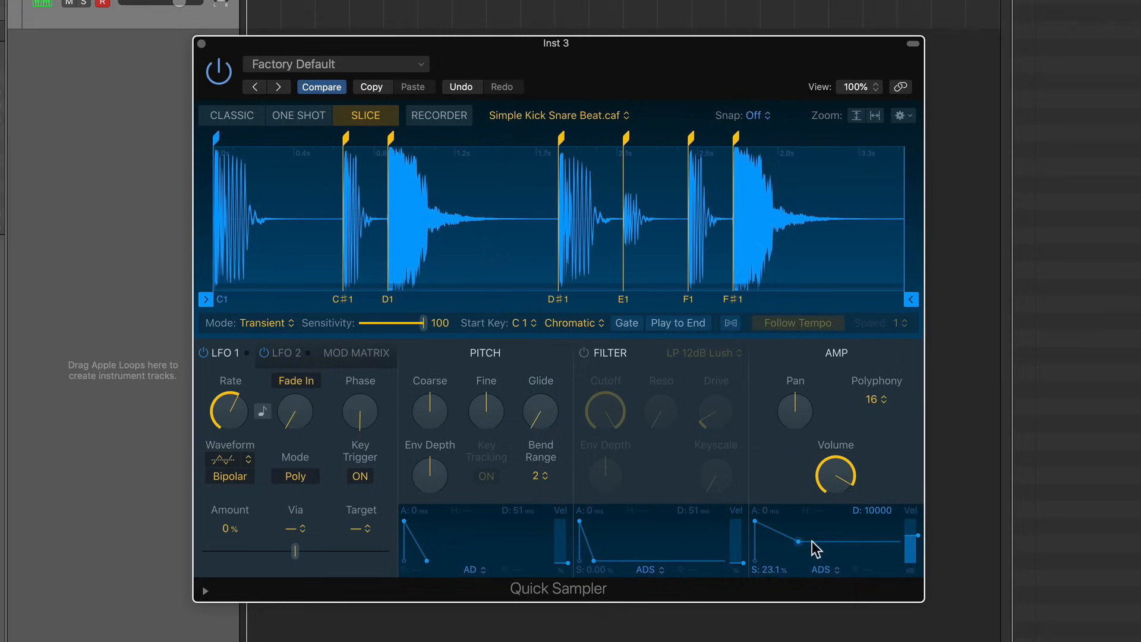
pyautogui.moveTo(815, 547); pyautogui.dragTo(811, 564)
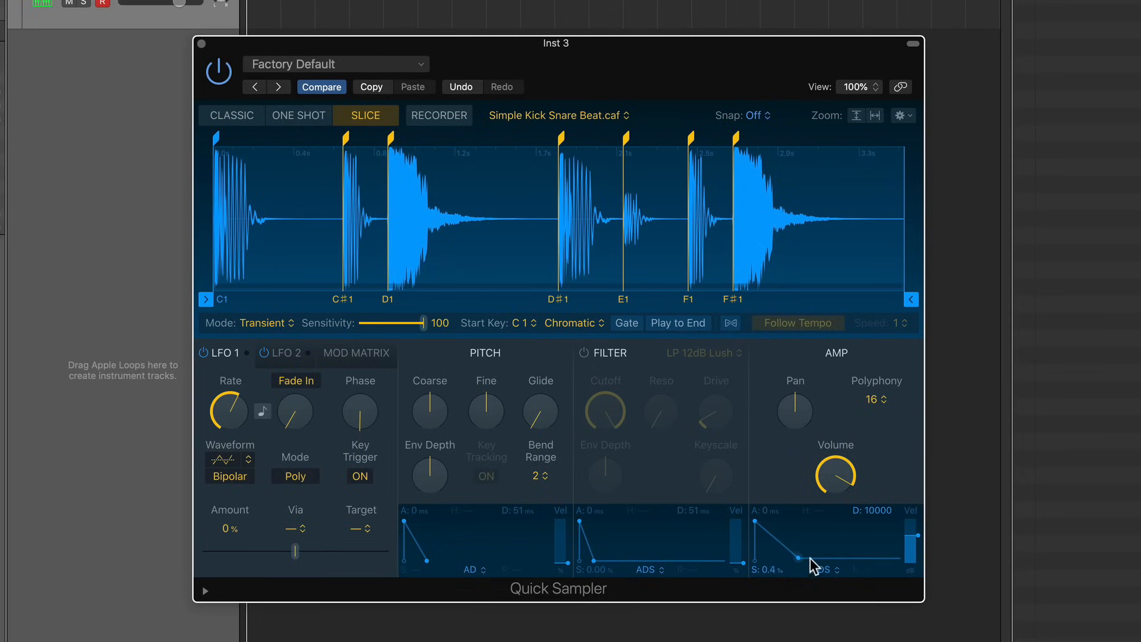
pyautogui.moveTo(811, 564); pyautogui.dragTo(784, 567)
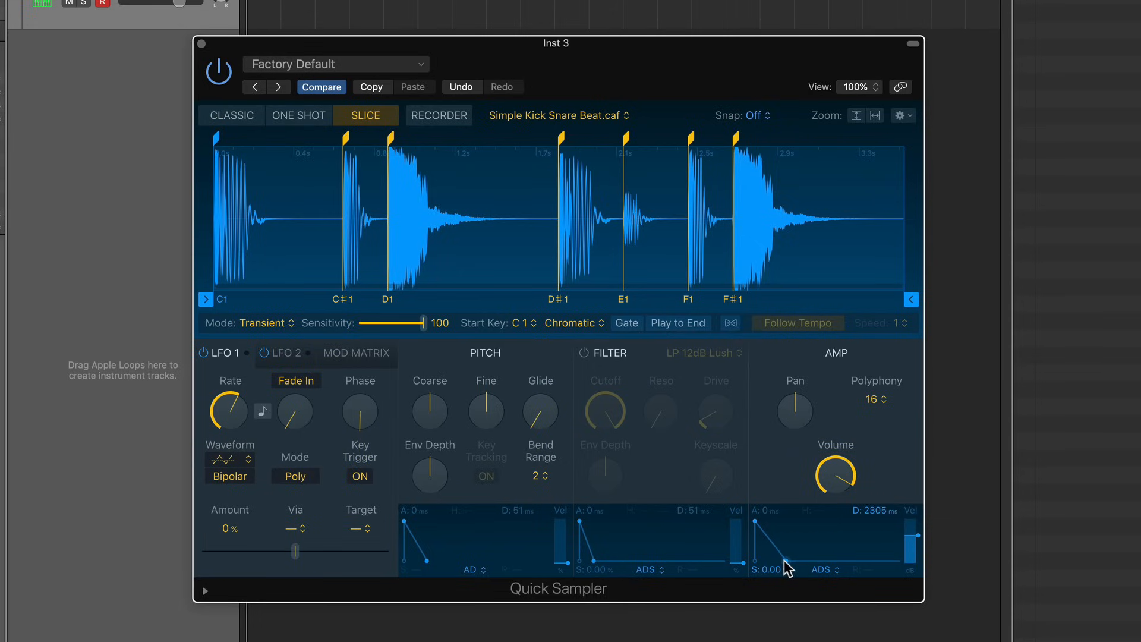
pyautogui.moveTo(790, 567); pyautogui.dragTo(784, 570)
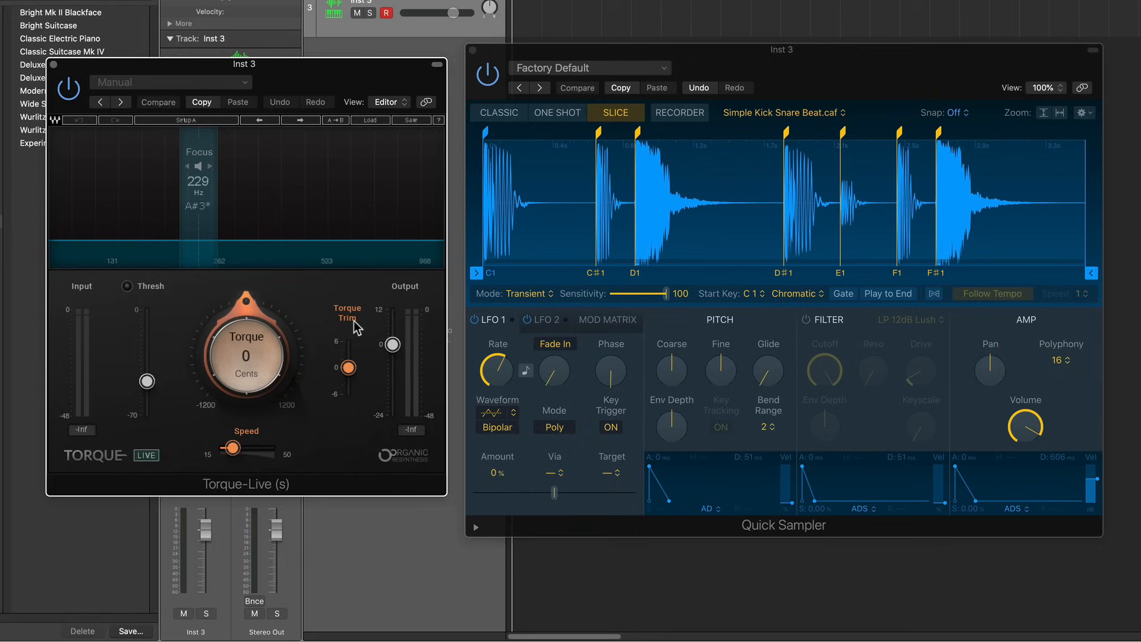
pyautogui.moveTo(731, 219)
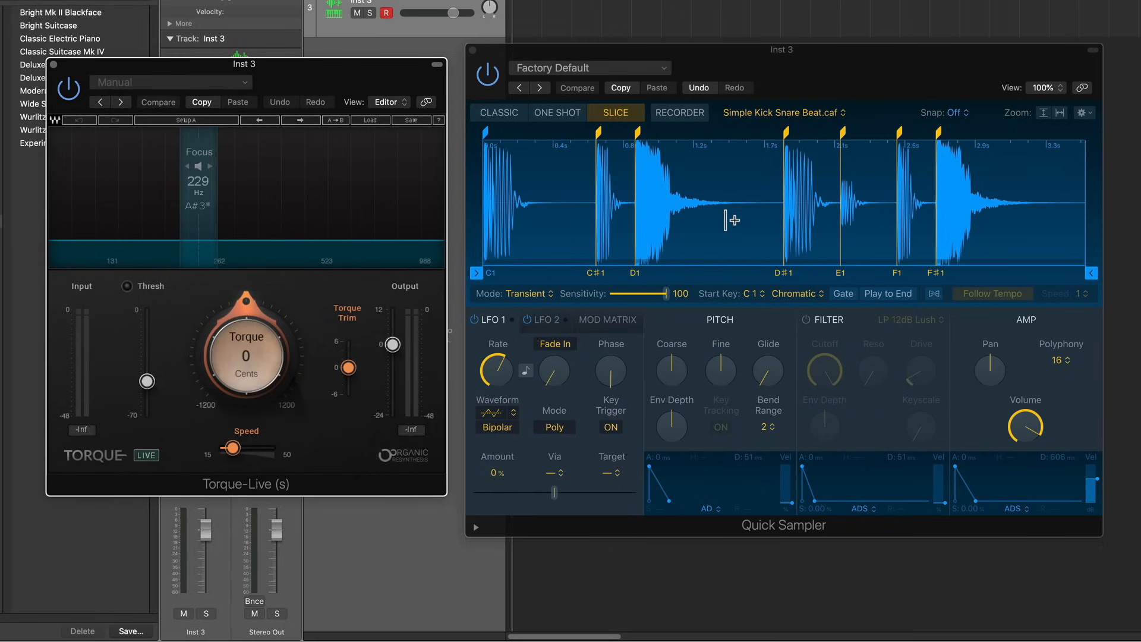
pyautogui.moveTo(661, 220)
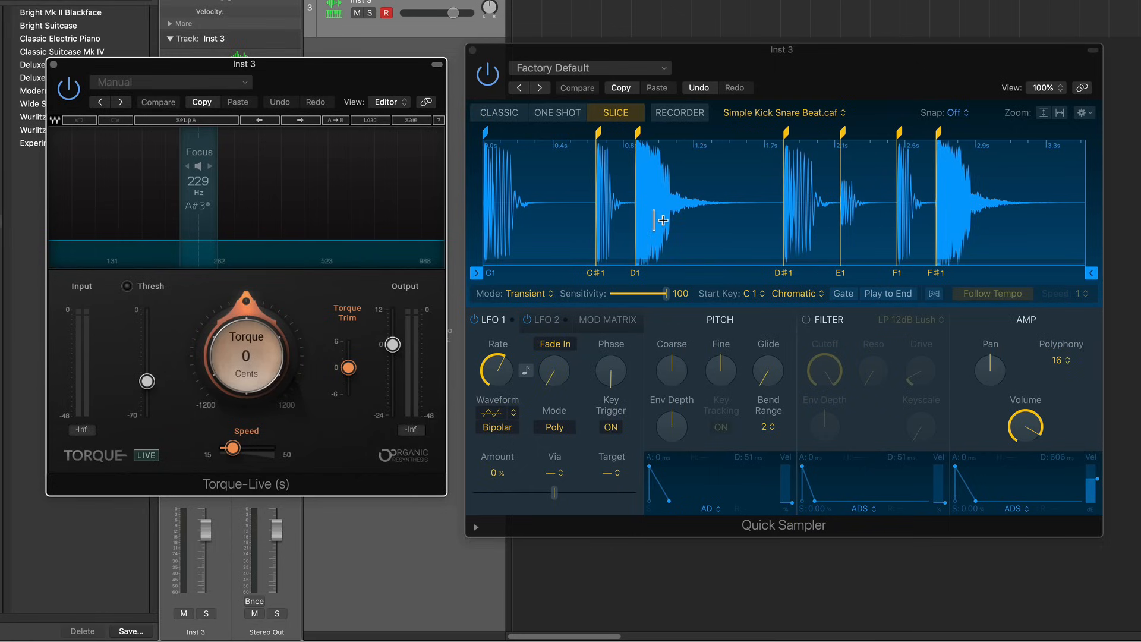
# Step: Insert Torque-Live into an Audio FX slot on Inst 3
pyautogui.moveTo(245, 355); pyautogui.dragTo(245, 407)
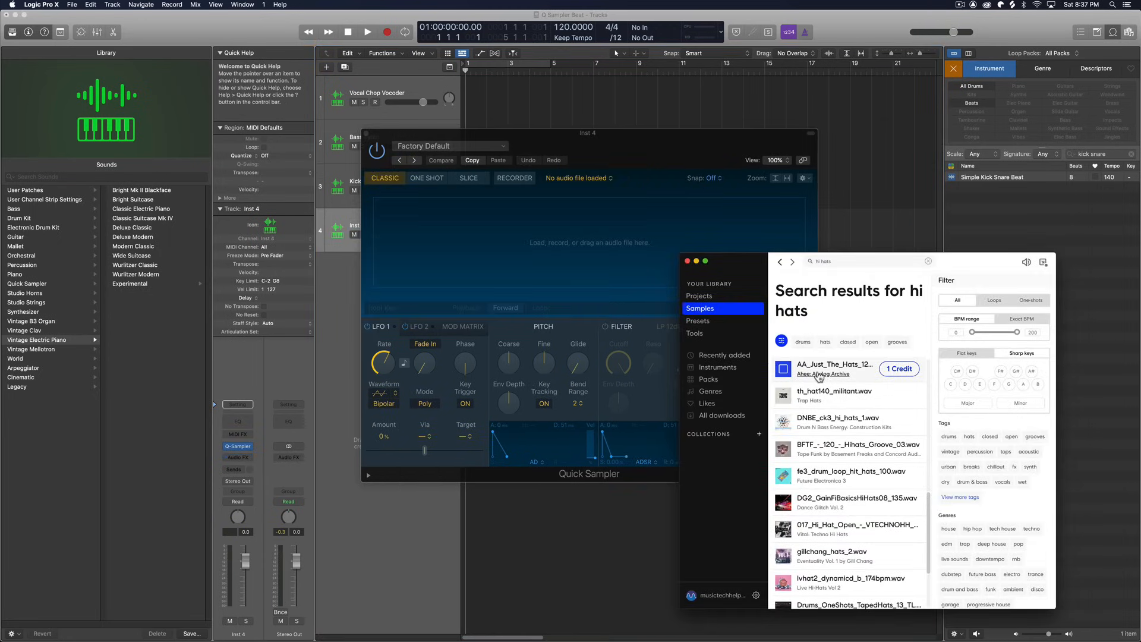
# Step: Load AA_Just_The_Hats_126.wav into the fourth Quick Sampler and slice it into hits
pyautogui.click(897, 368)
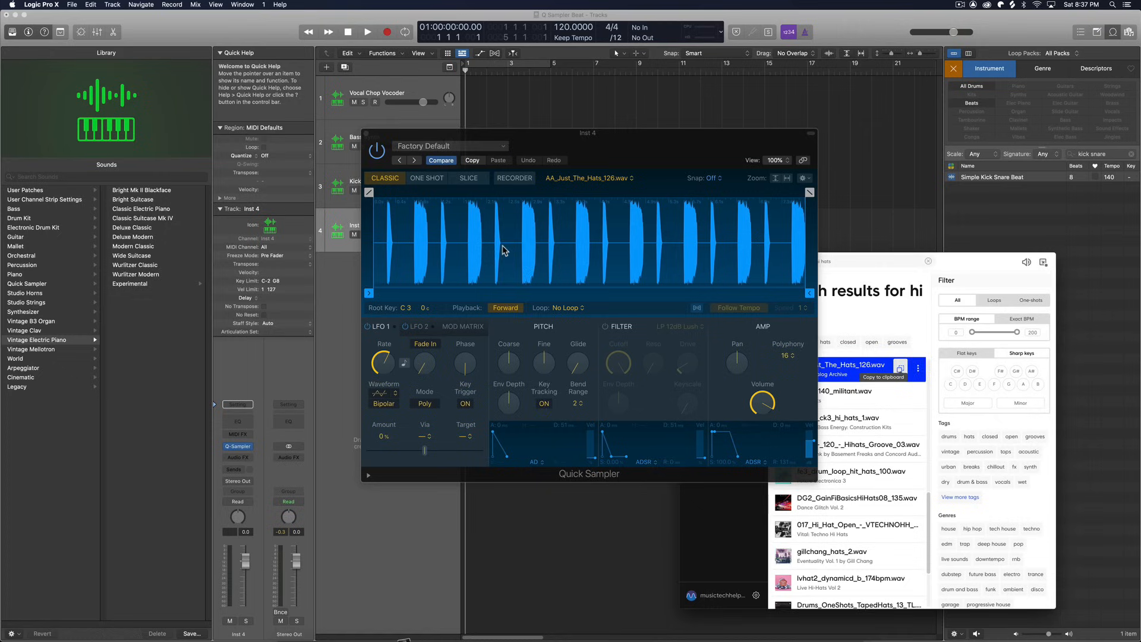
pyautogui.click(467, 178)
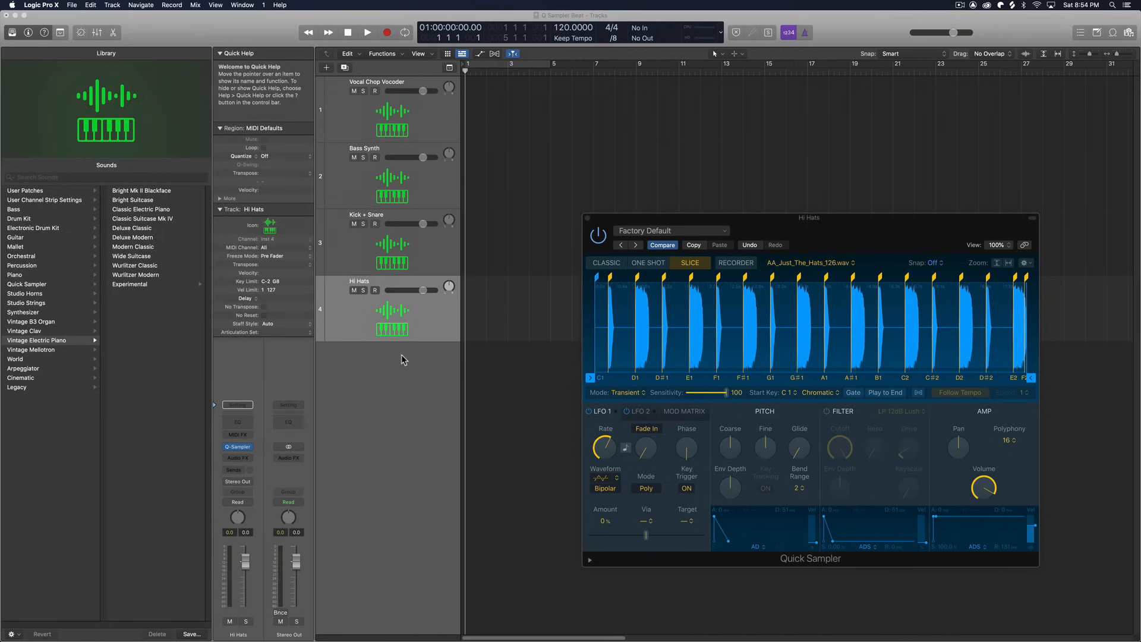
pyautogui.moveTo(407, 385)
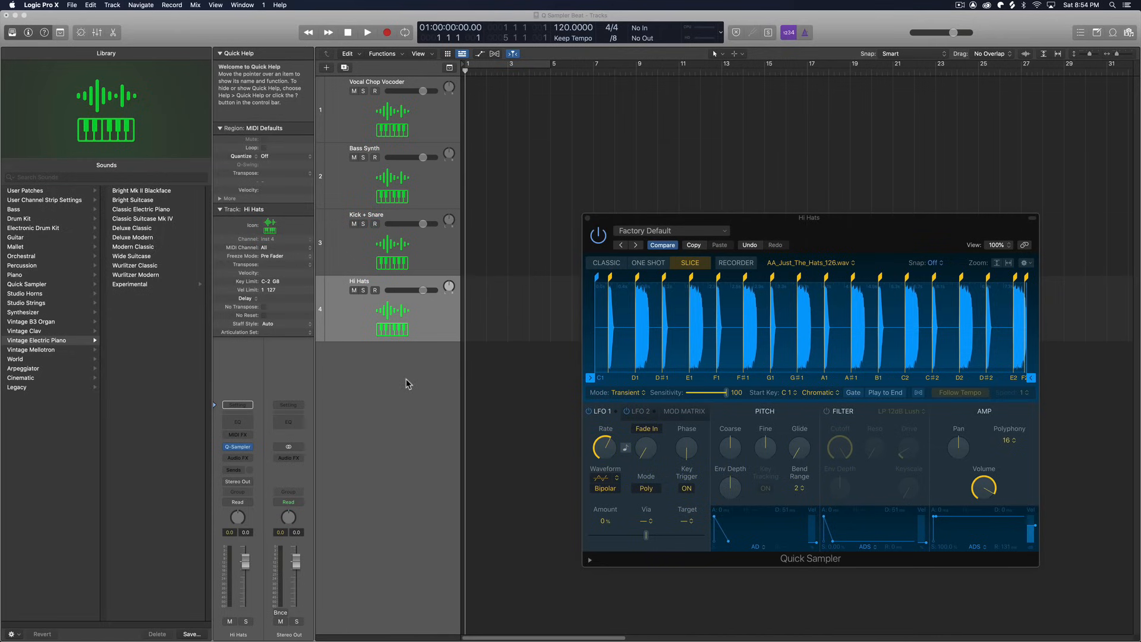
pyautogui.moveTo(405, 399)
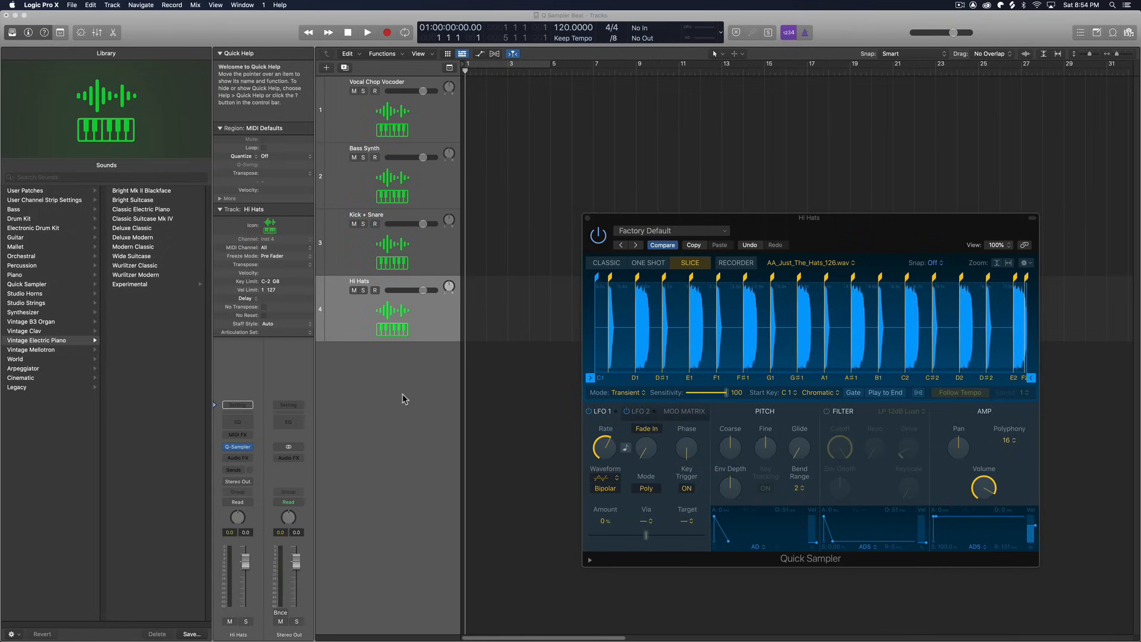
pyautogui.moveTo(418, 291)
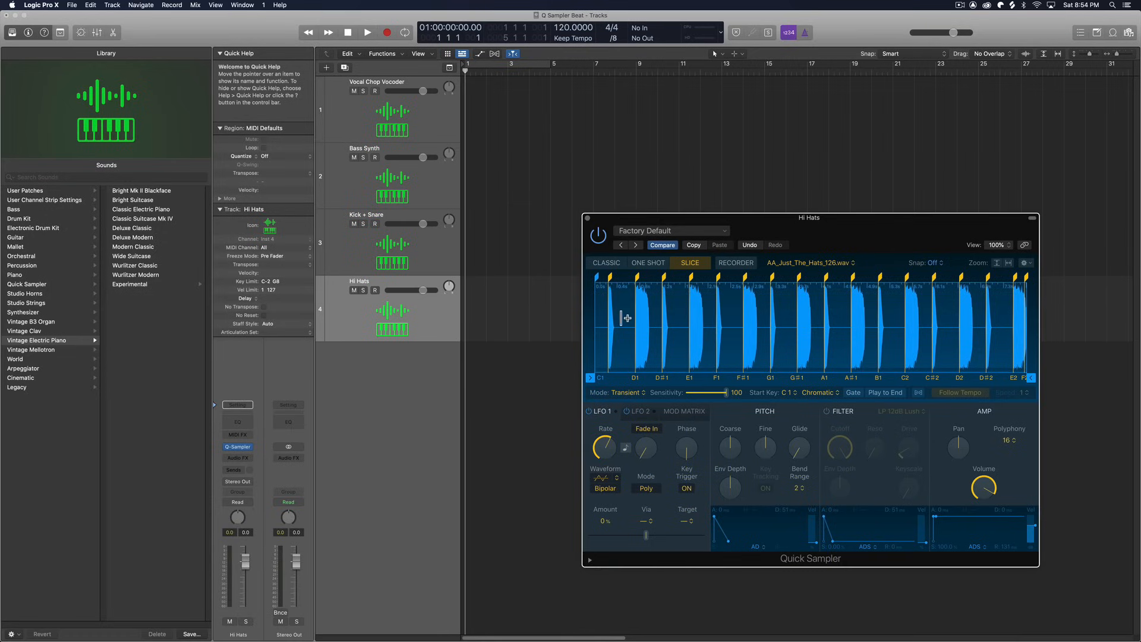
pyautogui.moveTo(871, 309)
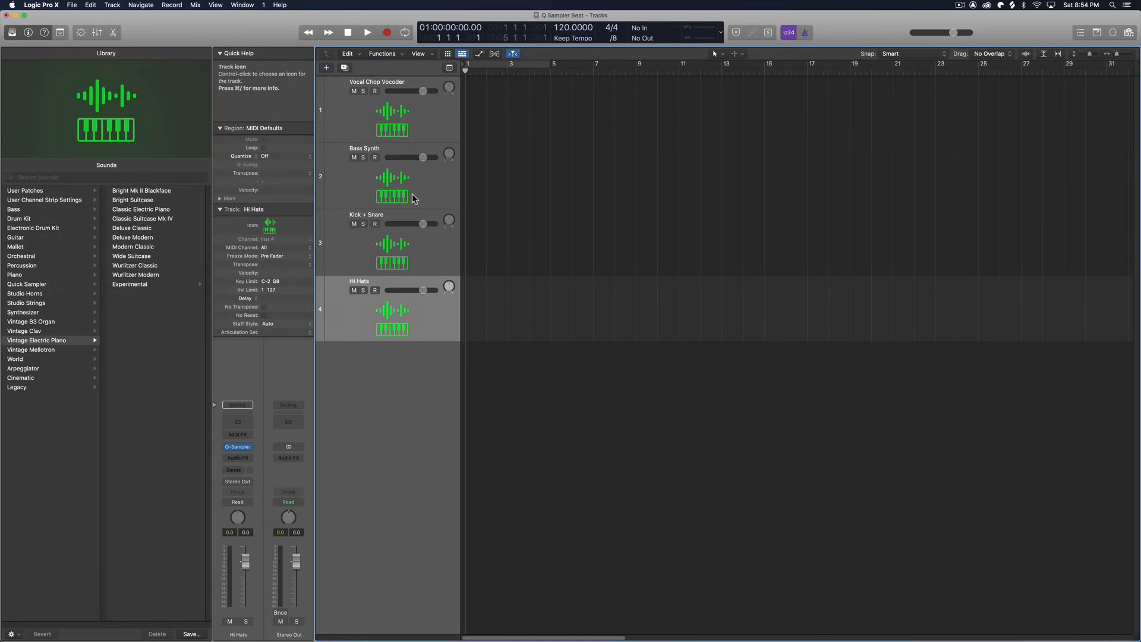
# Step: Select the Bass Synth track header to make it active
pyautogui.click(609, 38)
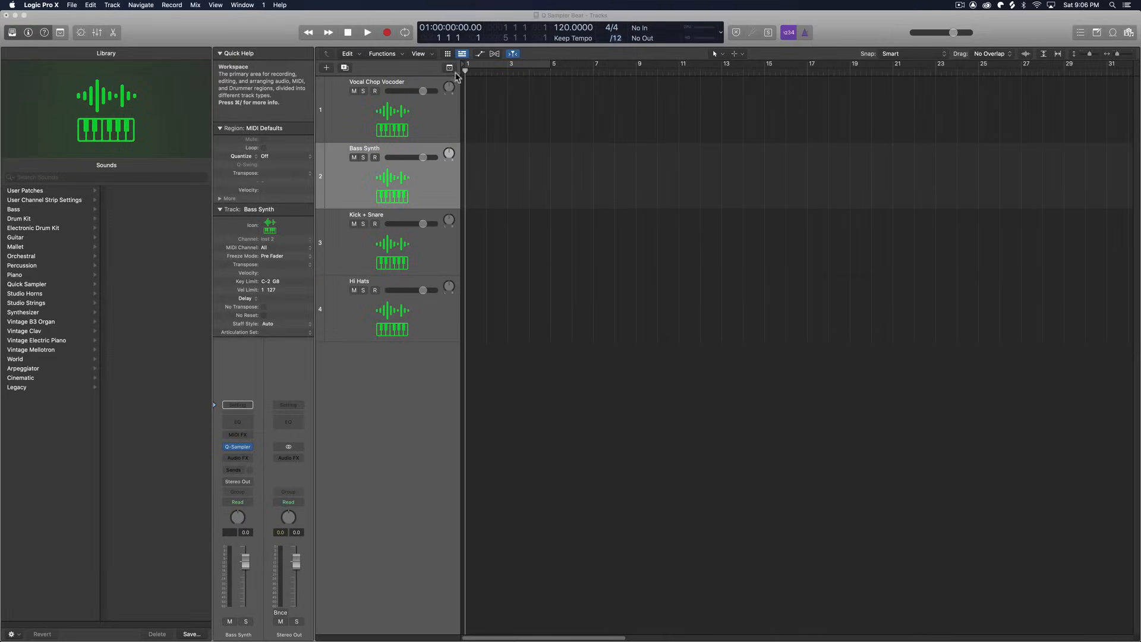
# Step: Switch to the Live Loops grid, move the sampler window aside, and add a stereo Tuner
pyautogui.click(448, 53)
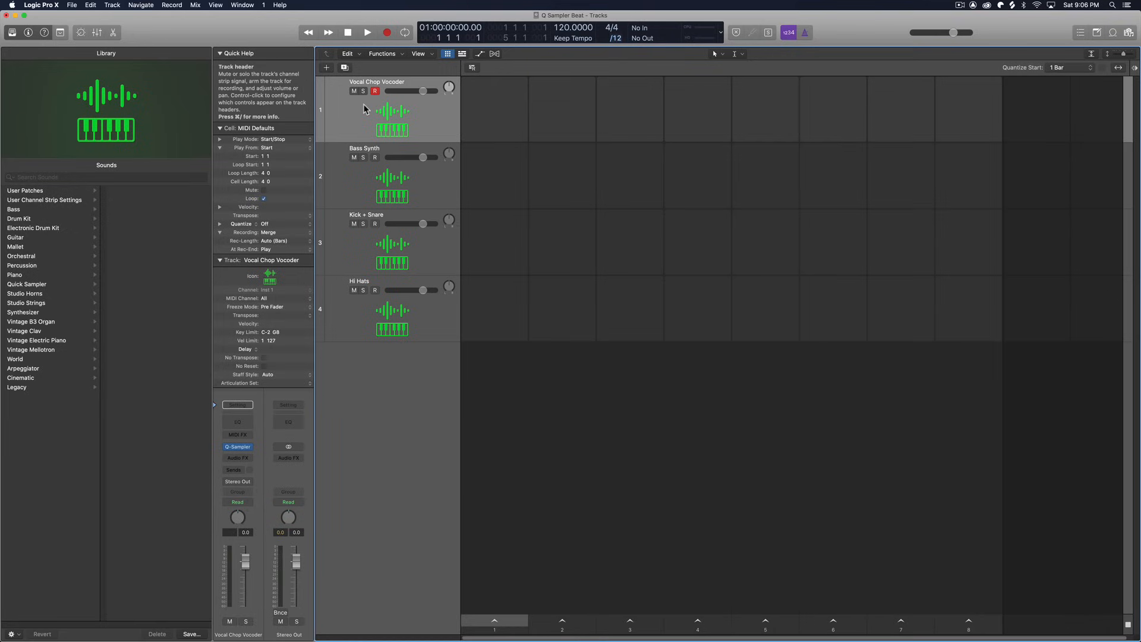
pyautogui.moveTo(374, 91)
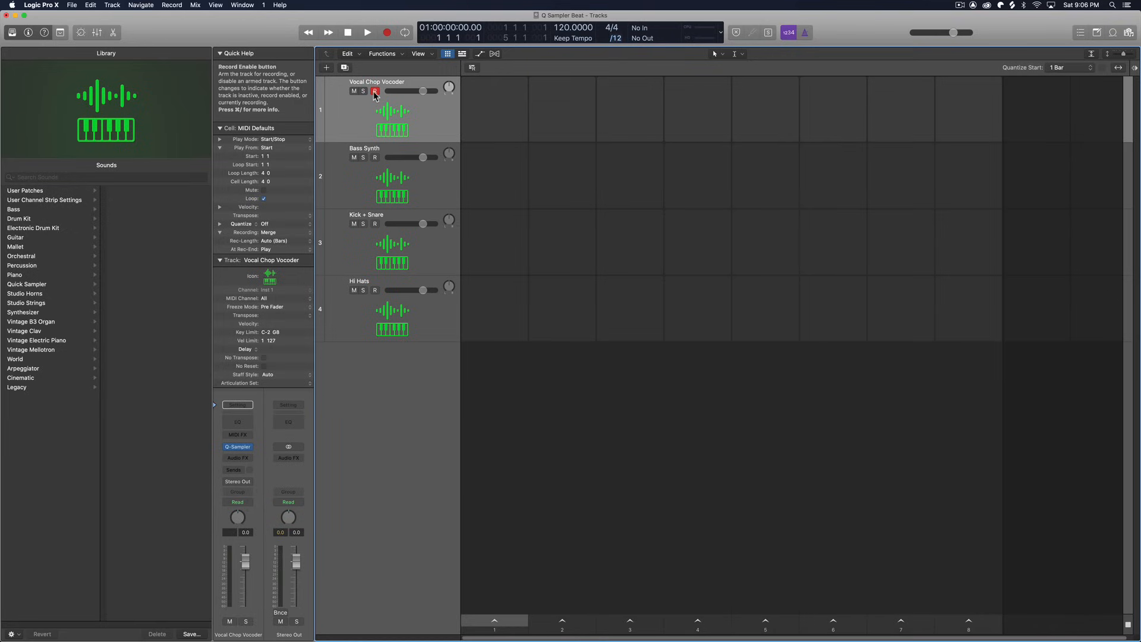
pyautogui.moveTo(237, 405)
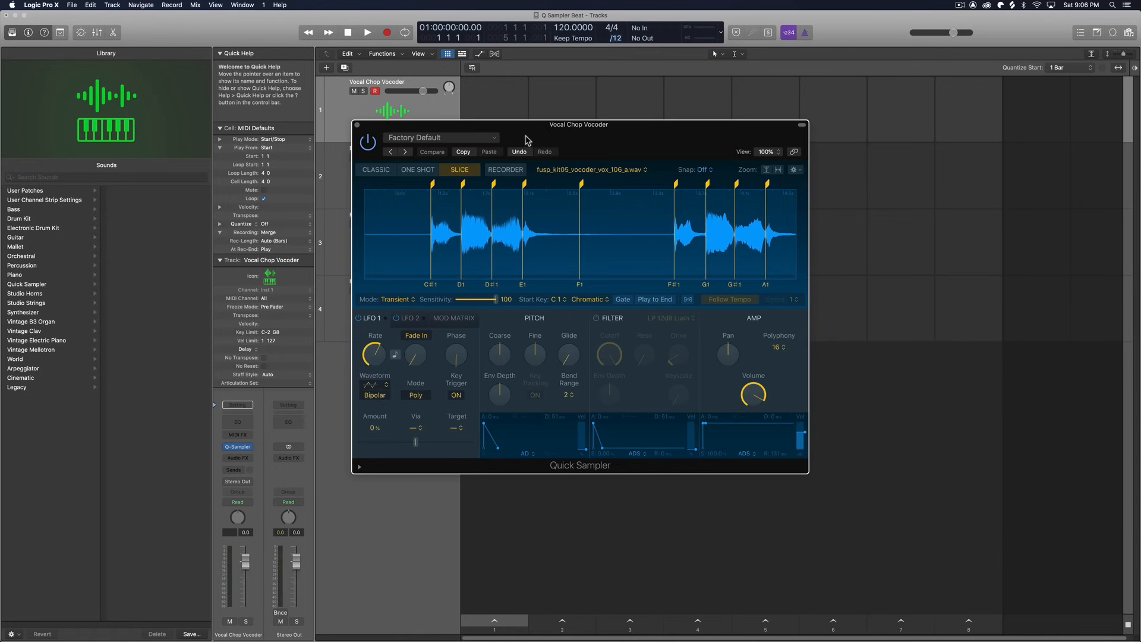
pyautogui.moveTo(579, 124); pyautogui.dragTo(714, 151)
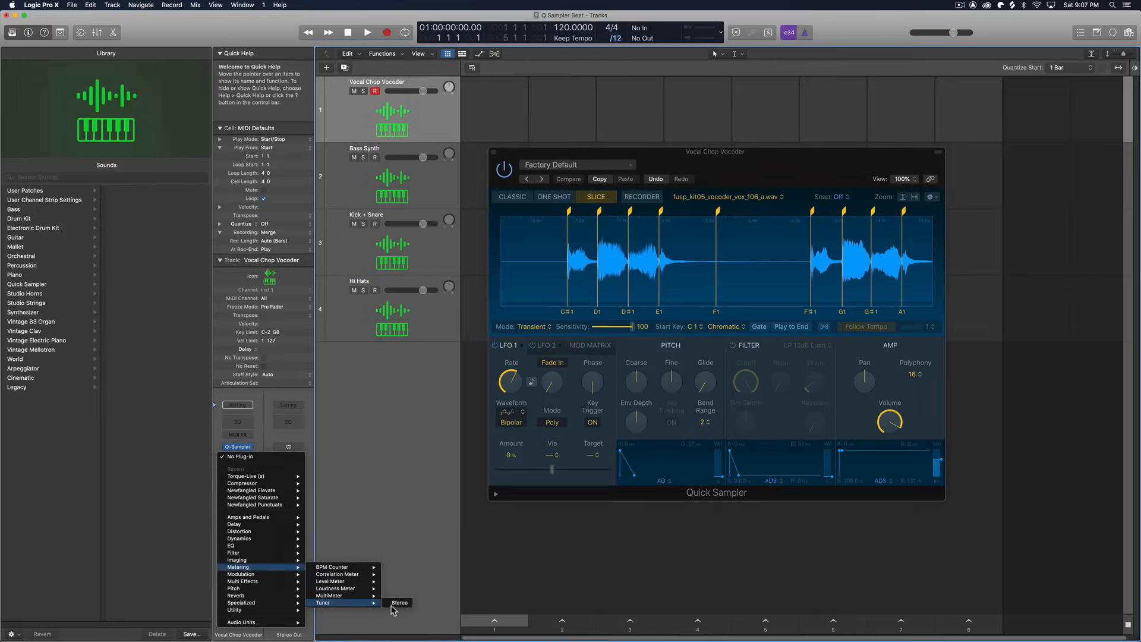
pyautogui.click(399, 602)
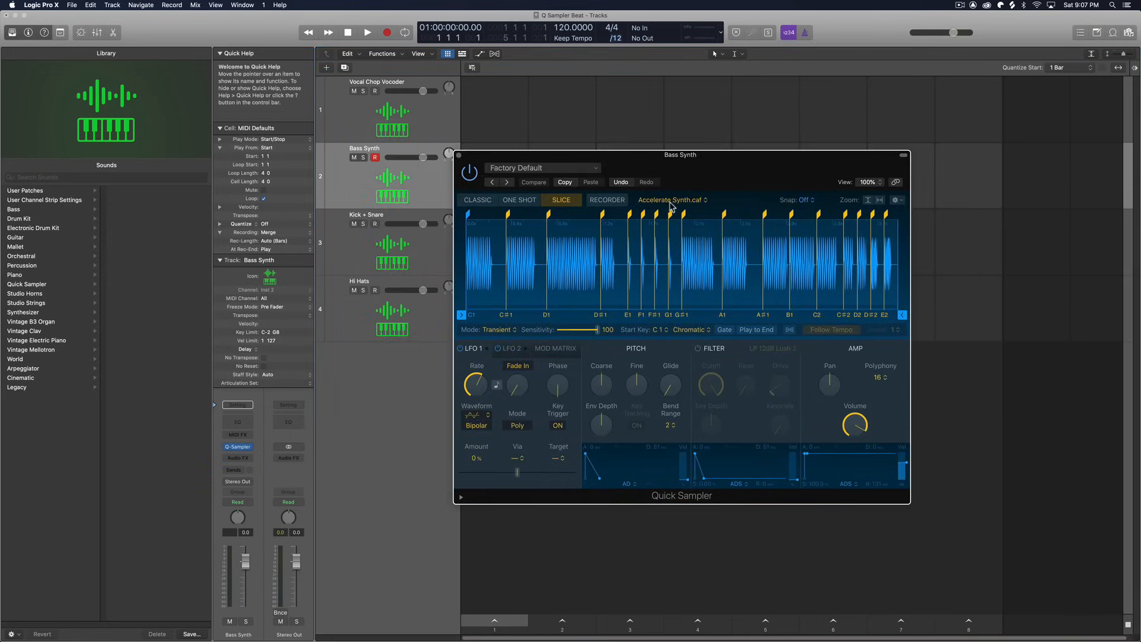
# Step: Close the Bass Synth Quick Sampler window
pyautogui.click(237, 454)
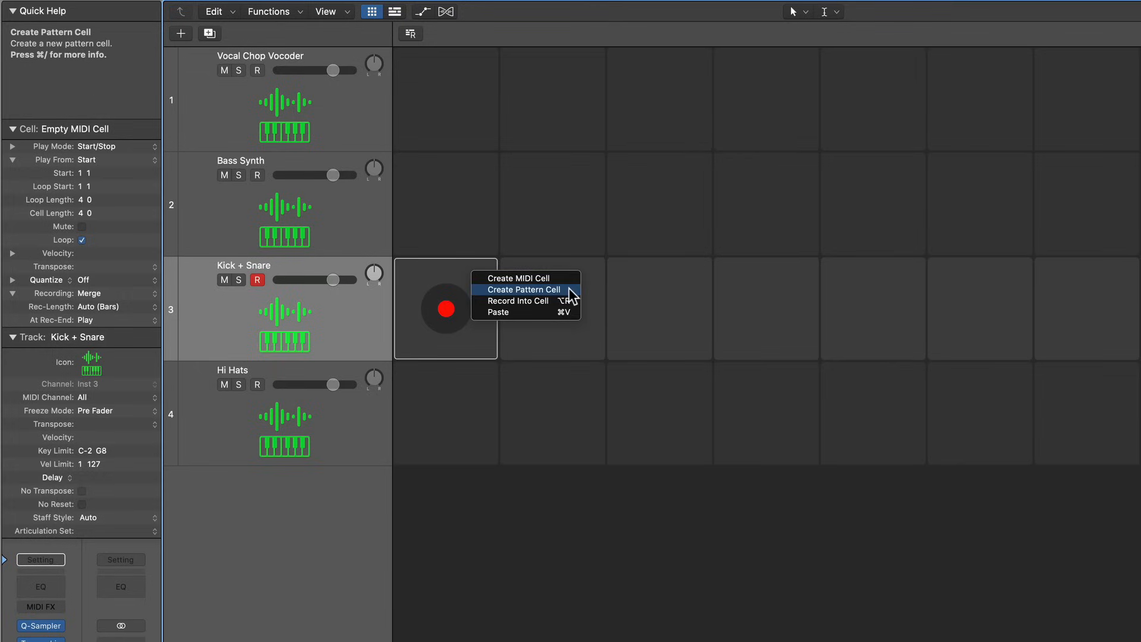
# Step: Create a Kick + Snare pattern cell and open it in the Step Sequencer
pyautogui.click(523, 289)
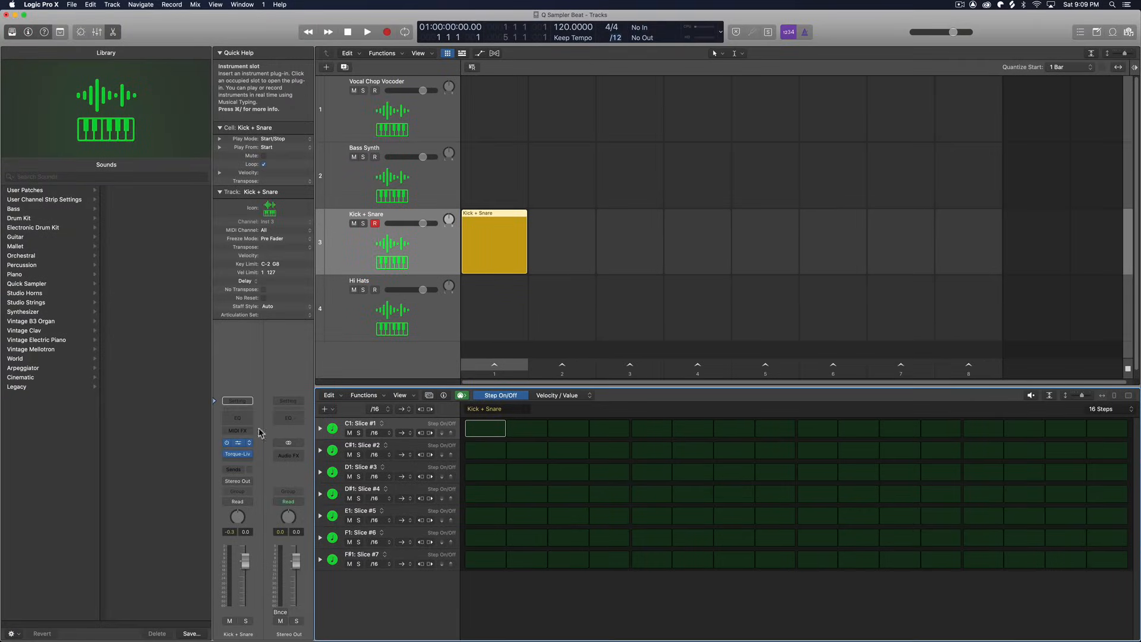
pyautogui.click(237, 442)
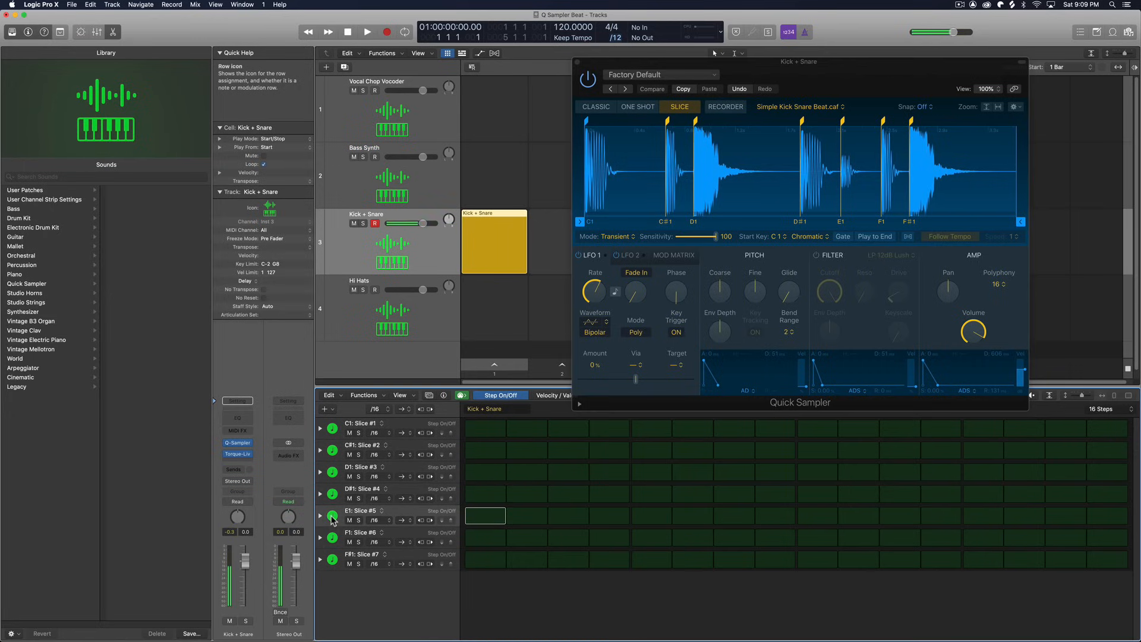
pyautogui.click(331, 558)
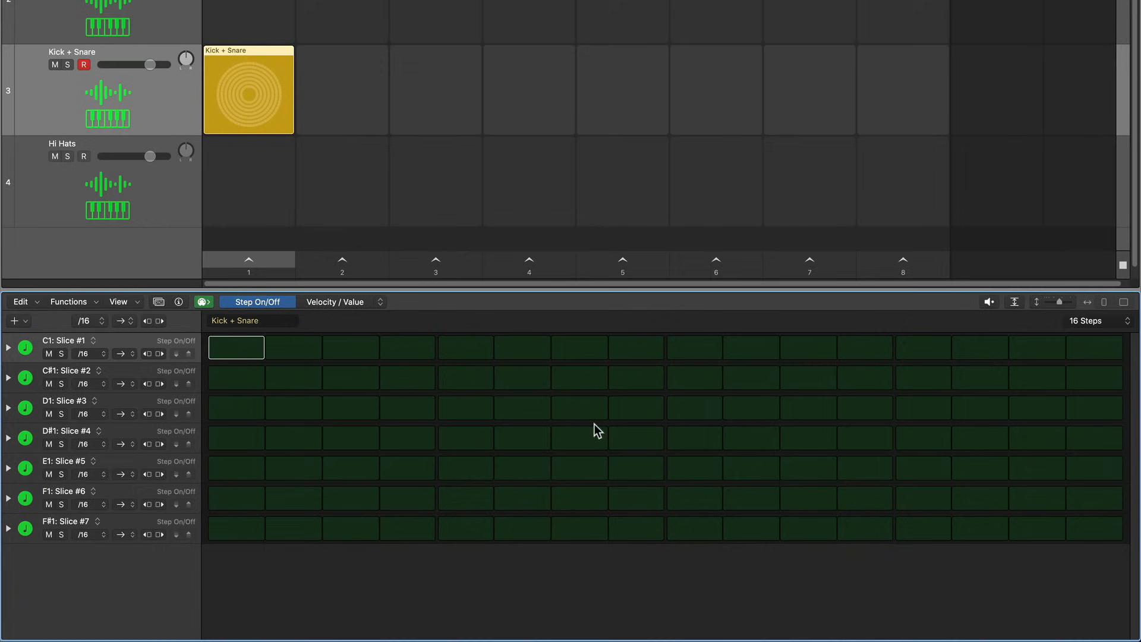
pyautogui.moveTo(96, 325)
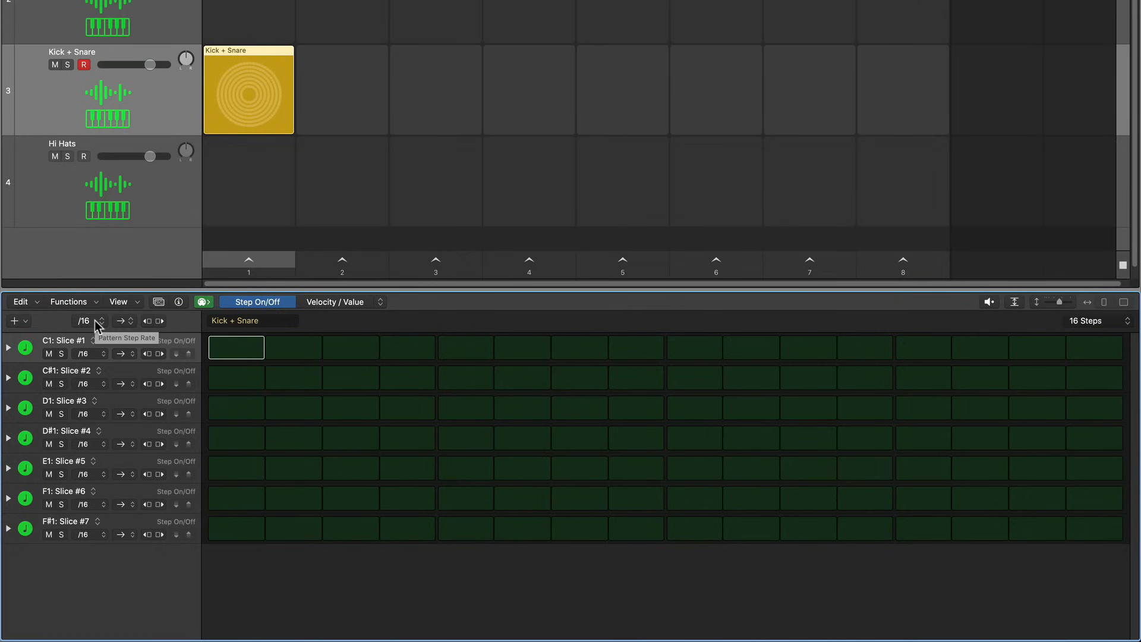
# Step: Set the Kick + Snare pattern to 8T rate and 24 steps, trimming Slice #1 kicks
pyautogui.click(100, 321)
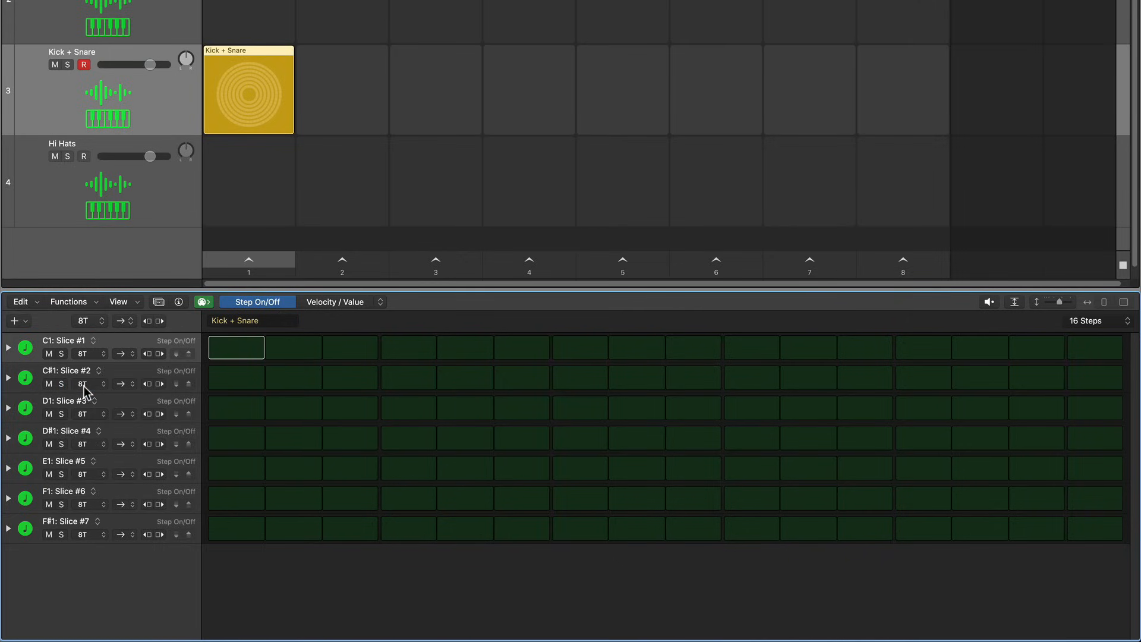
pyautogui.moveTo(851, 393)
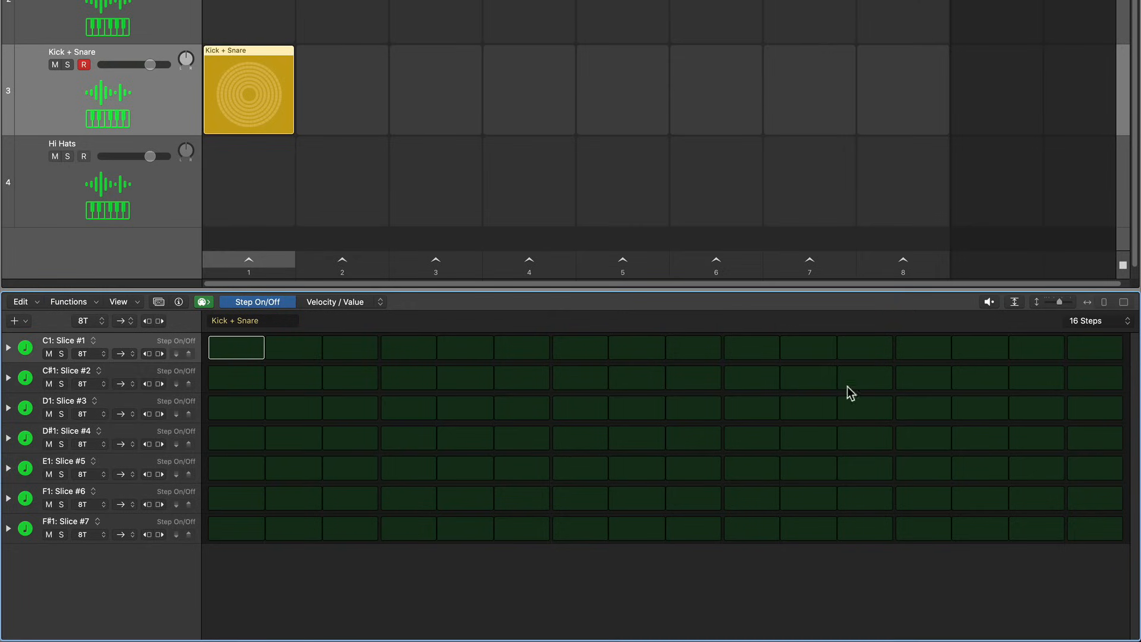
pyautogui.moveTo(619, 388)
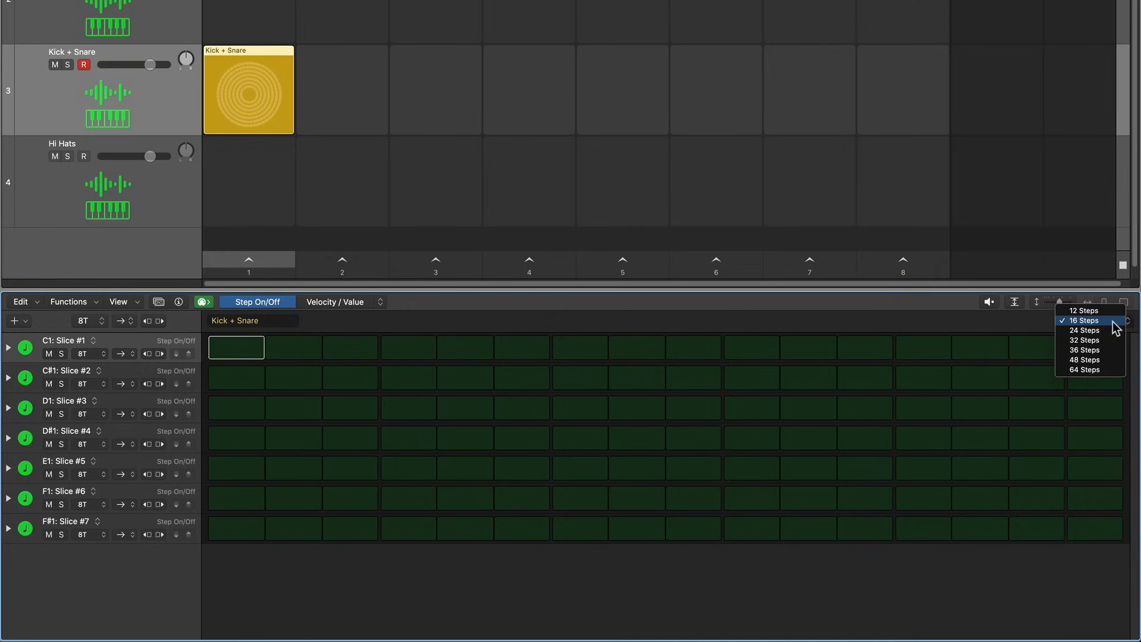
pyautogui.moveTo(1083, 310)
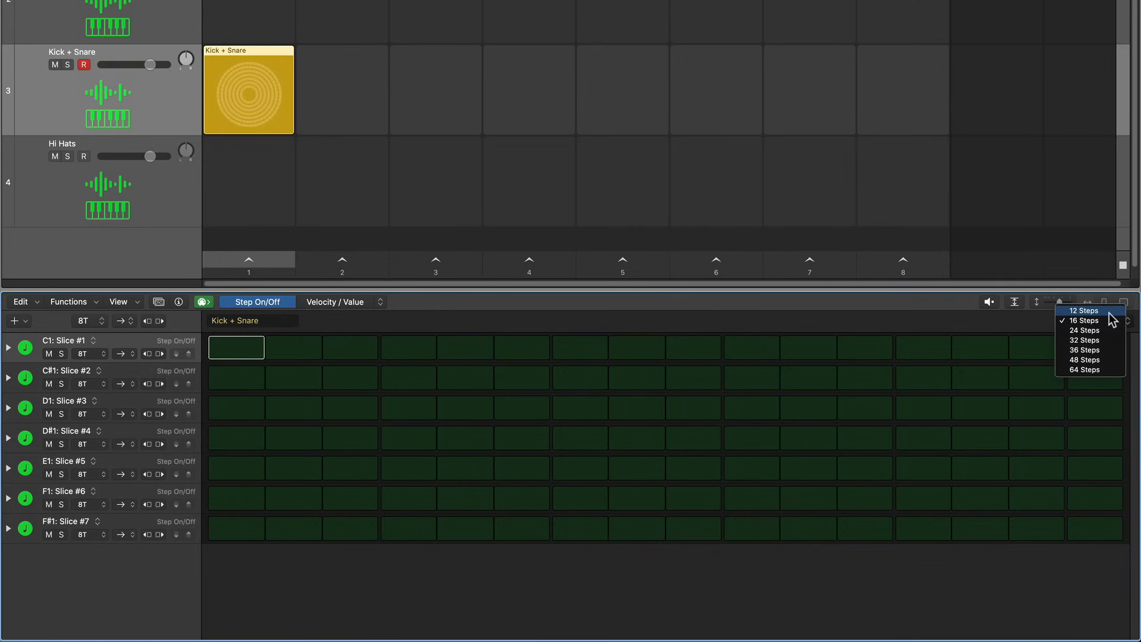
pyautogui.click(1084, 320)
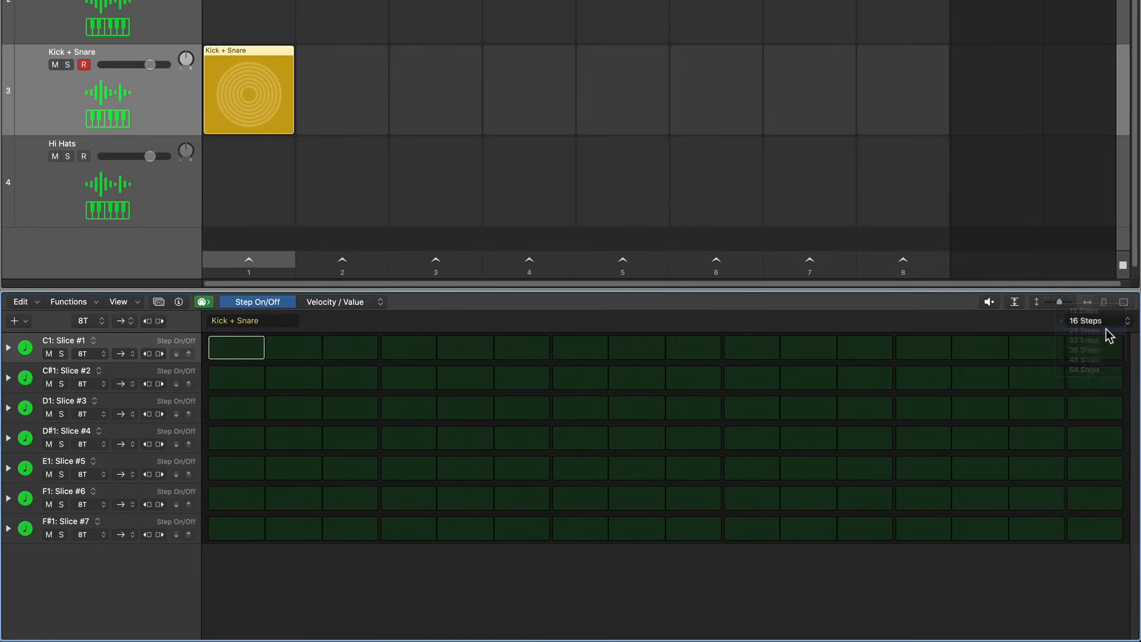
pyautogui.click(1084, 331)
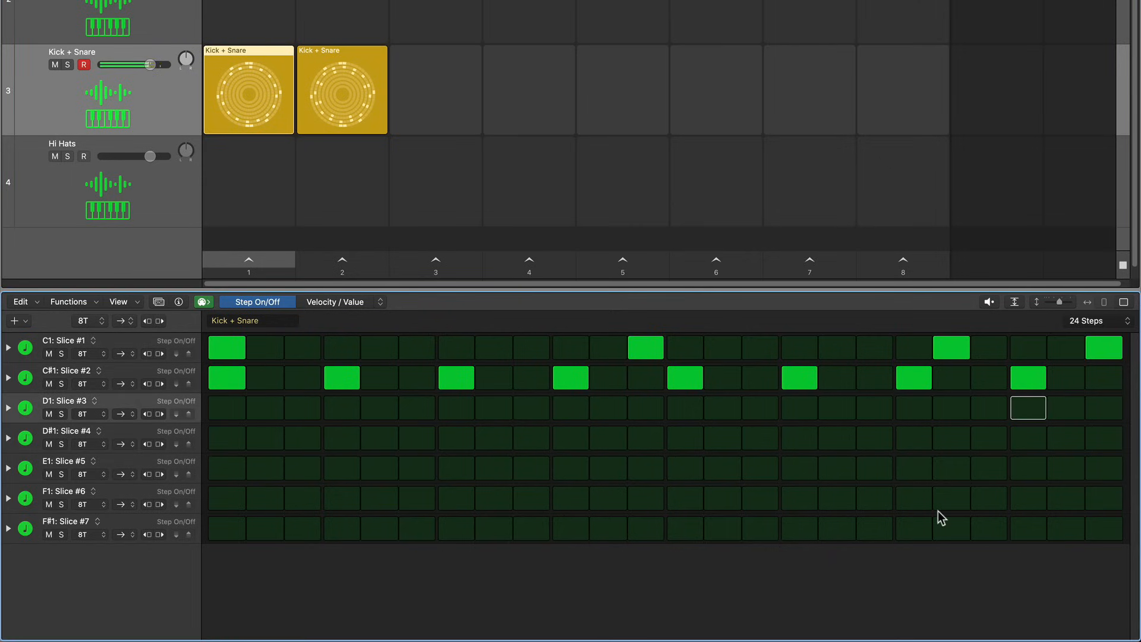
pyautogui.click(644, 347)
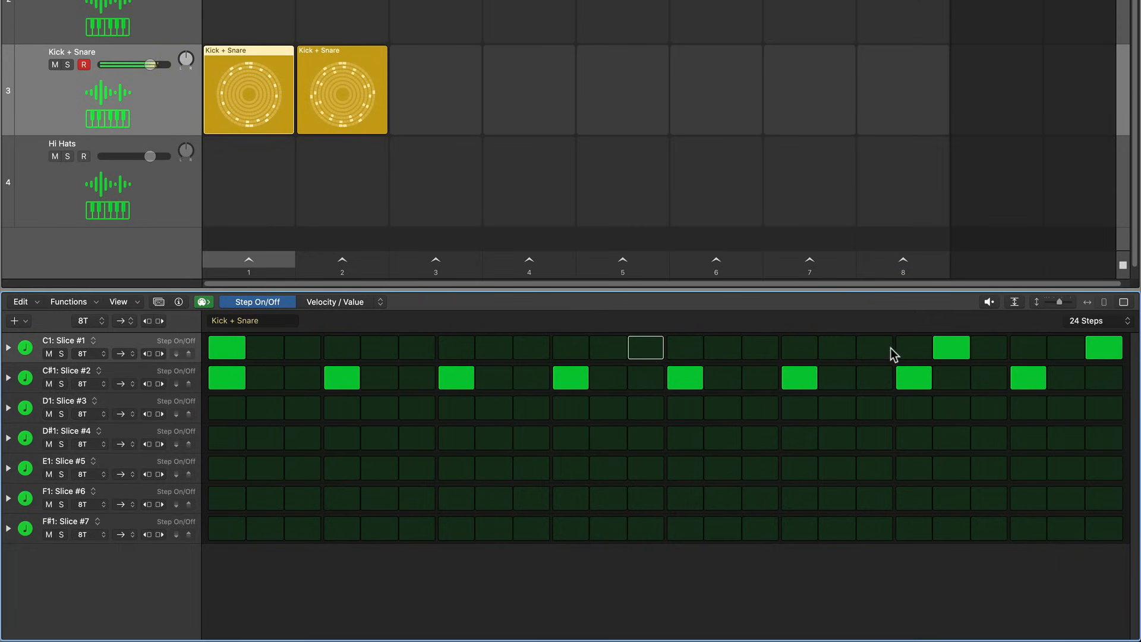
pyautogui.click(226, 347)
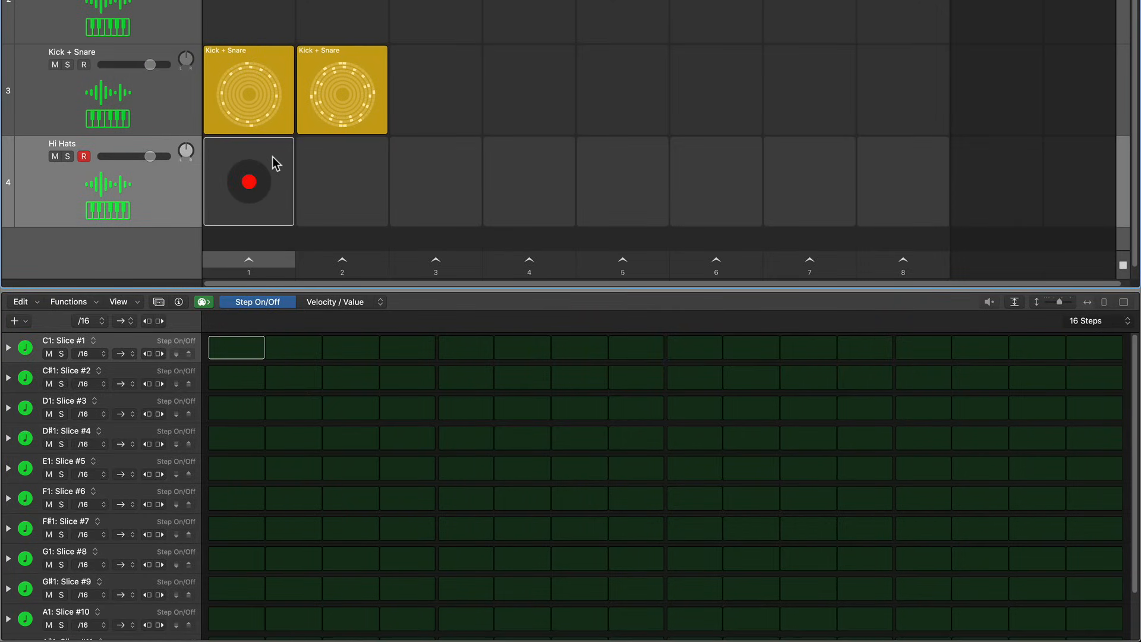
pyautogui.moveTo(272, 162)
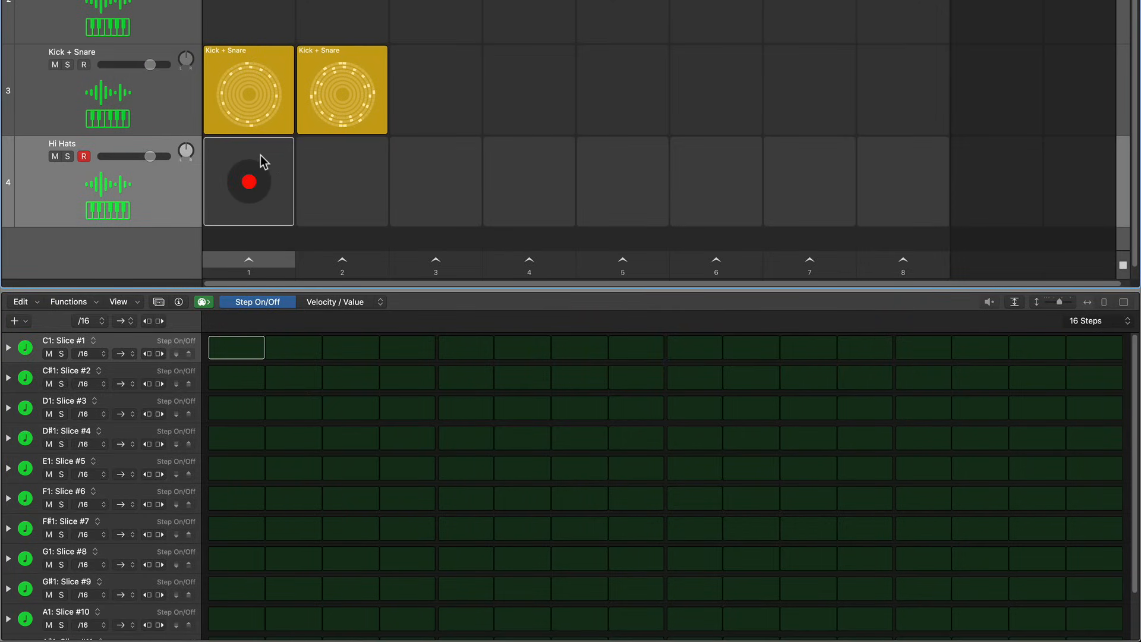
pyautogui.moveTo(223, 161)
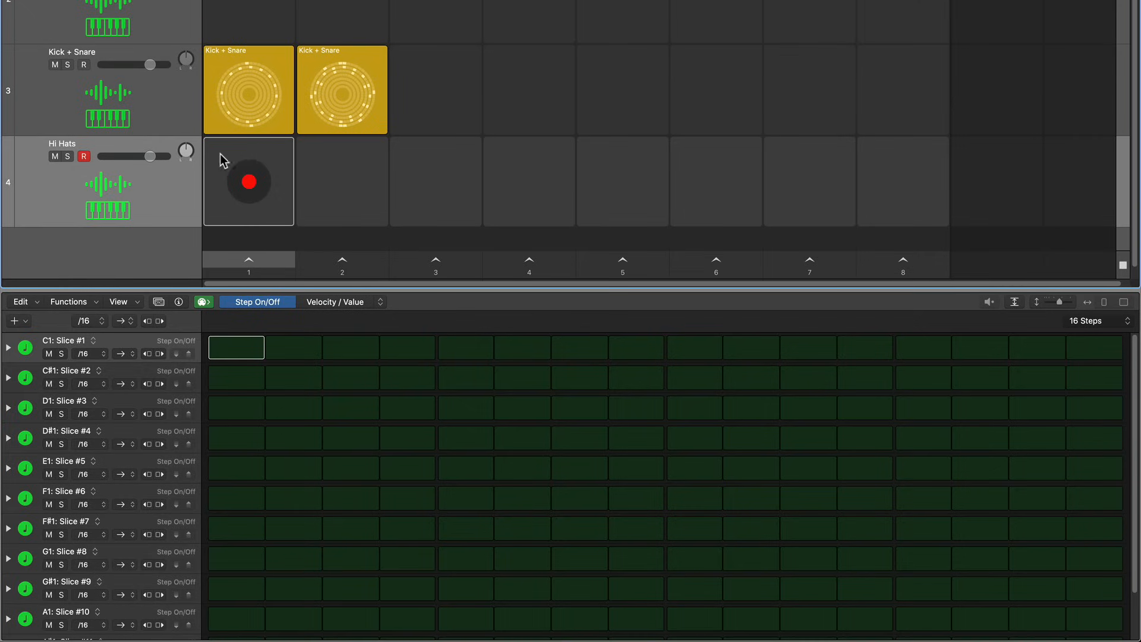
pyautogui.moveTo(147, 181)
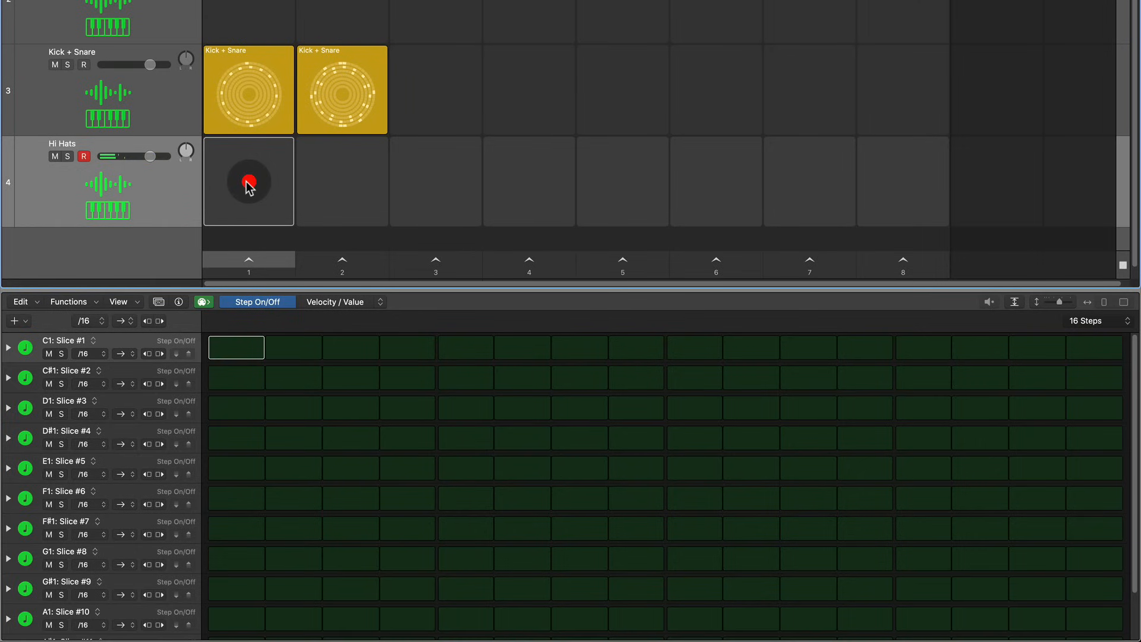
# Step: Record a live hi-hat performance into the empty Hi Hats cell
pyautogui.click(248, 181)
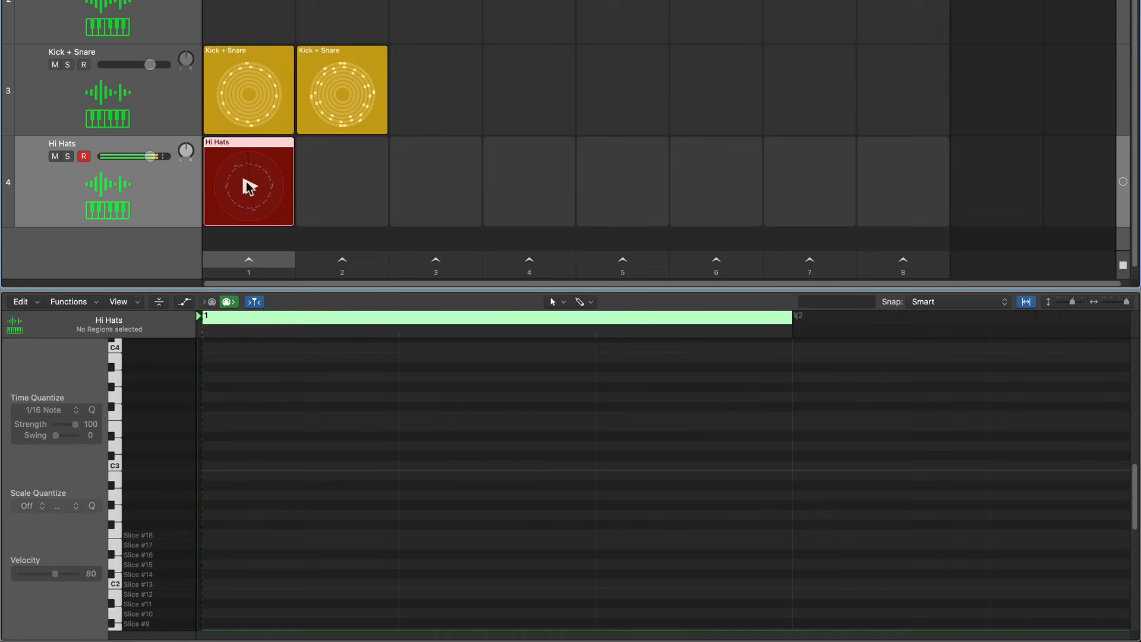
pyautogui.click(248, 181)
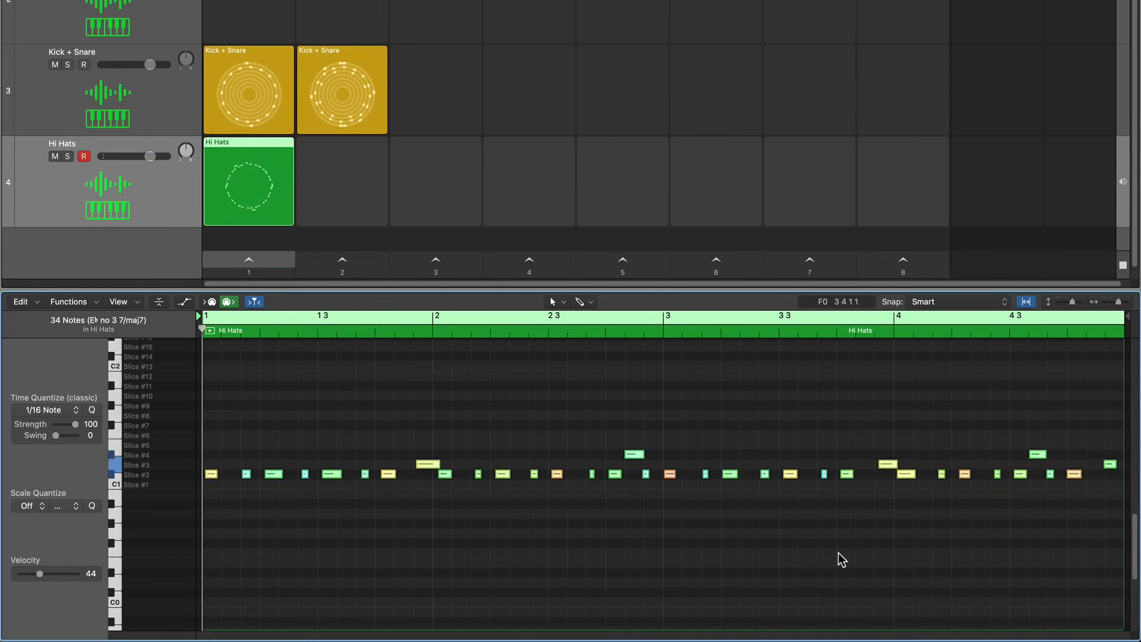
# Step: Set Time Quantize to 1/8 Triplet and Strength to 81 for the hi-hats
pyautogui.click(43, 410)
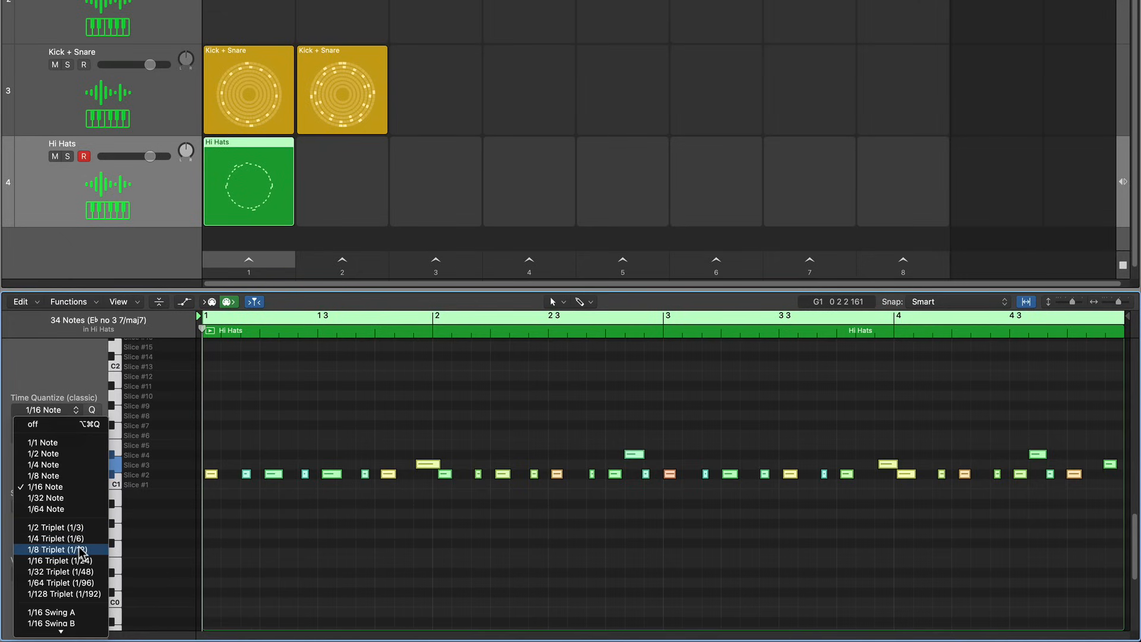
pyautogui.click(60, 549)
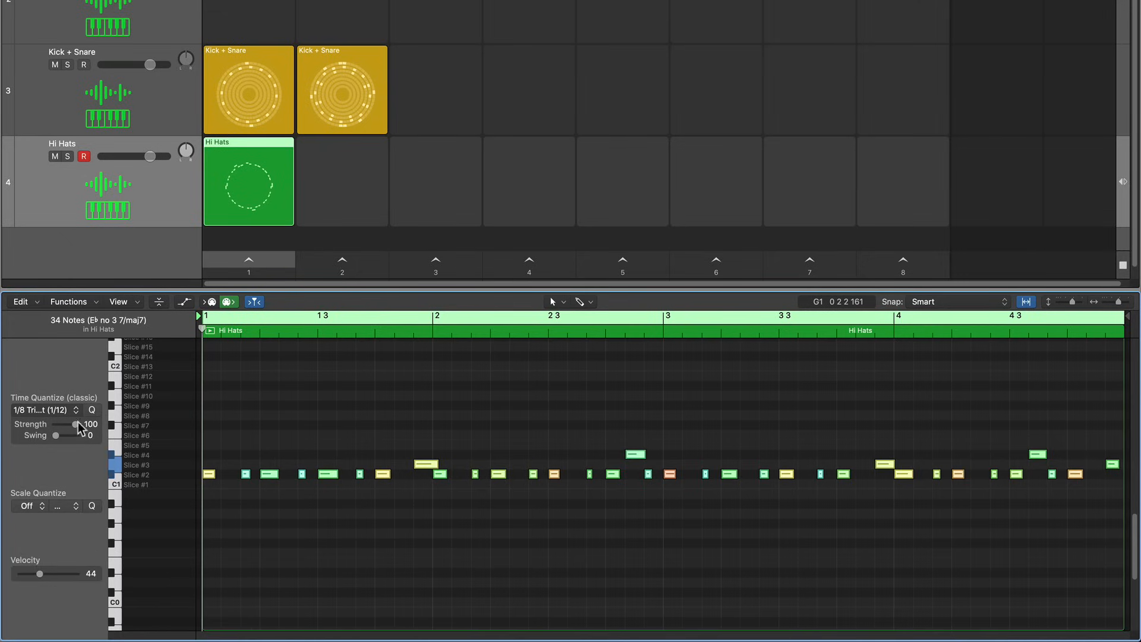
pyautogui.moveTo(77, 425); pyautogui.dragTo(58, 425)
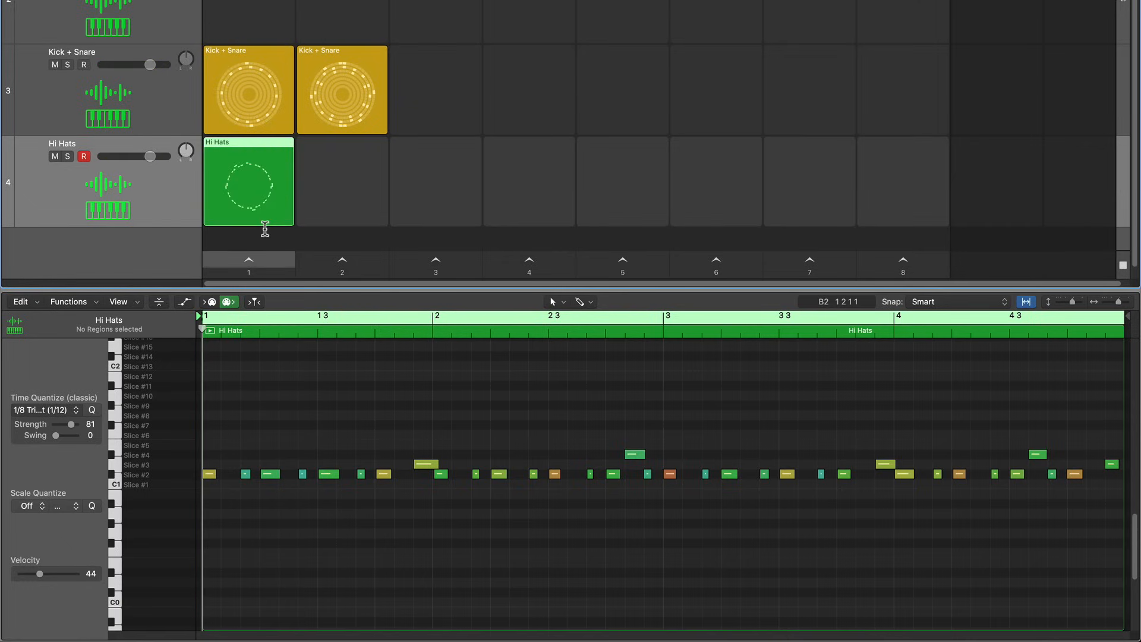
pyautogui.moveTo(248, 182); pyautogui.dragTo(342, 182)
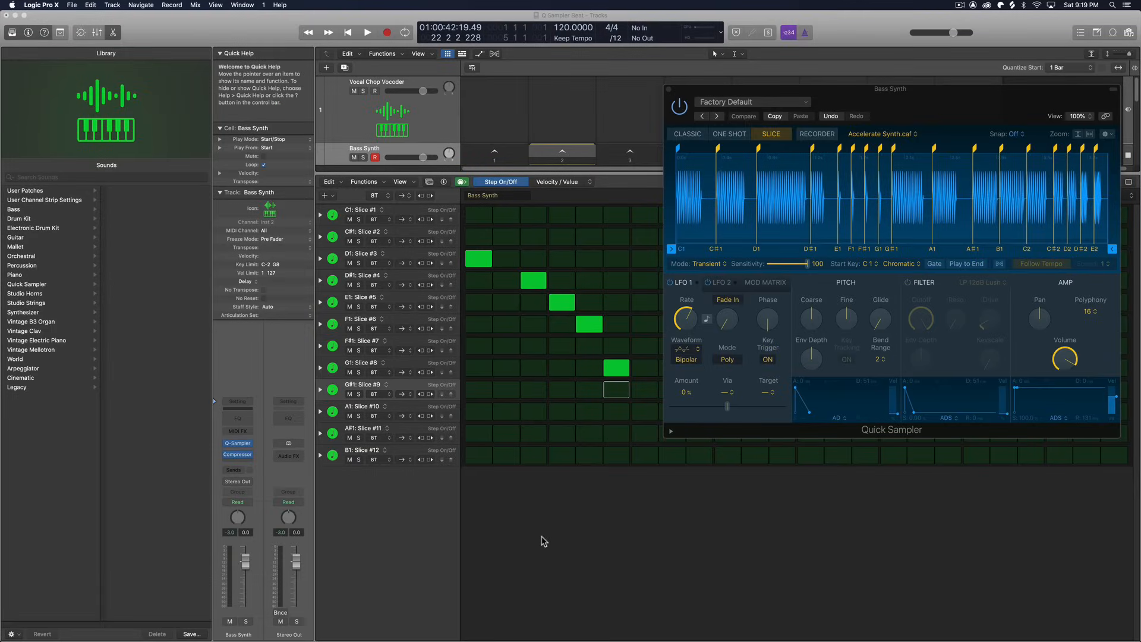
pyautogui.moveTo(580, 361)
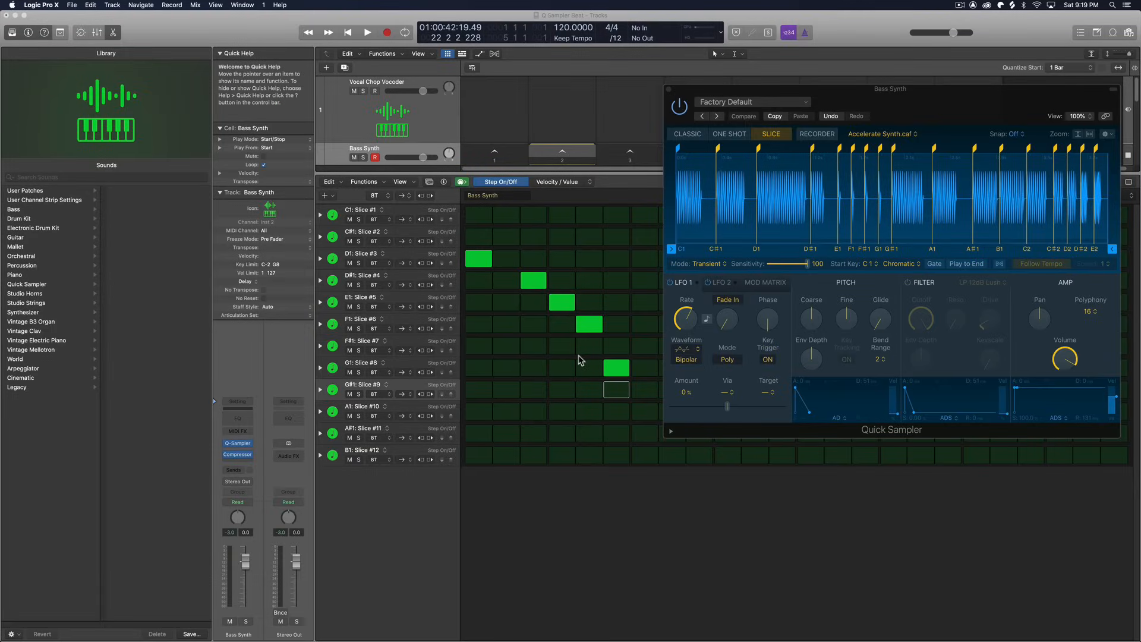
pyautogui.moveTo(529, 418)
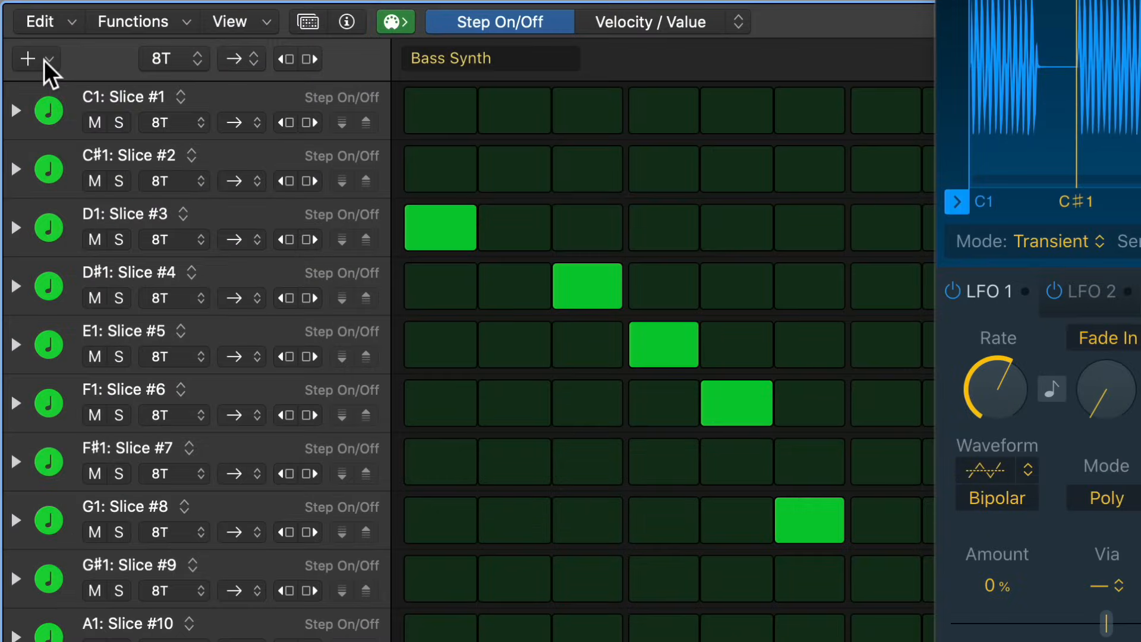
# Step: Add more slice rows to the Bass Synth step sequencer
pyautogui.click(51, 59)
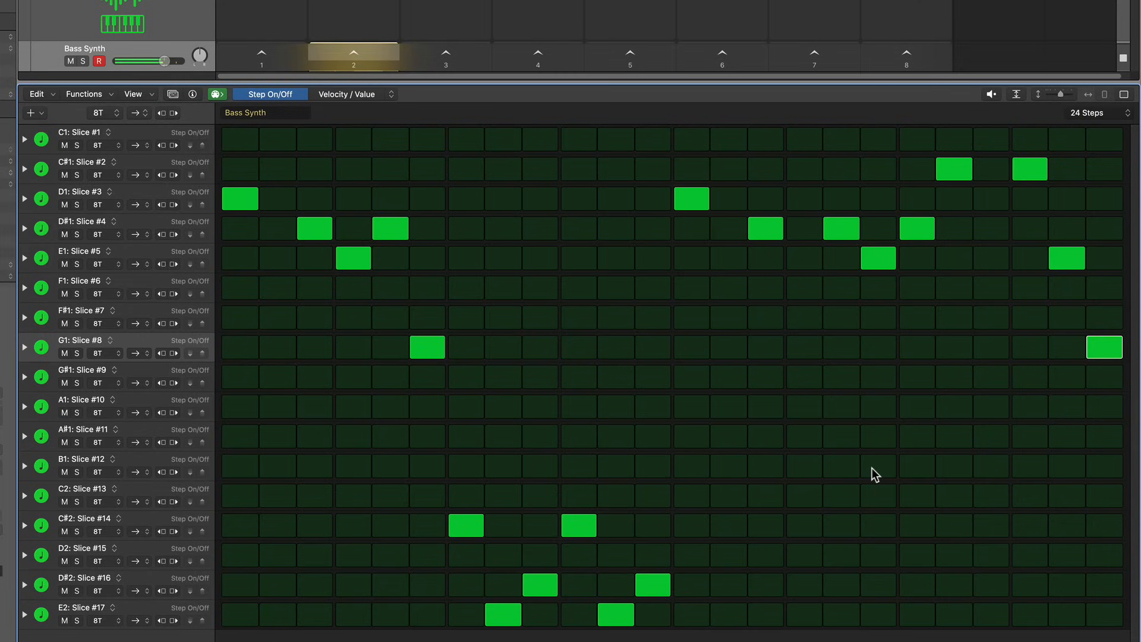
# Step: Switch the Bass Synth step grid from velocity to Note Repeat values
pyautogui.click(345, 94)
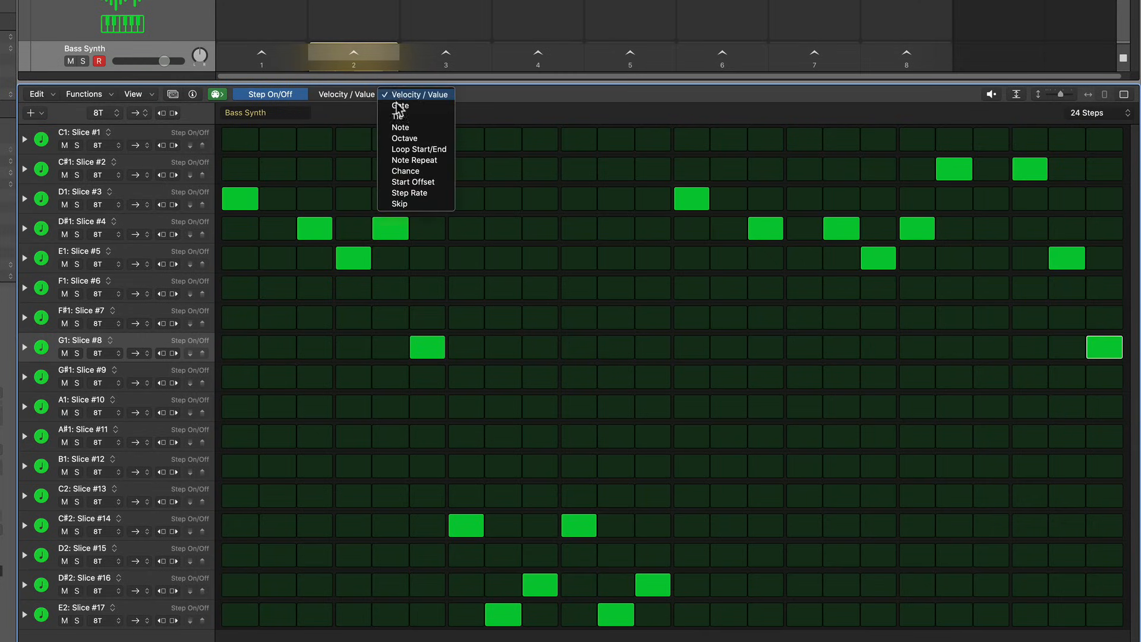
pyautogui.click(415, 160)
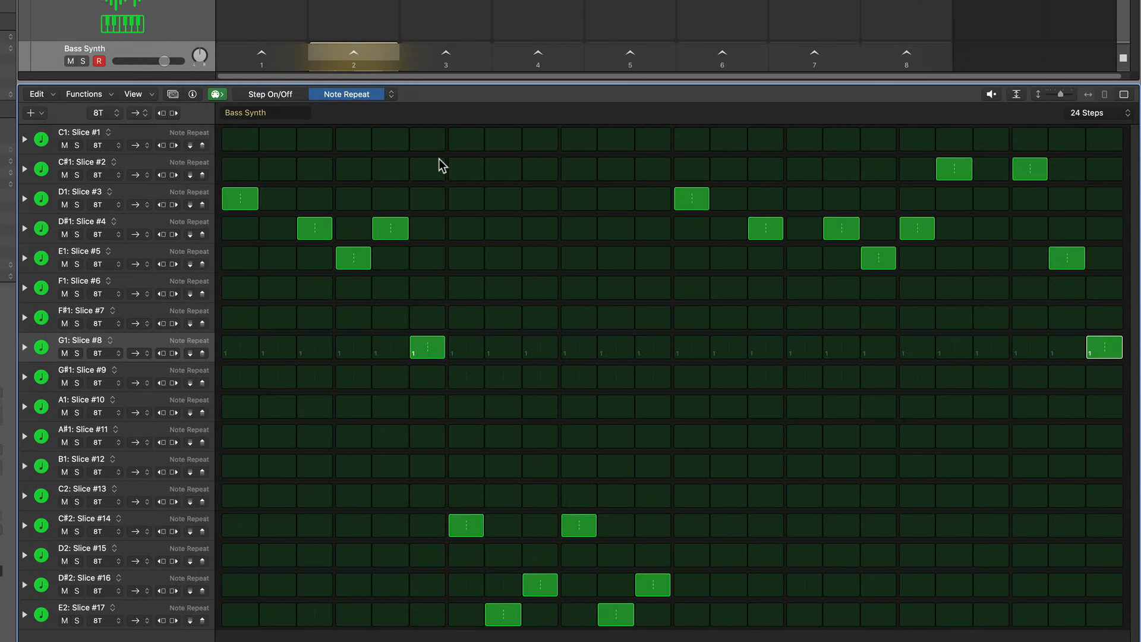
pyautogui.moveTo(485, 363)
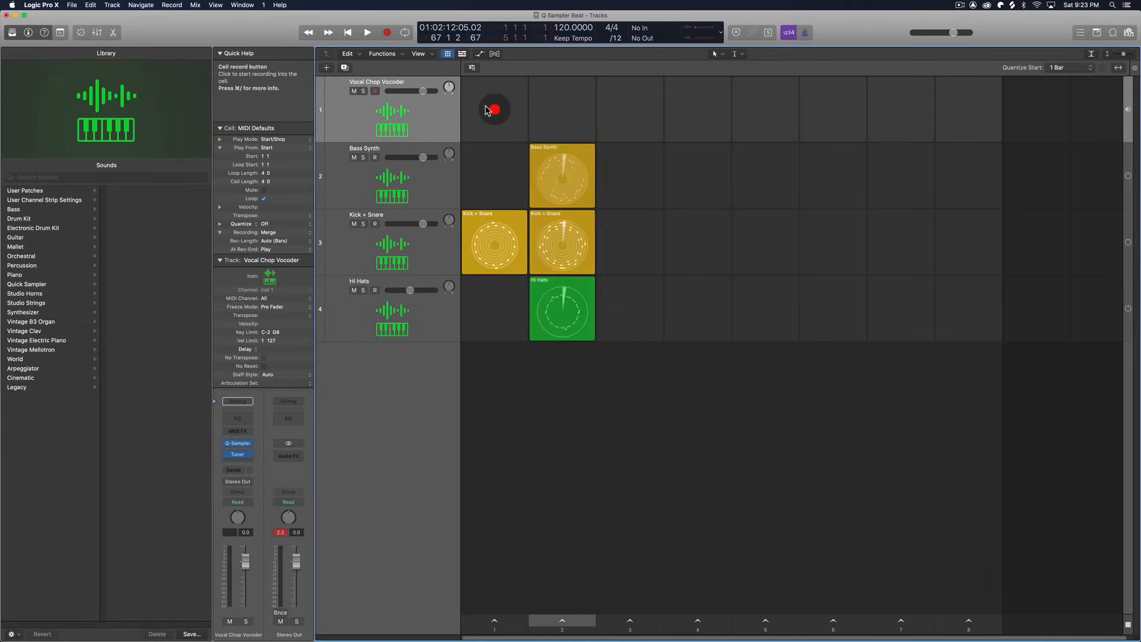
# Step: Add a pattern cell to the empty first-scene Vocal Chop Vocoder slot
pyautogui.rightClick(495, 110)
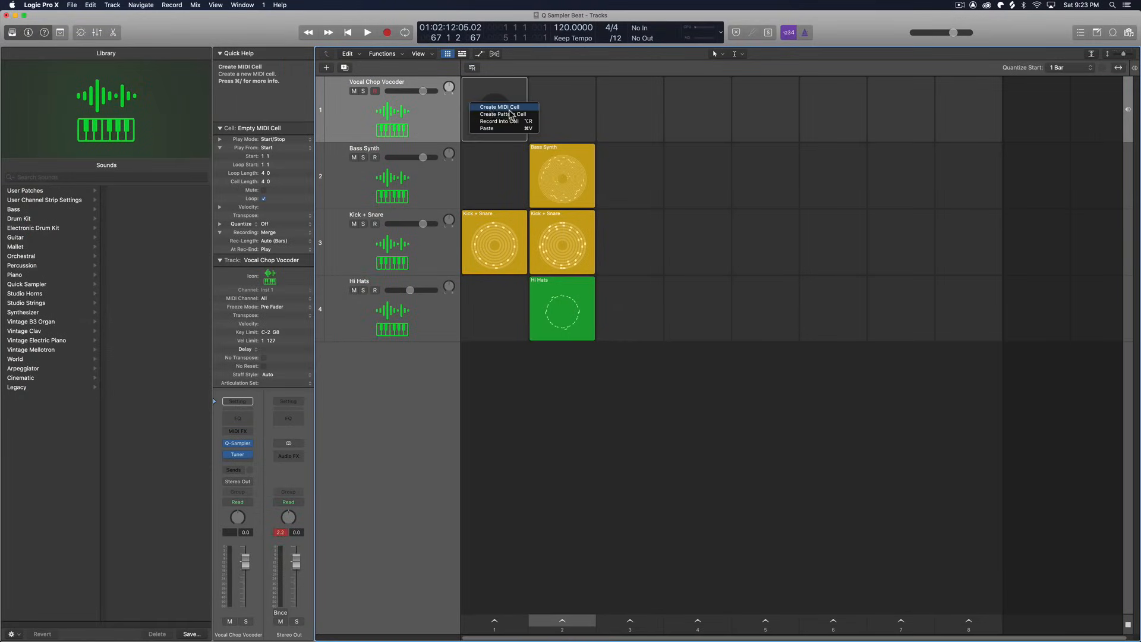
pyautogui.click(498, 113)
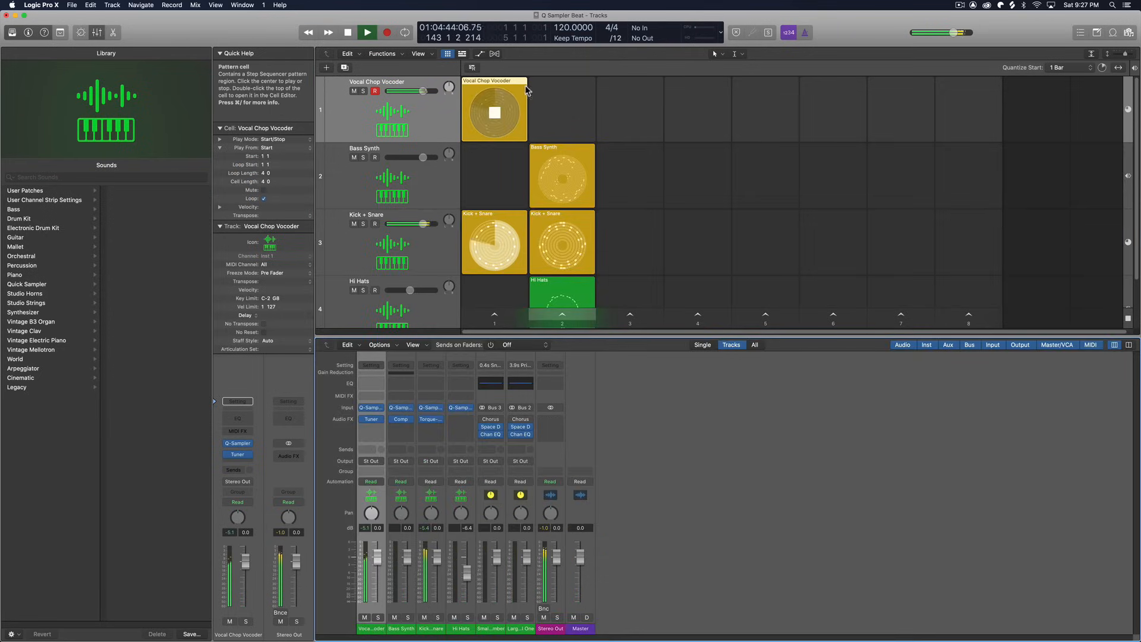
# Step: Open the Mixer and move the Vocal Chop Vocoder cell into scene 2
pyautogui.click(560, 315)
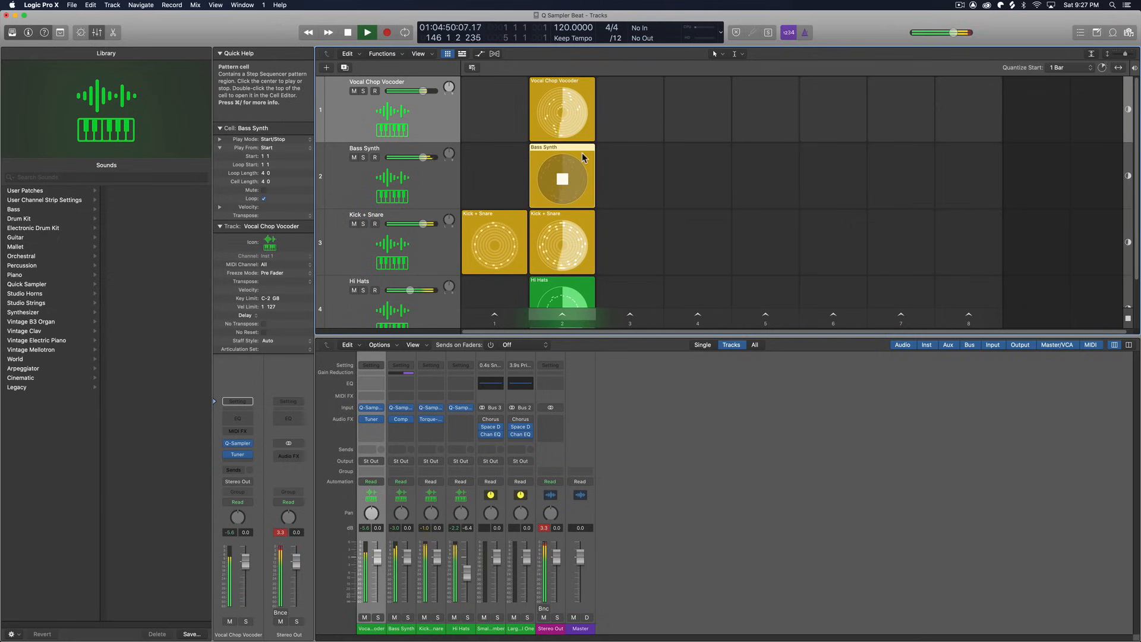
pyautogui.moveTo(421, 157); pyautogui.dragTo(419, 156)
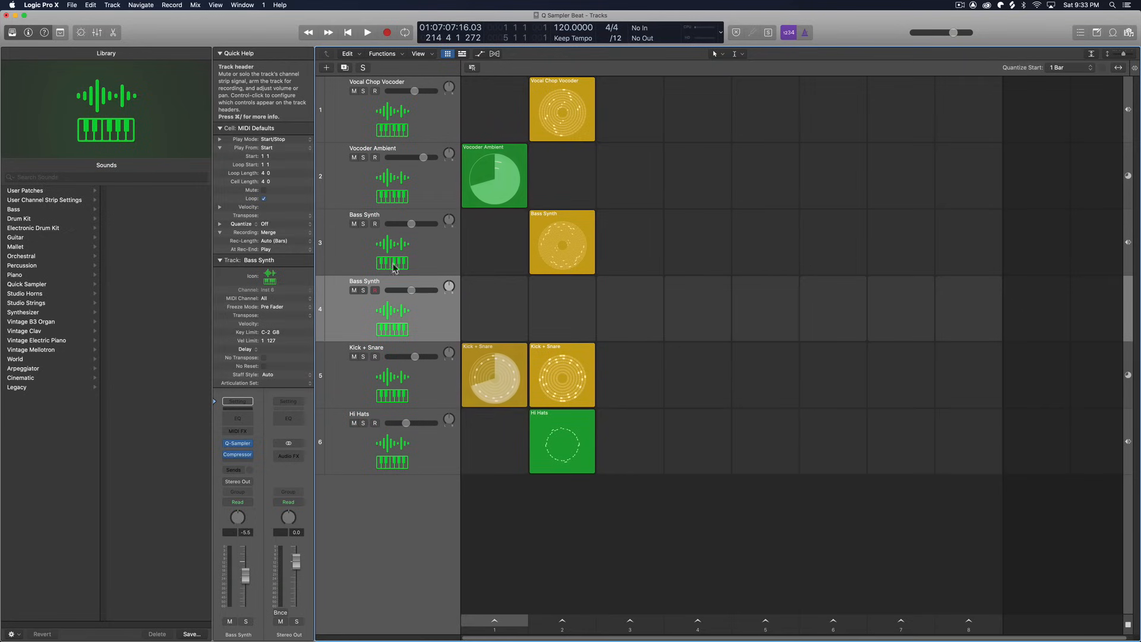
# Step: Rename the duplicated track 'Bass Synth Filter' and edit its cell in Step On/Off mode
pyautogui.doubleClick(364, 279)
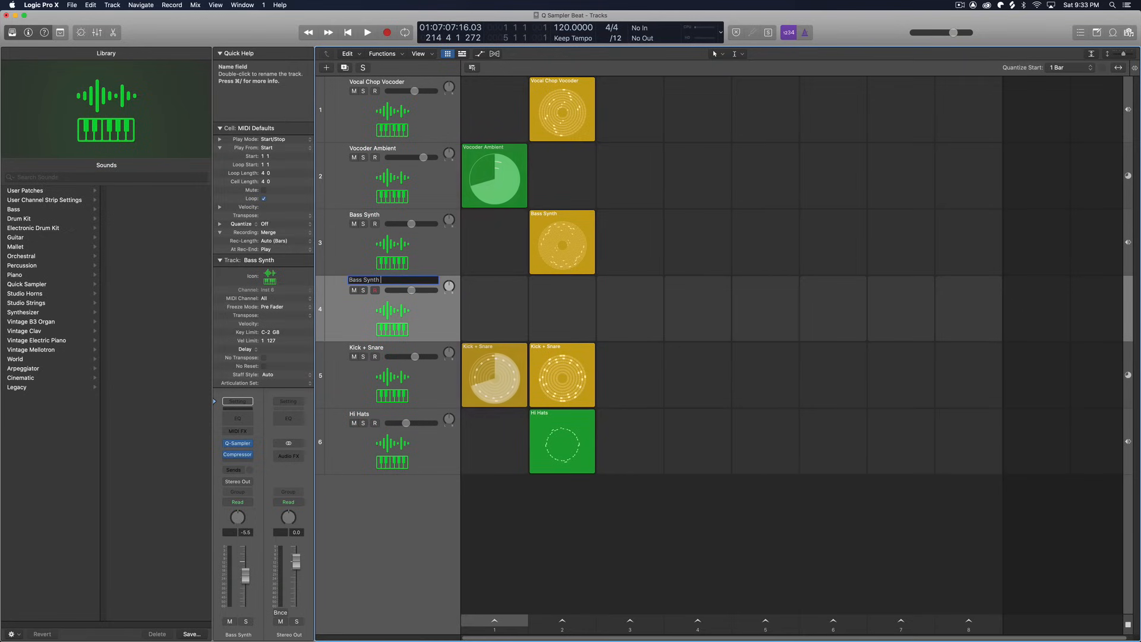
pyautogui.write('Filter')
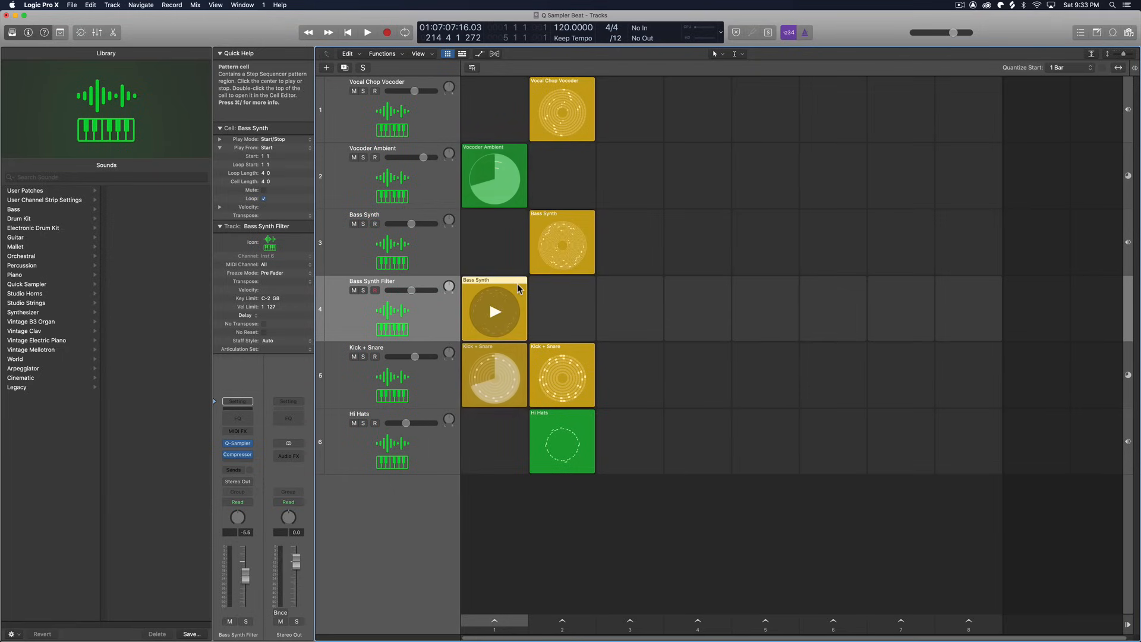
pyautogui.doubleClick(495, 309)
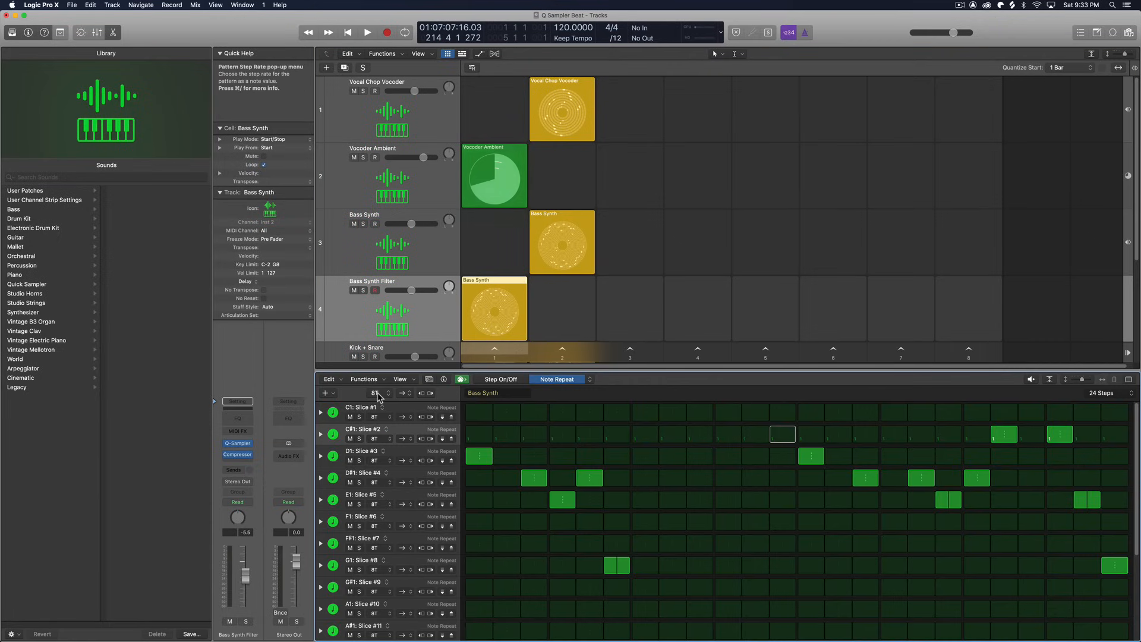
pyautogui.moveTo(375, 393)
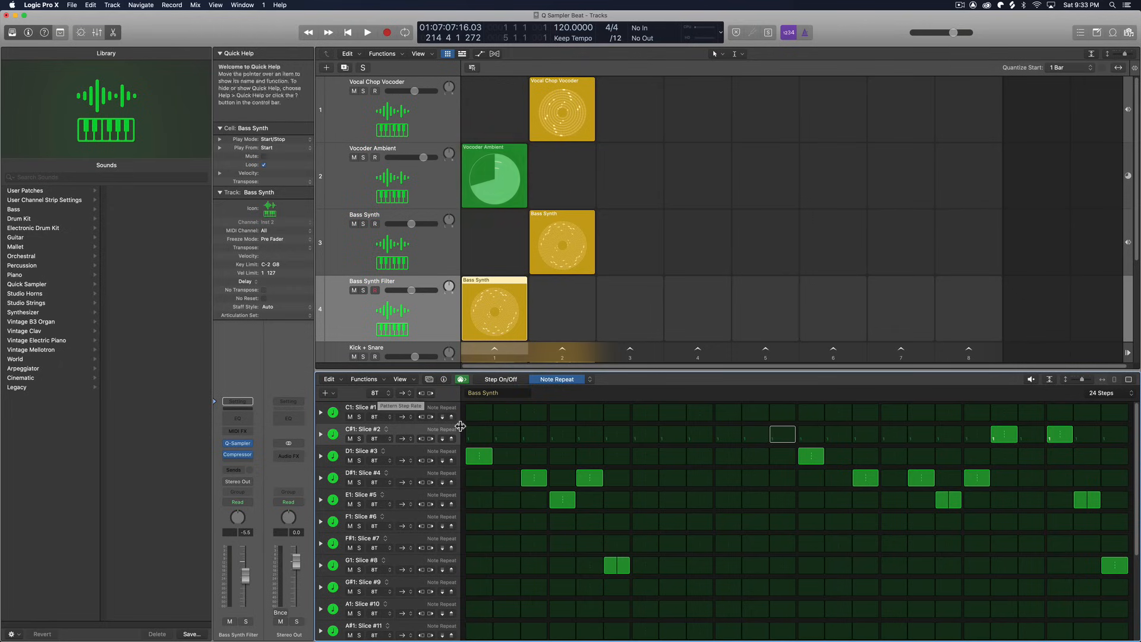
pyautogui.click(499, 379)
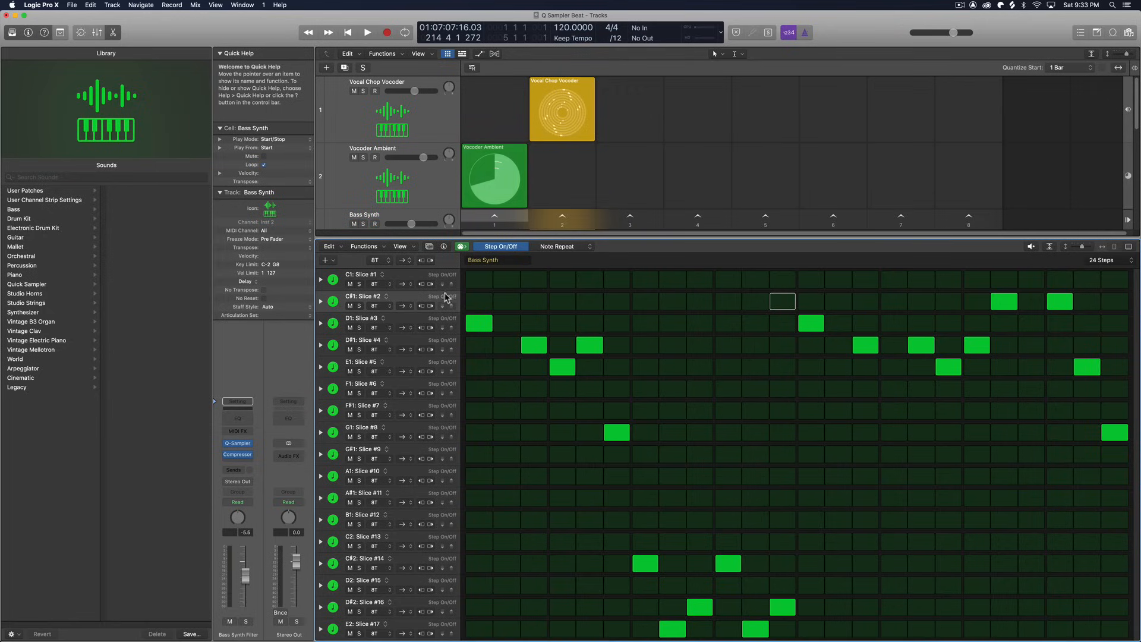
pyautogui.click(367, 32)
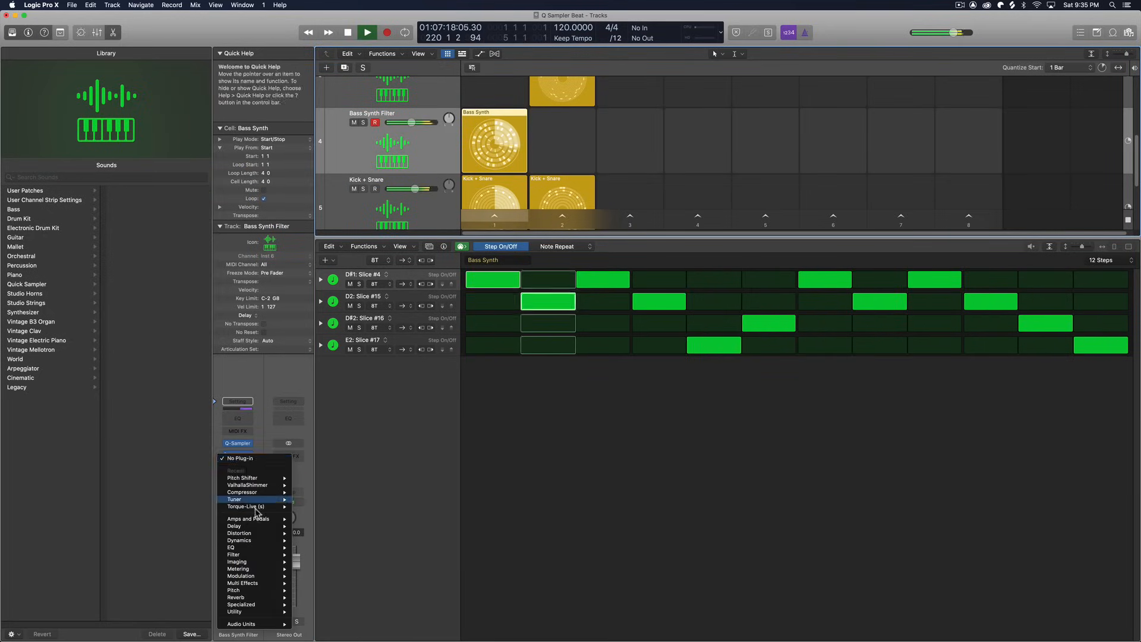
pyautogui.moveTo(233, 547)
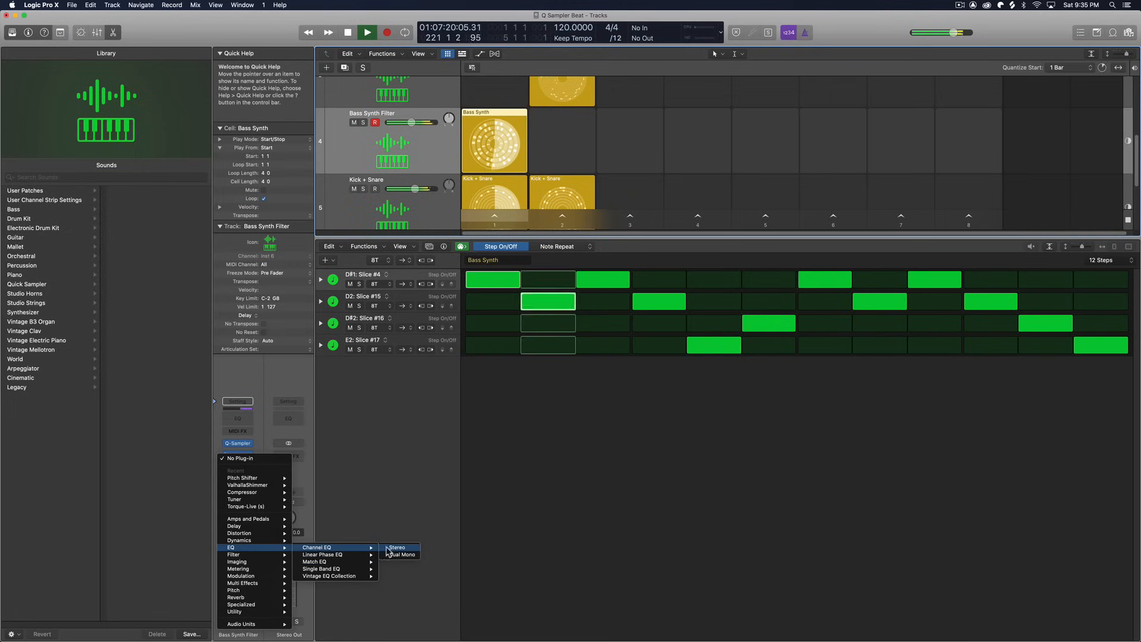
# Step: Insert a stereo Channel EQ on Bass Synth Filter and enable its high cut band
pyautogui.click(396, 547)
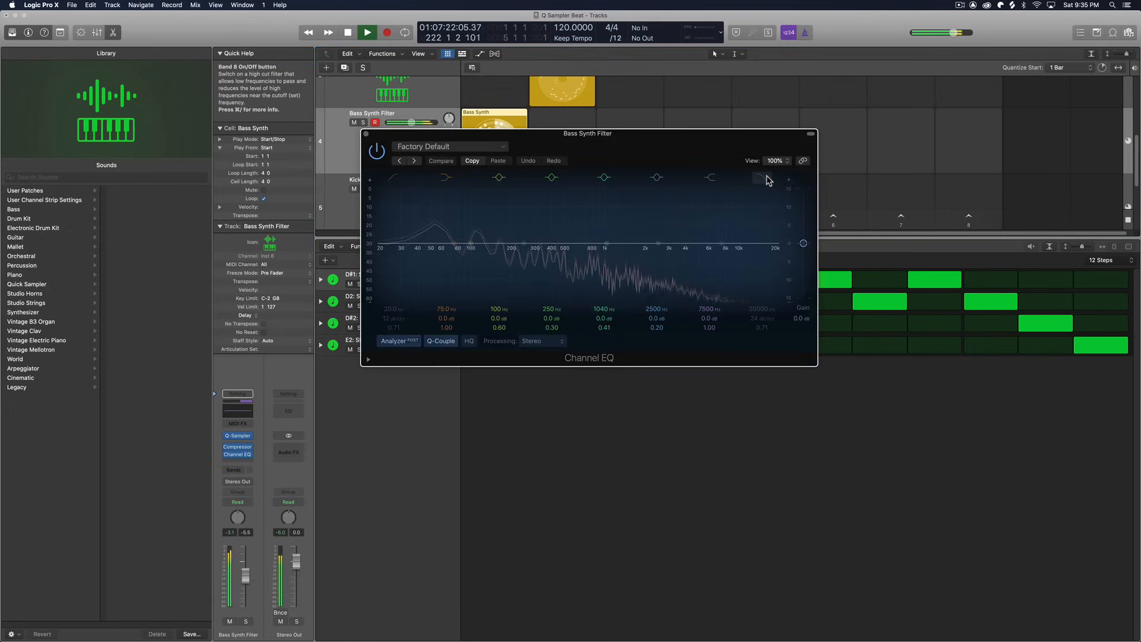
pyautogui.click(761, 178)
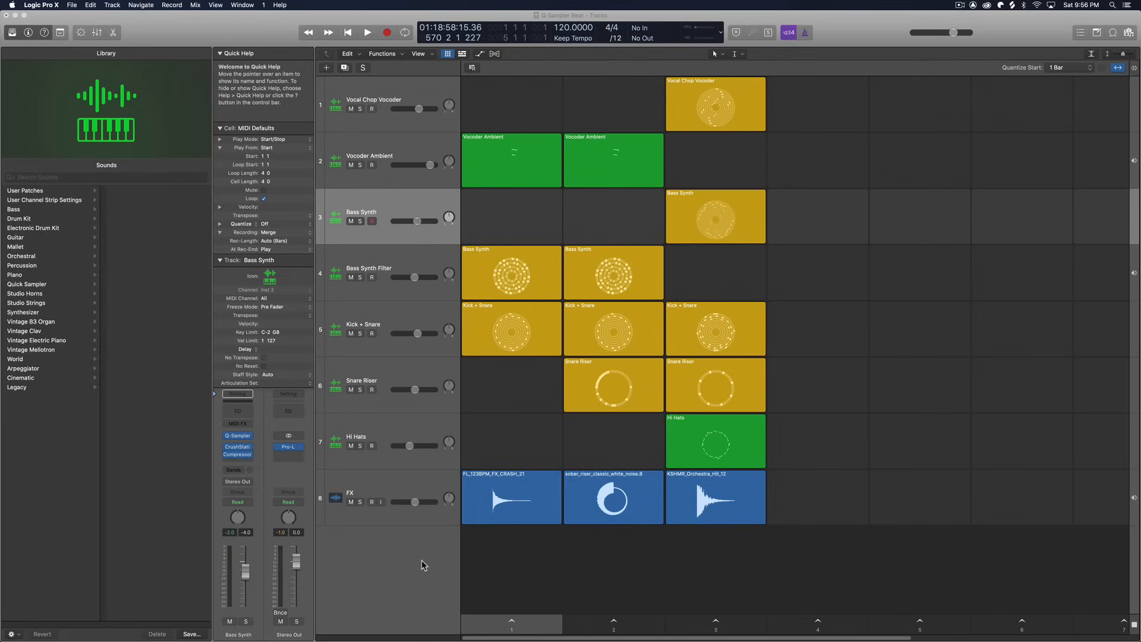
pyautogui.click(364, 499)
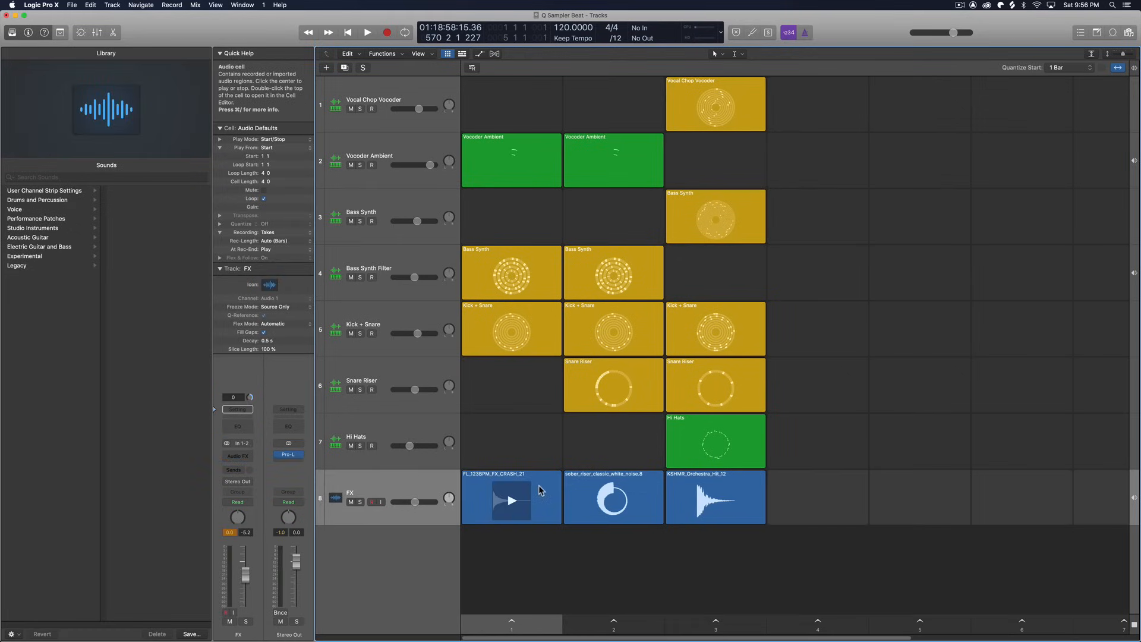
pyautogui.moveTo(524, 502)
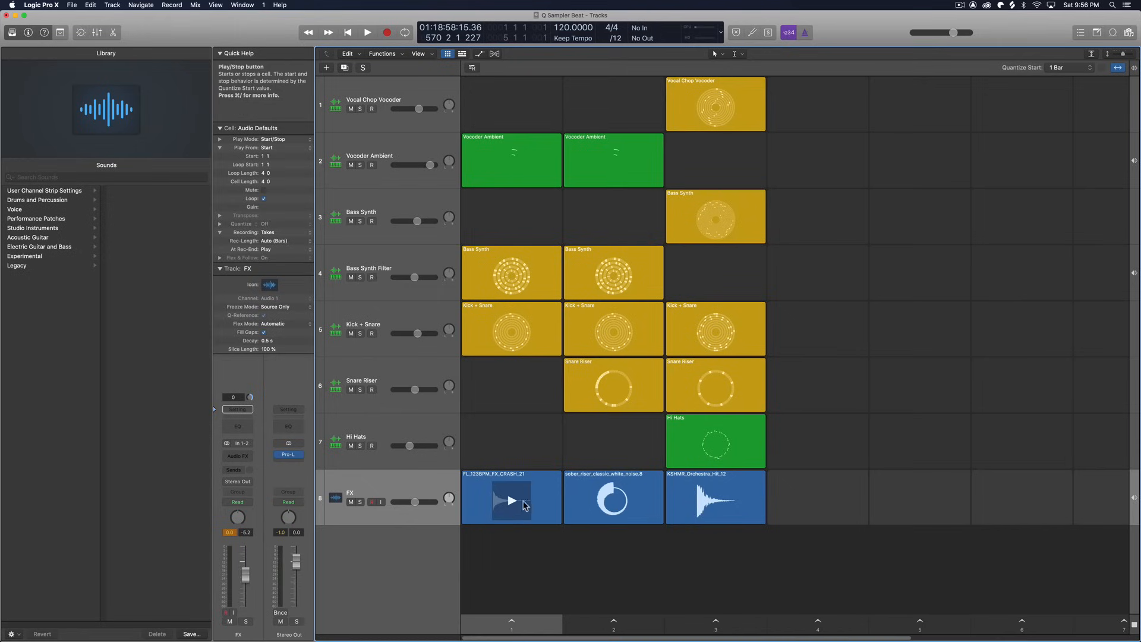
pyautogui.moveTo(513, 502)
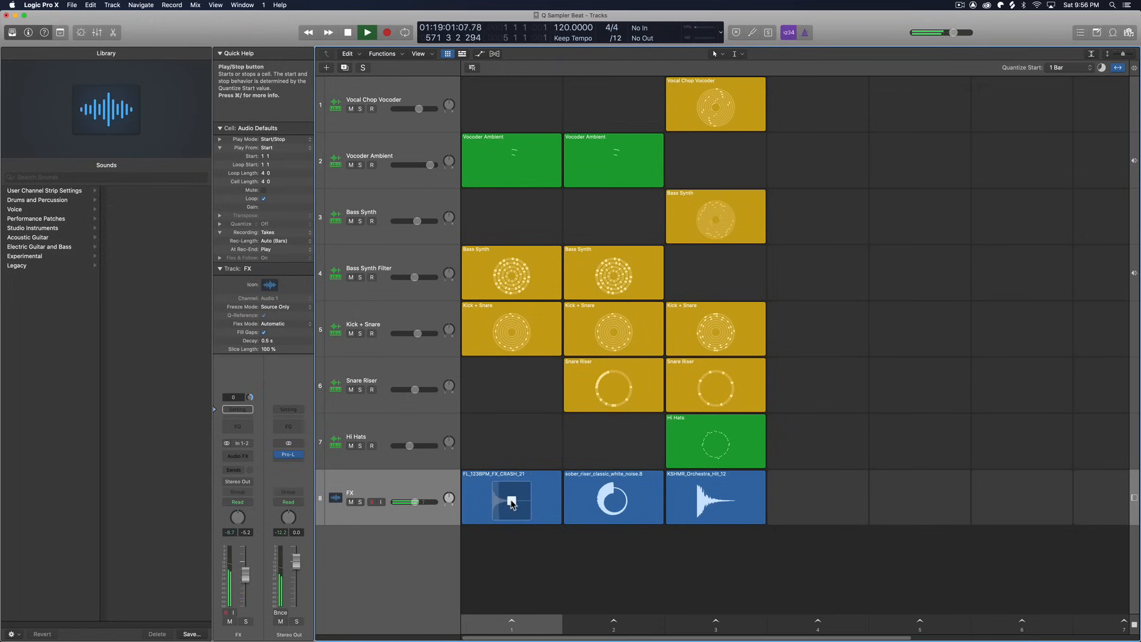
pyautogui.click(386, 32)
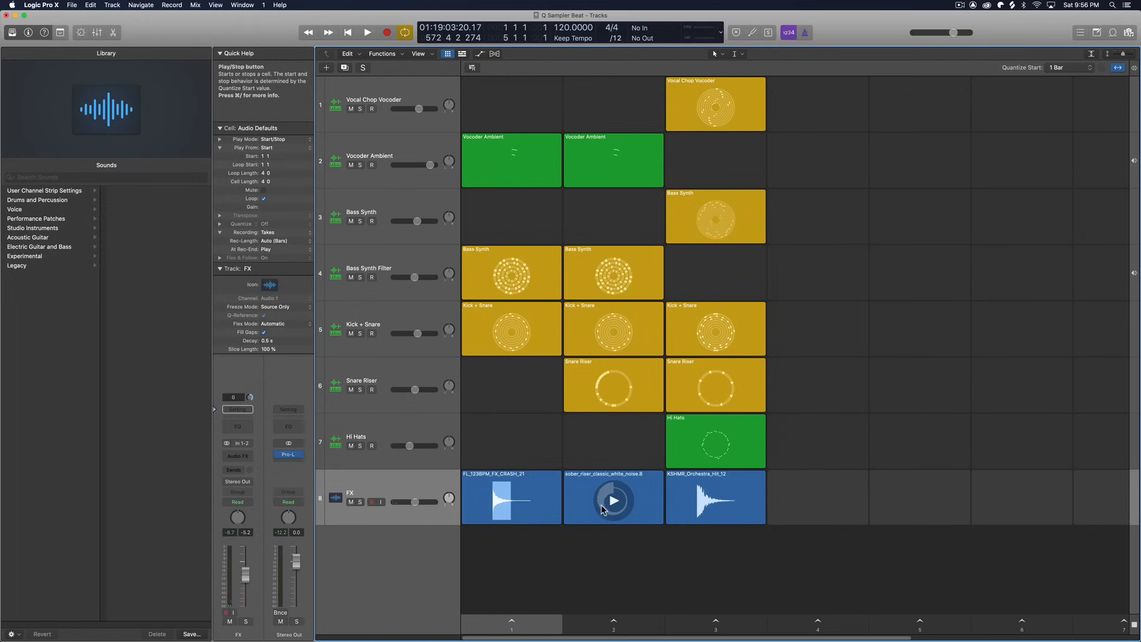
pyautogui.moveTo(613, 502)
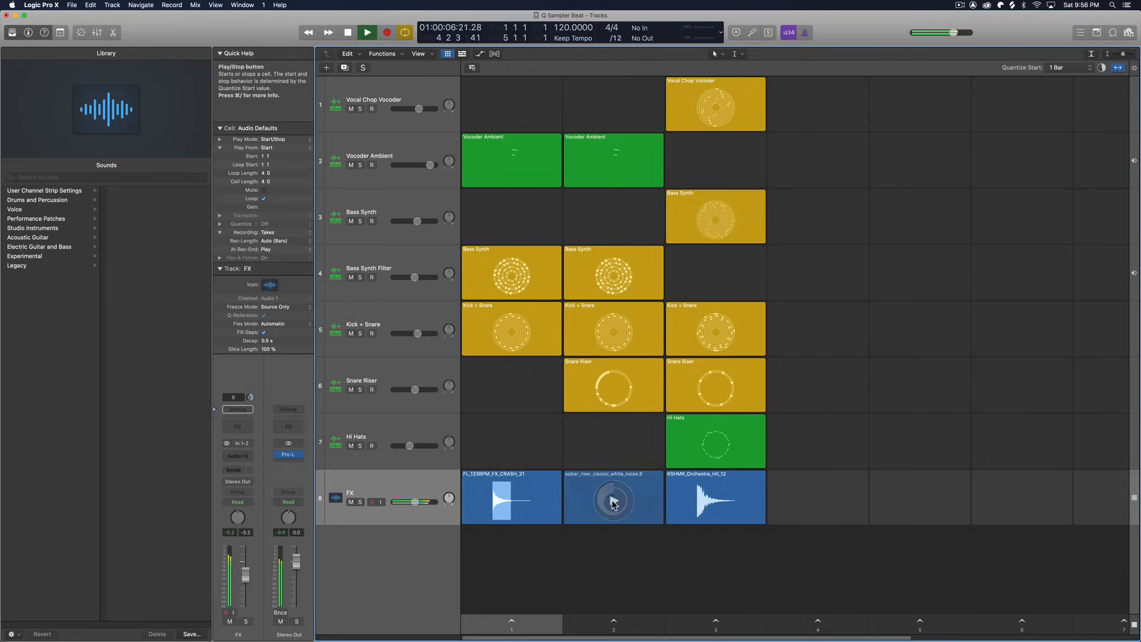
pyautogui.click(613, 499)
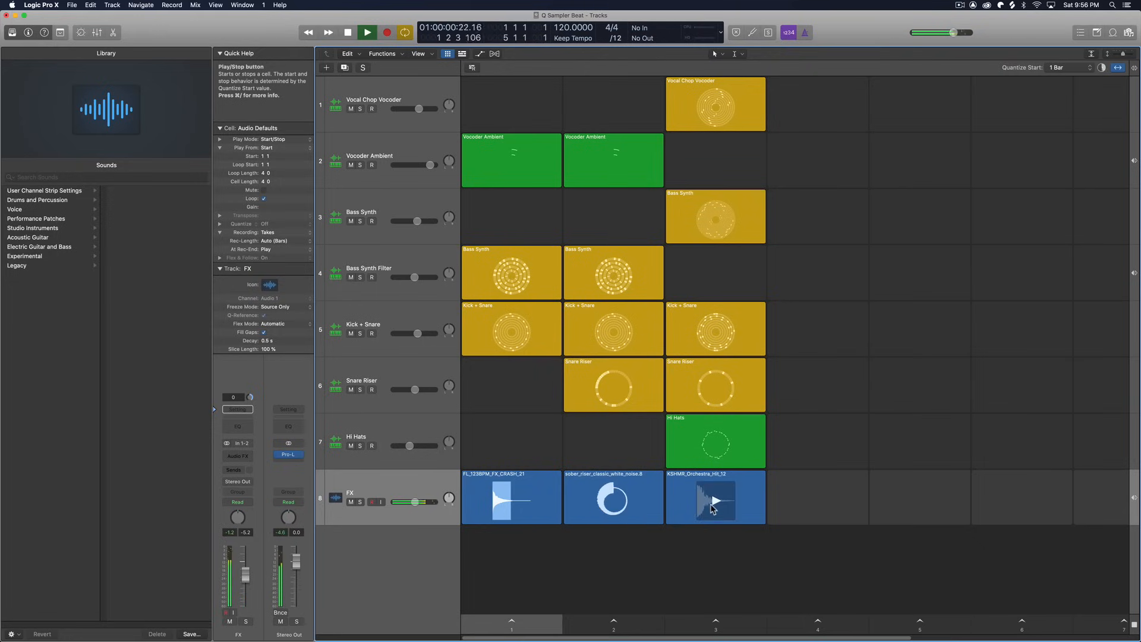
pyautogui.click(716, 499)
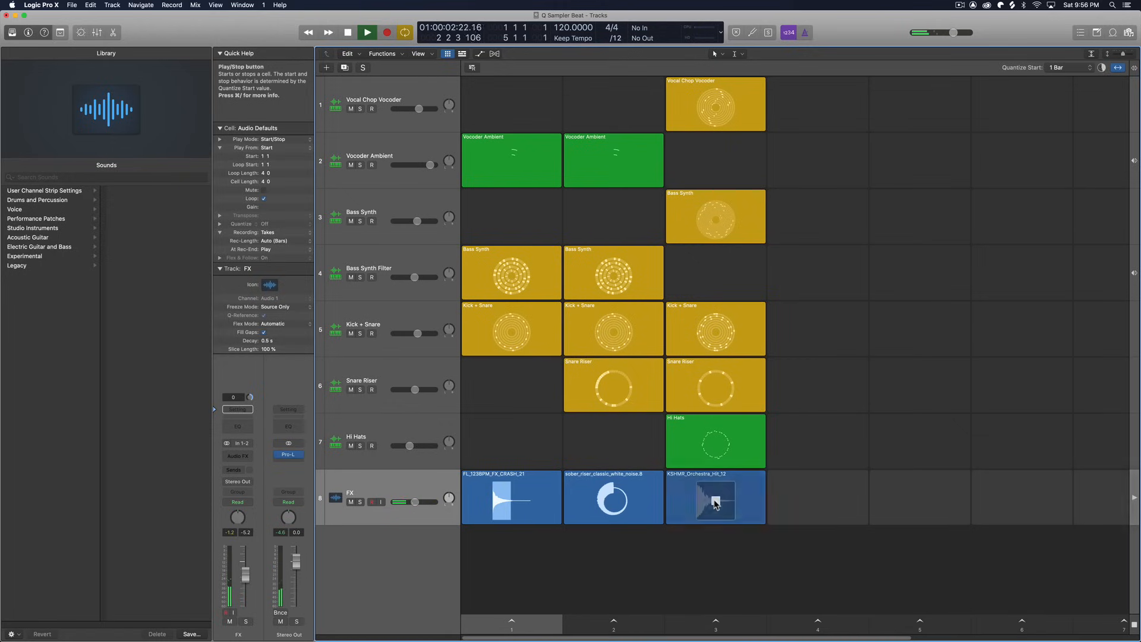
pyautogui.click(714, 498)
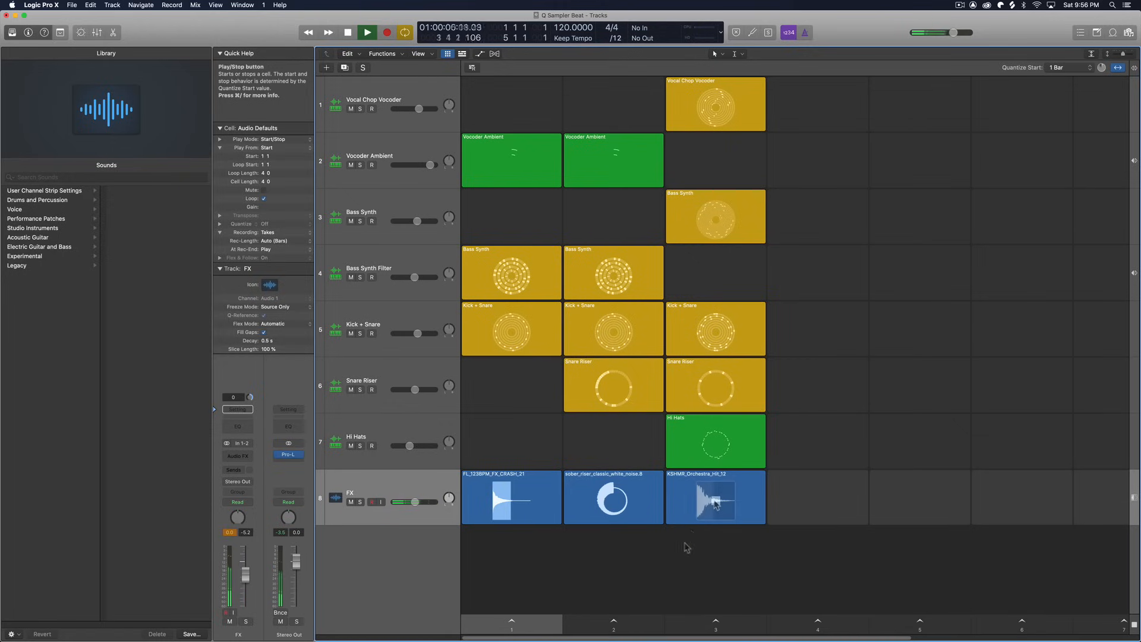
pyautogui.click(613, 499)
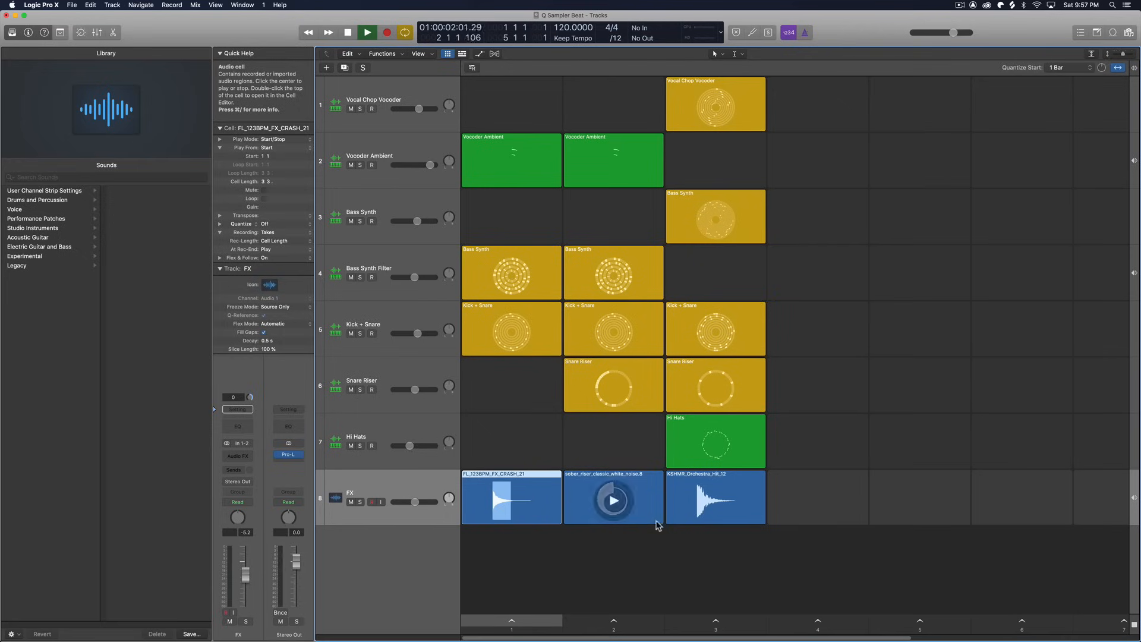
pyautogui.click(714, 499)
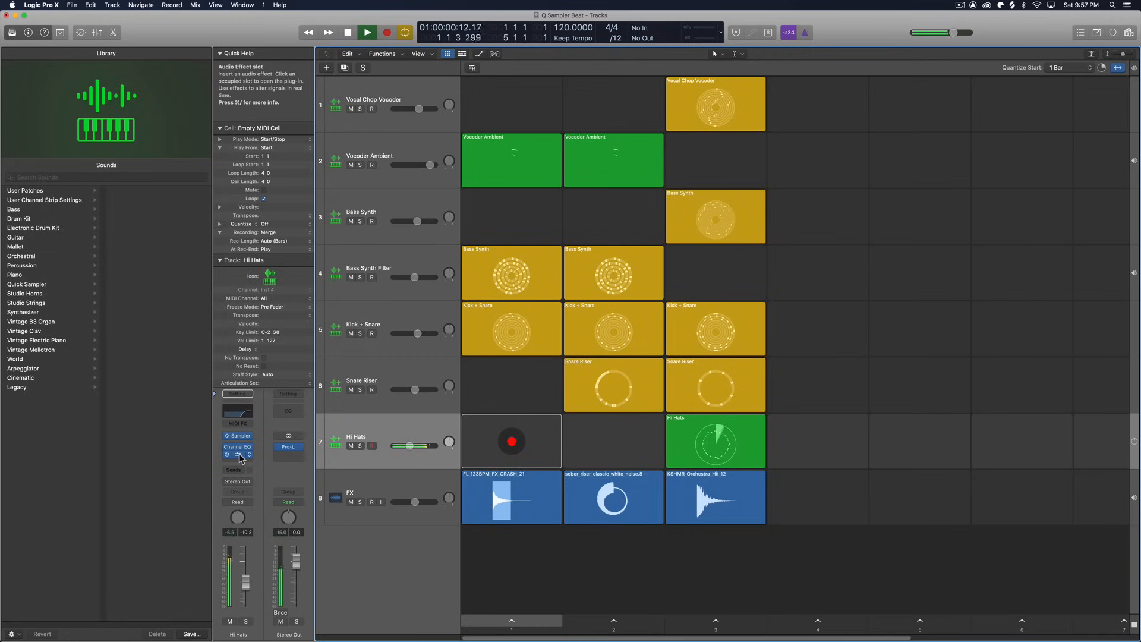
# Step: Add a Stereo Delay below the Channel EQ on Hi Hats and close its window
pyautogui.click(236, 454)
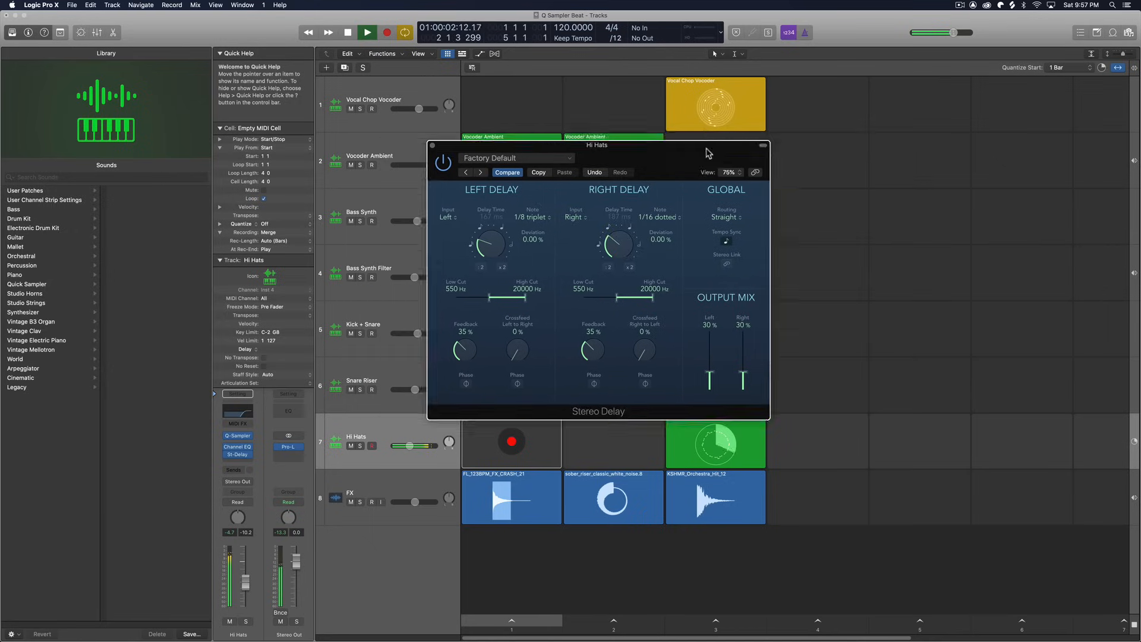
pyautogui.moveTo(597, 145); pyautogui.dragTo(926, 136)
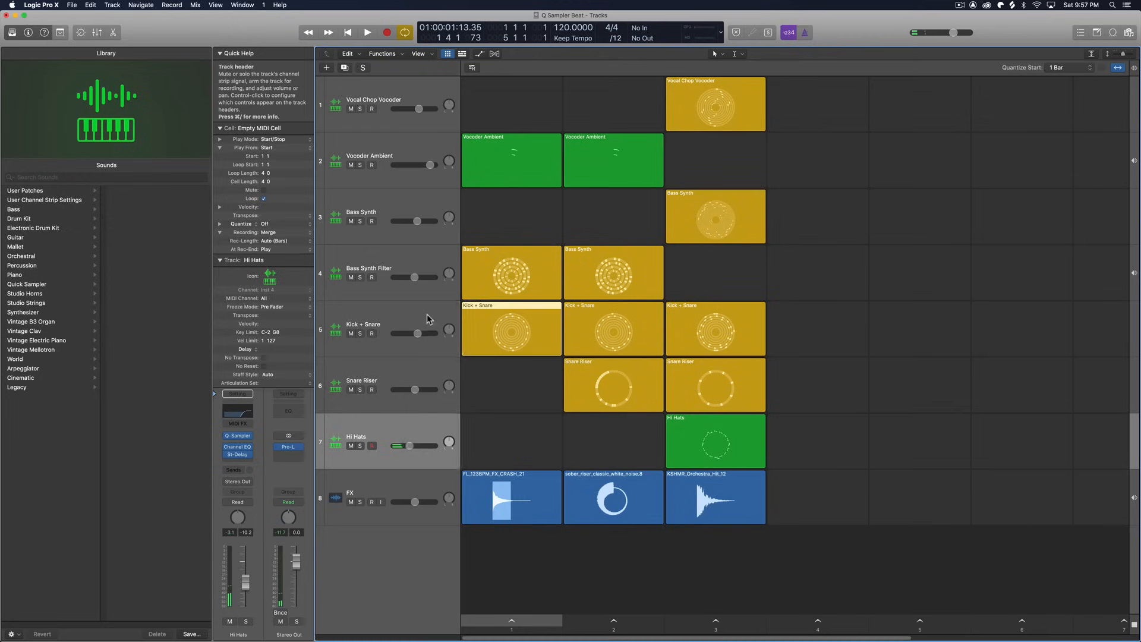
pyautogui.click(363, 328)
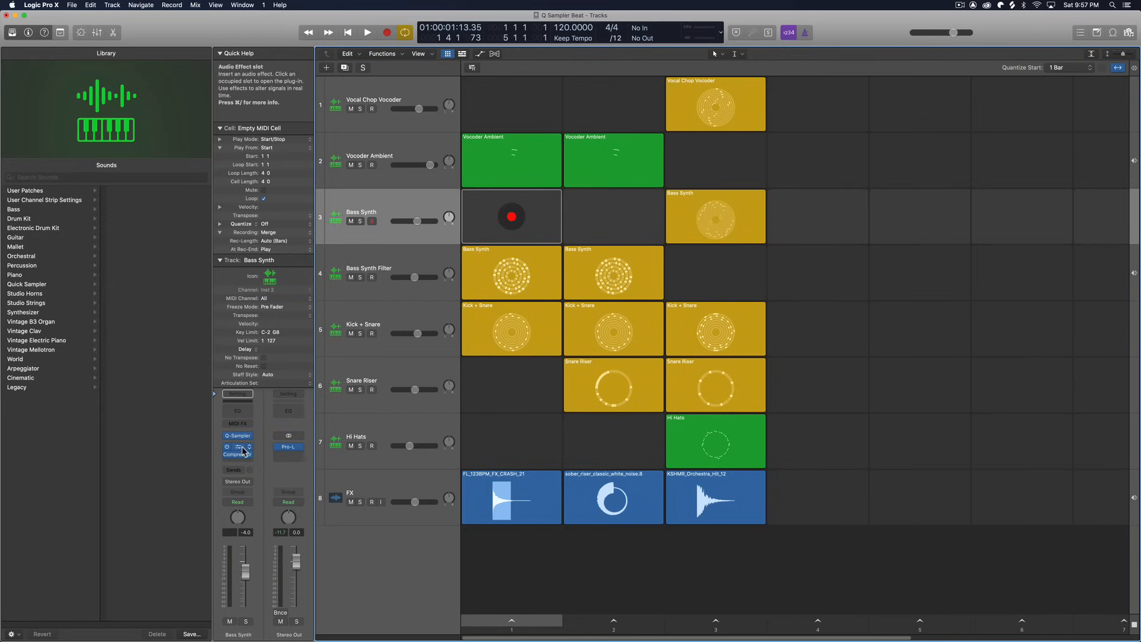
# Step: Open the CrushStation distortion plugin window on the Bass Synth channel strip
pyautogui.click(236, 450)
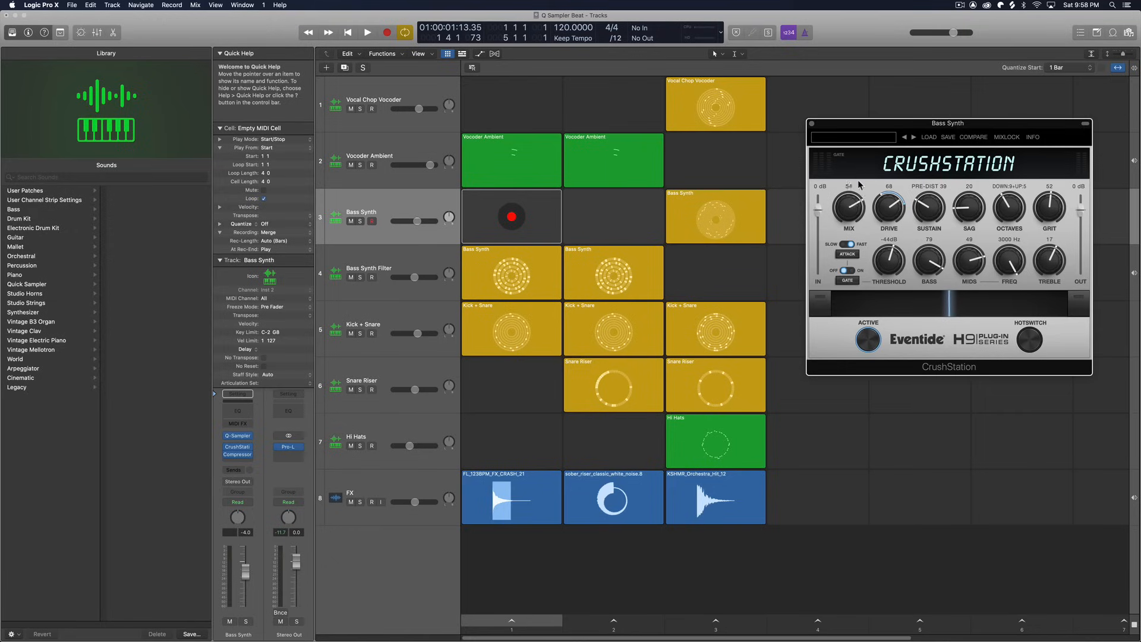
pyautogui.click(367, 32)
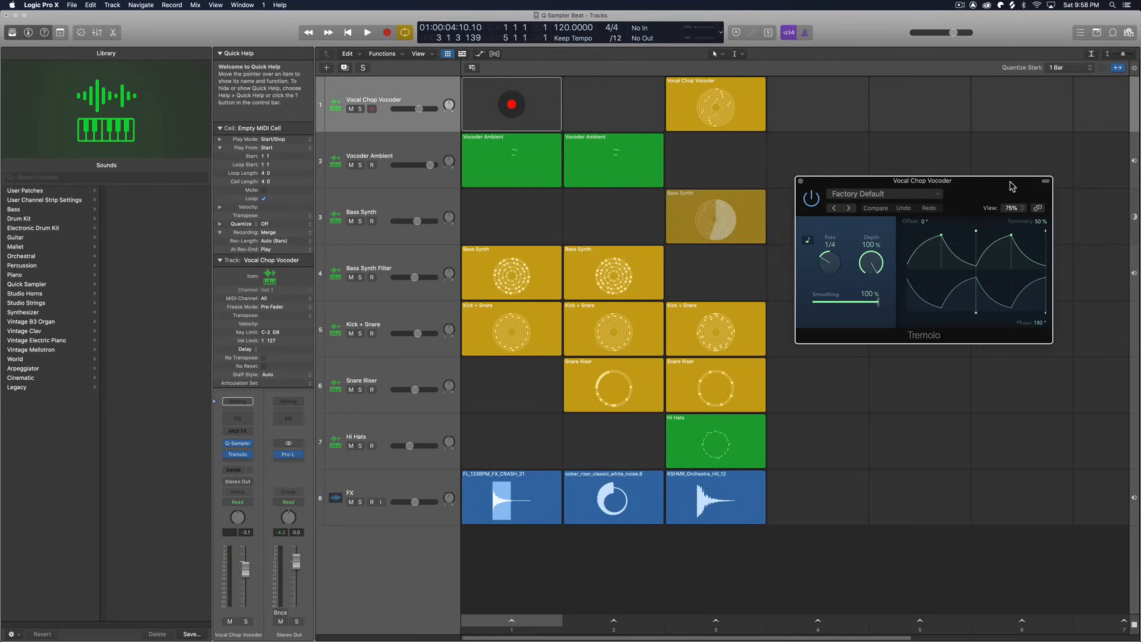
pyautogui.moveTo(992, 178)
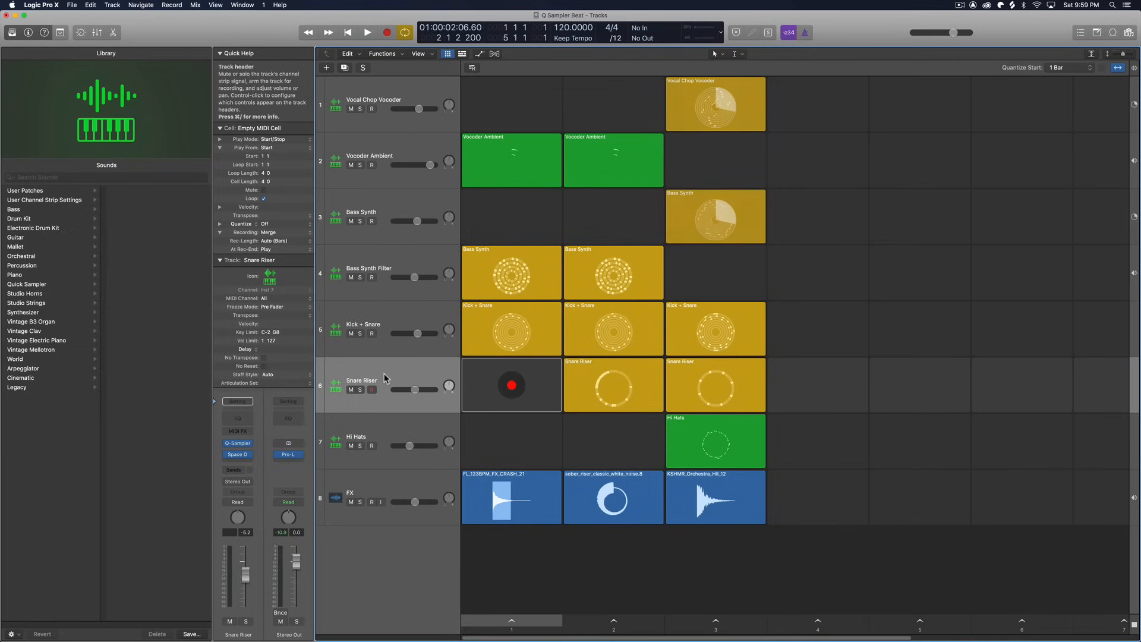
# Step: Inspect the hard-snare sample in Snare Riser's Quick Sampler, then launch the first Snare Riser cell
pyautogui.doubleClick(512, 384)
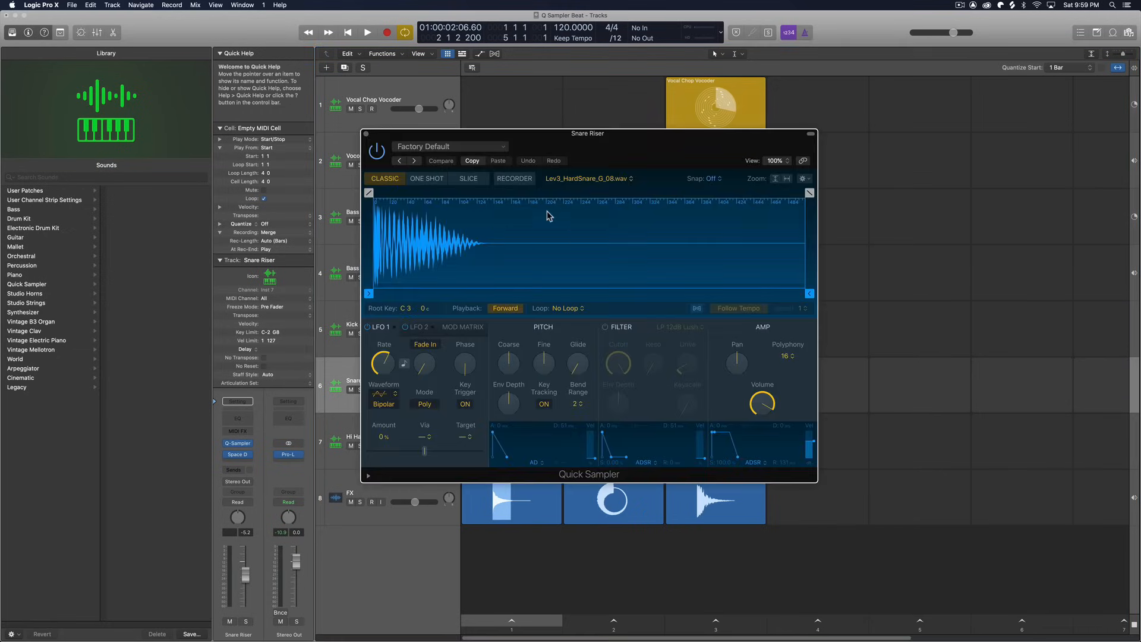
pyautogui.moveTo(364, 136)
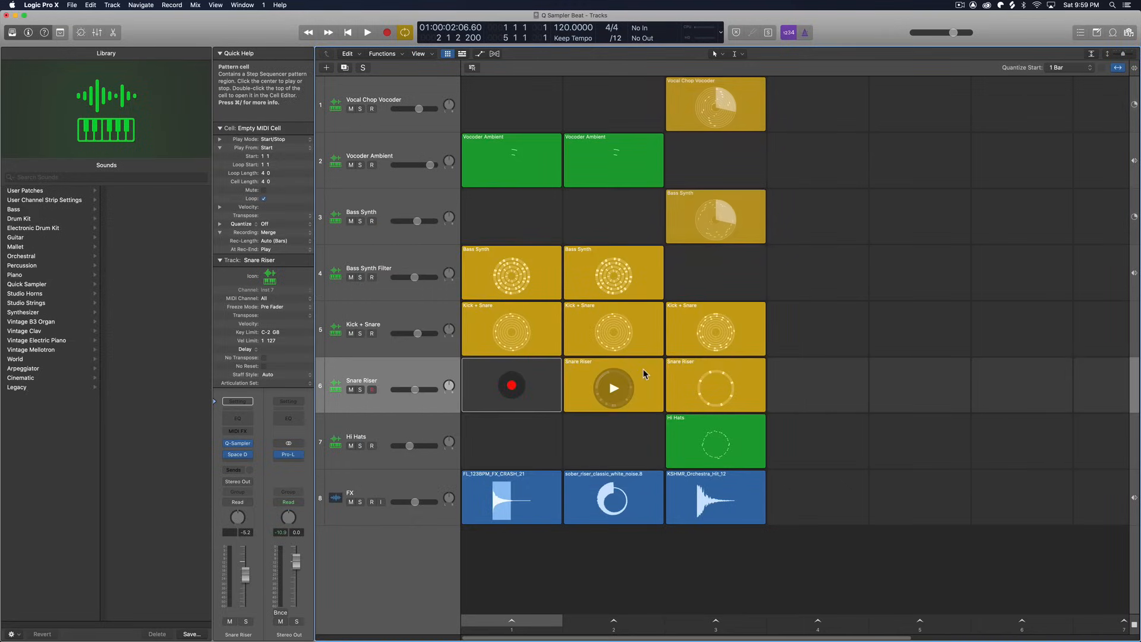
pyautogui.click(613, 388)
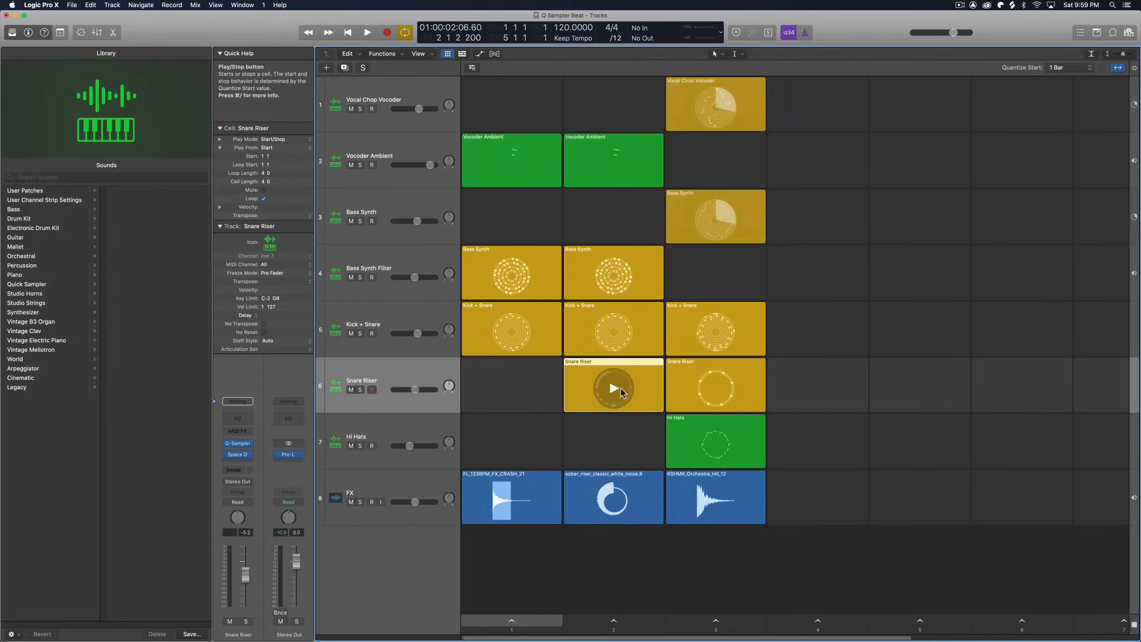